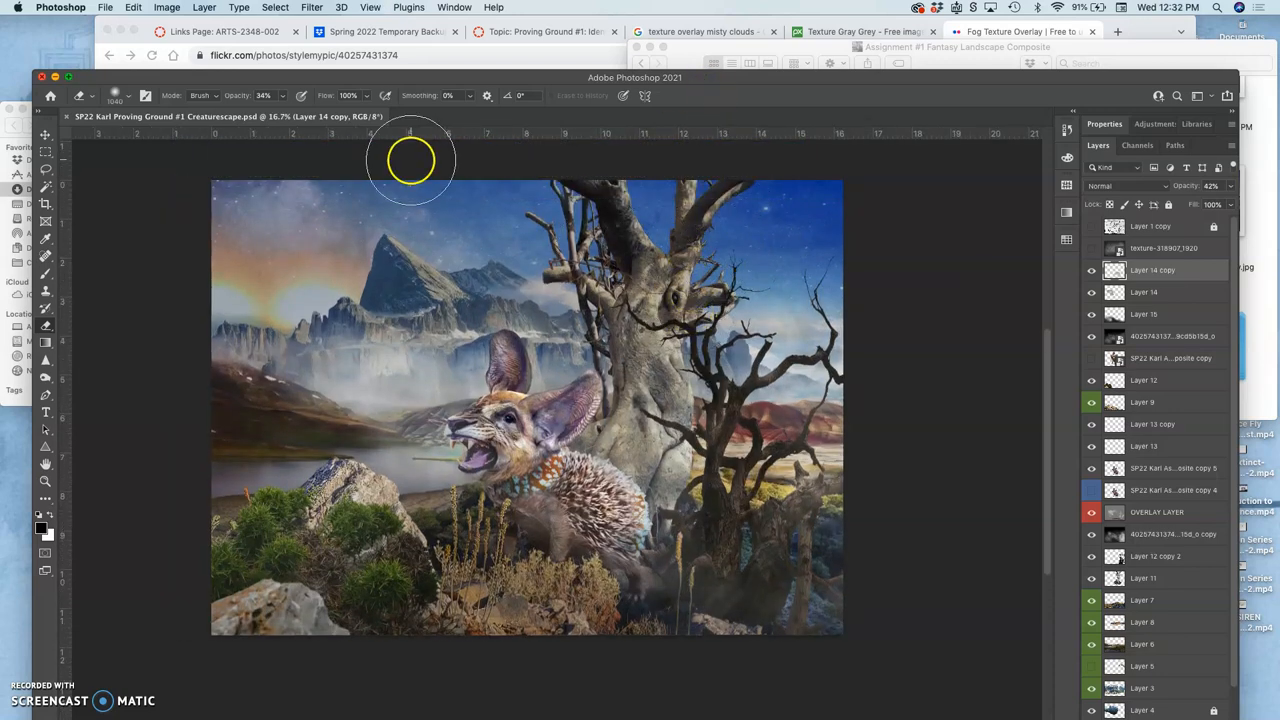
- Save a PNG copy of the Creaturescape composite into the Proving Ground #1 folder, accepting the PNG options
{"action": "left_click", "coordinate": [104, 8]}
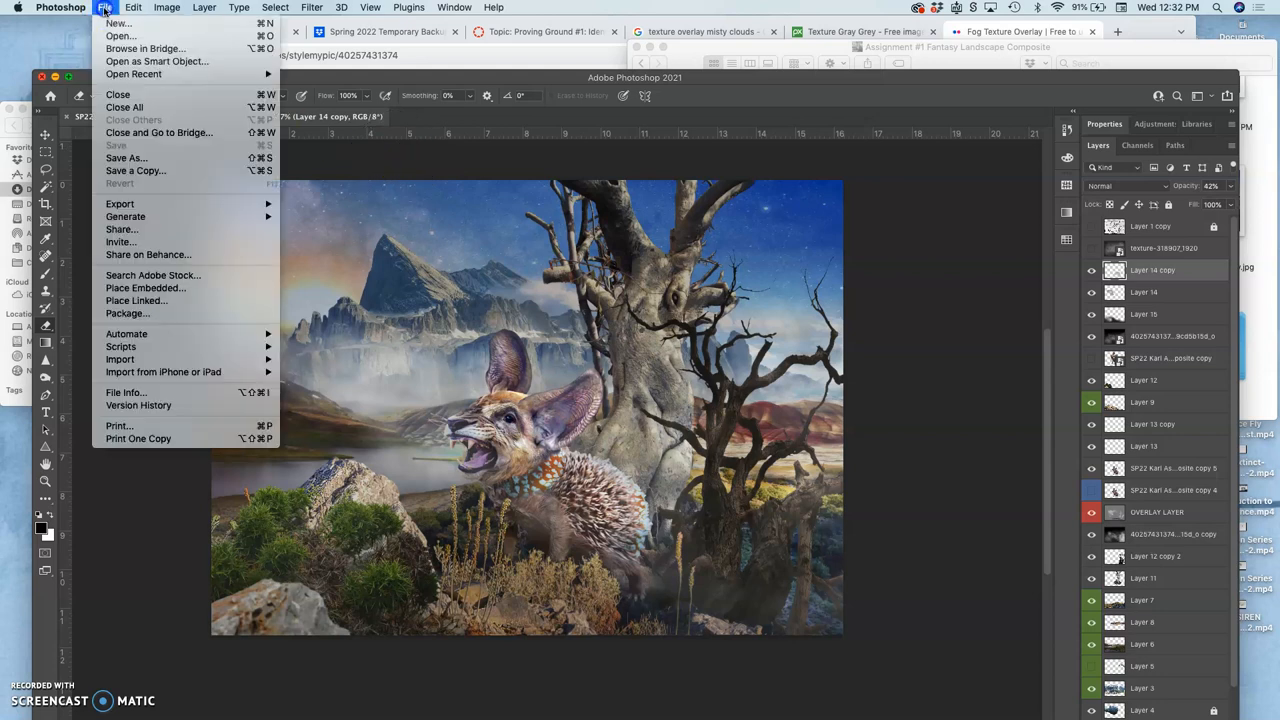
{"action": "mouse_move", "coordinate": [126, 156]}
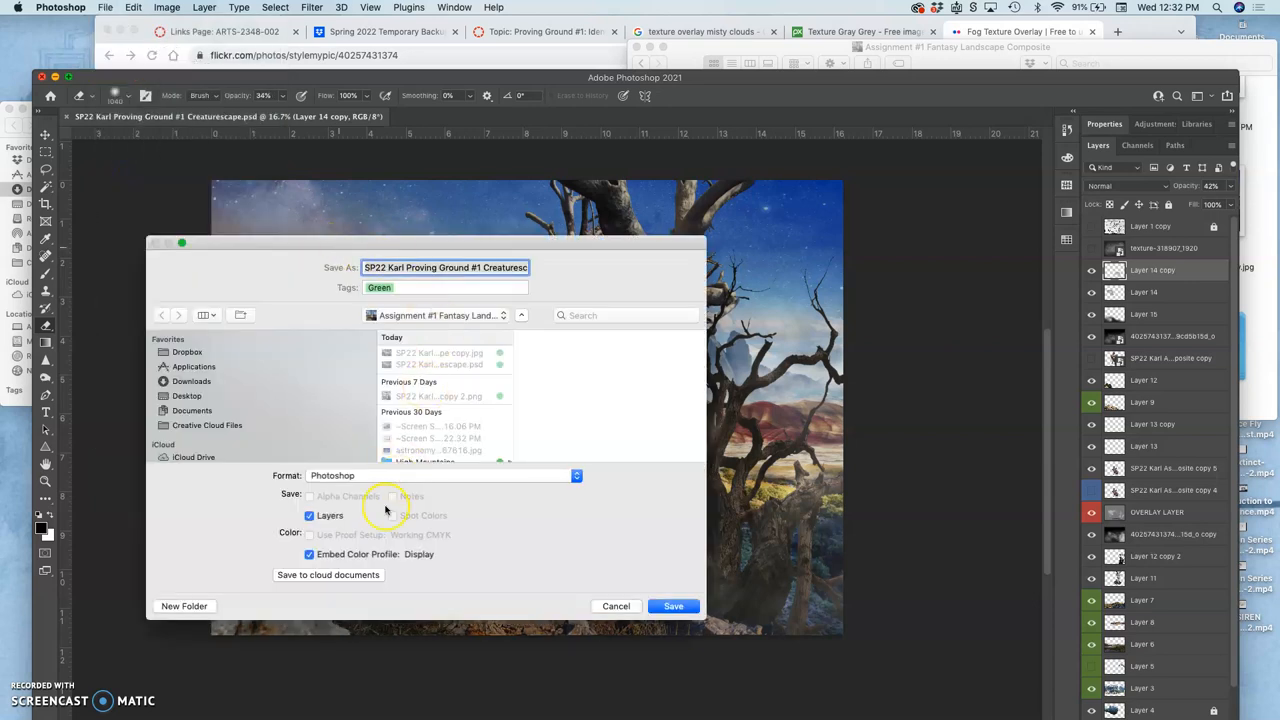
{"action": "left_click", "coordinate": [444, 476]}
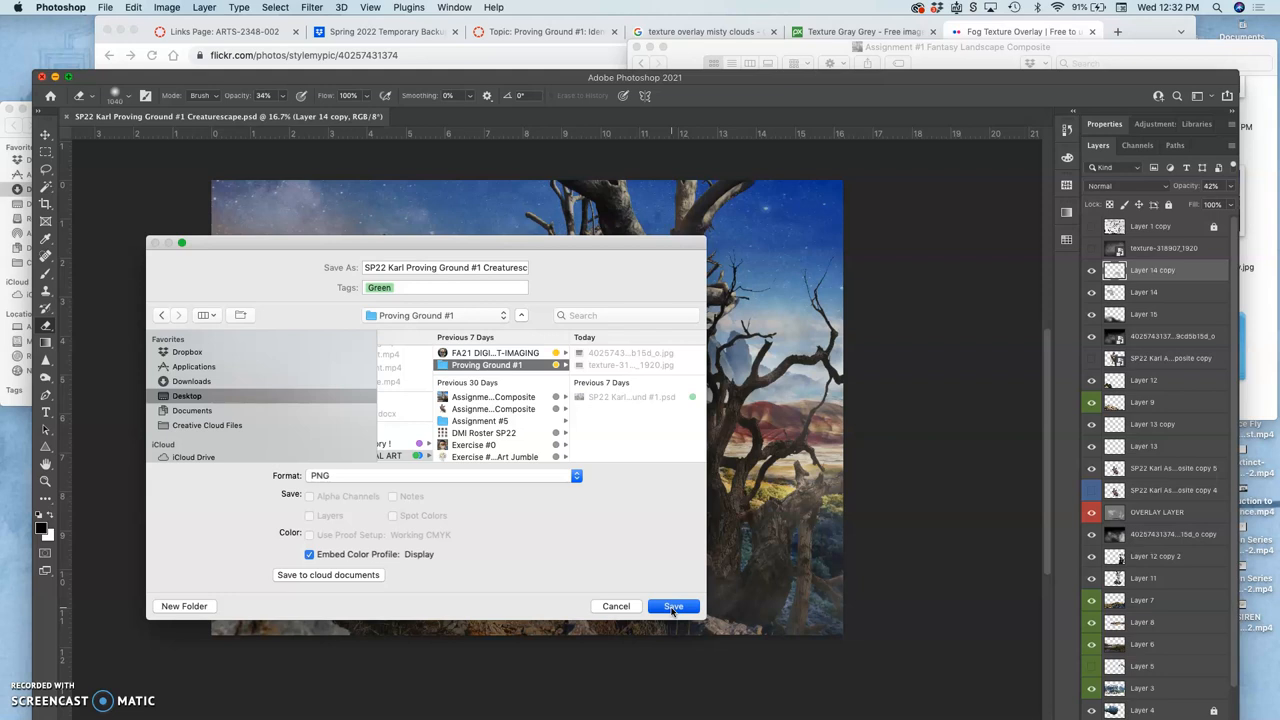
{"action": "left_click", "coordinate": [672, 606]}
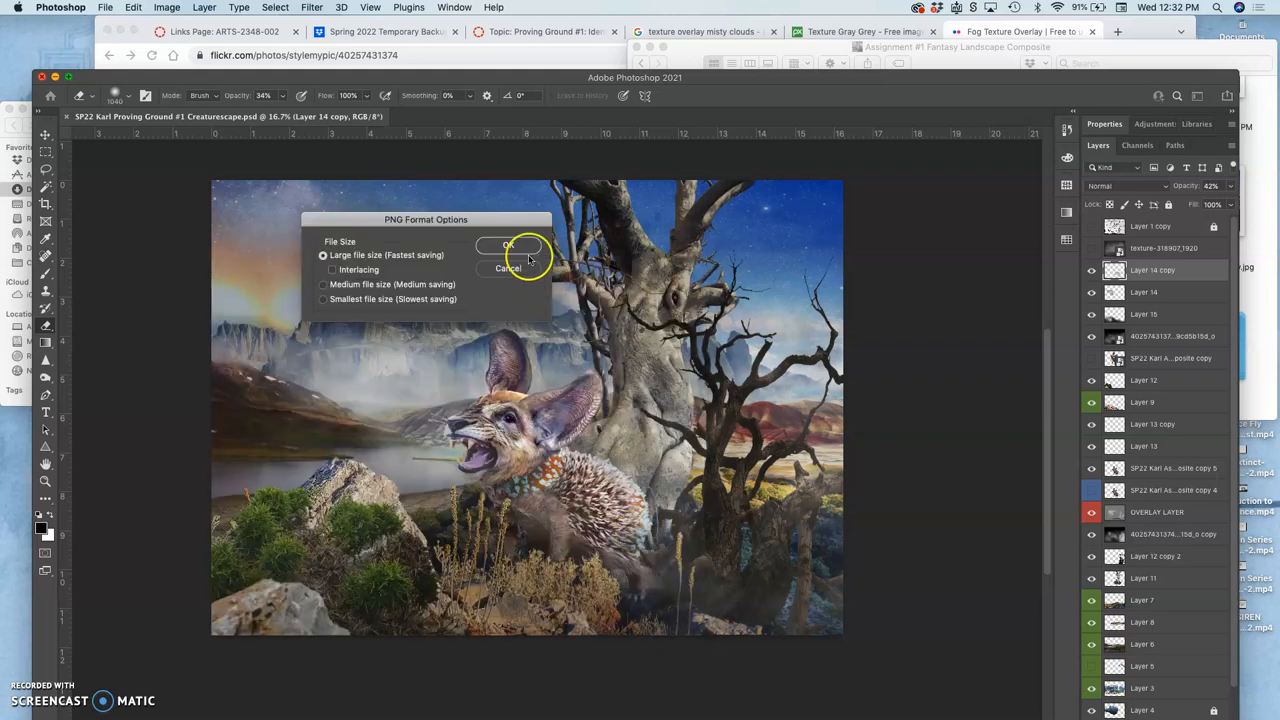
{"action": "left_click", "coordinate": [508, 246]}
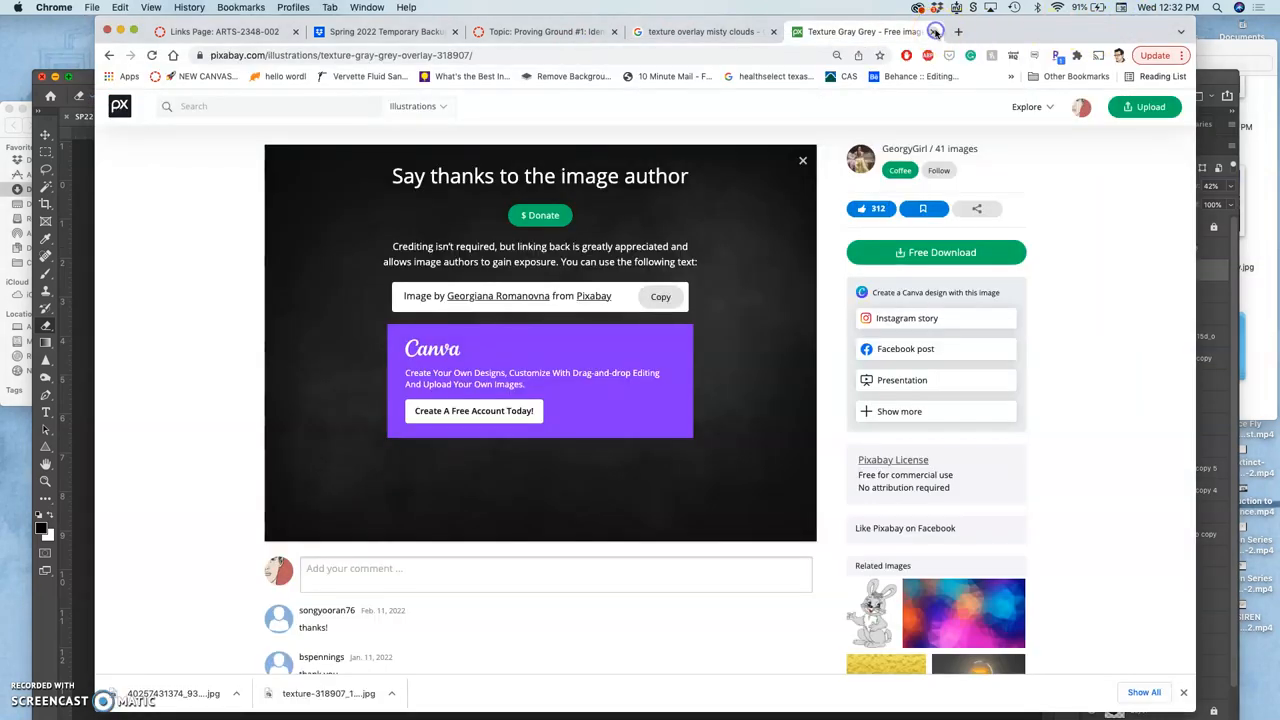
- Switch to the Proving Ground #1 discussion and scroll through its instructions and scoring rubric
{"action": "left_click", "coordinate": [544, 32]}
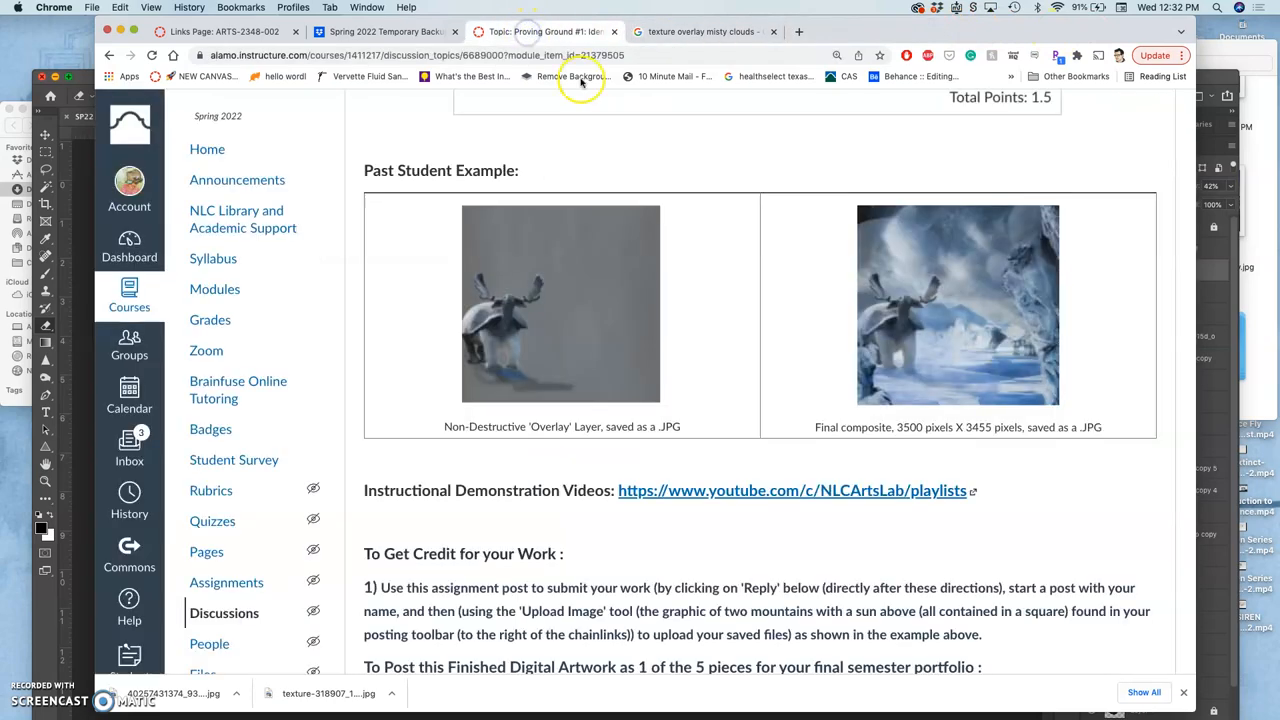
{"action": "scroll", "scroll_direction": "down", "scroll_amount": 3}
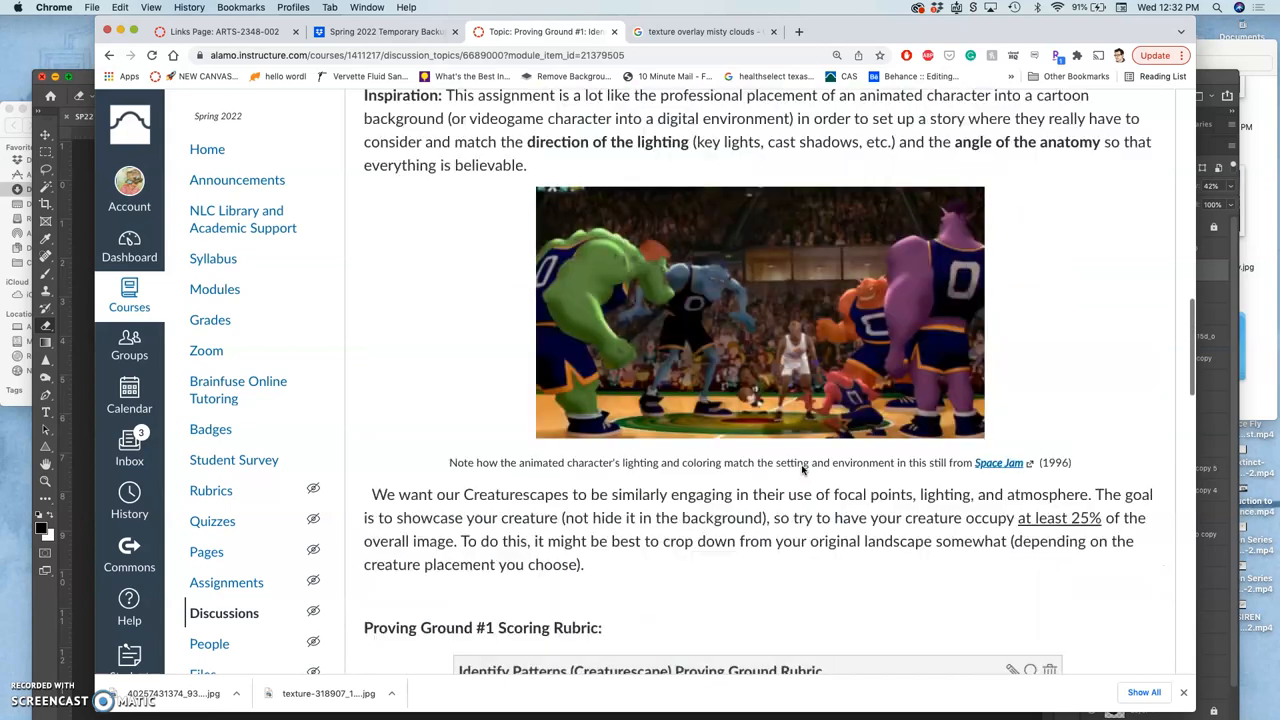
{"action": "scroll", "scroll_direction": "down", "scroll_amount": 3}
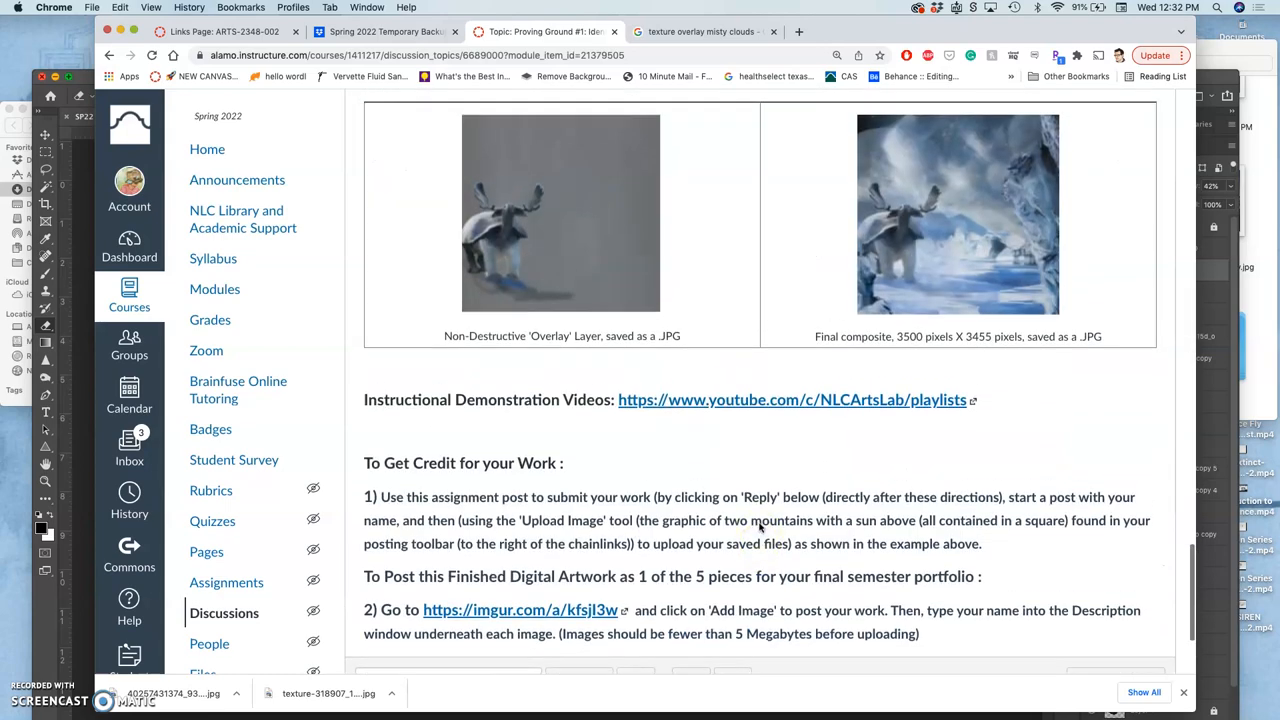
{"action": "scroll", "scroll_direction": "down", "scroll_amount": 3}
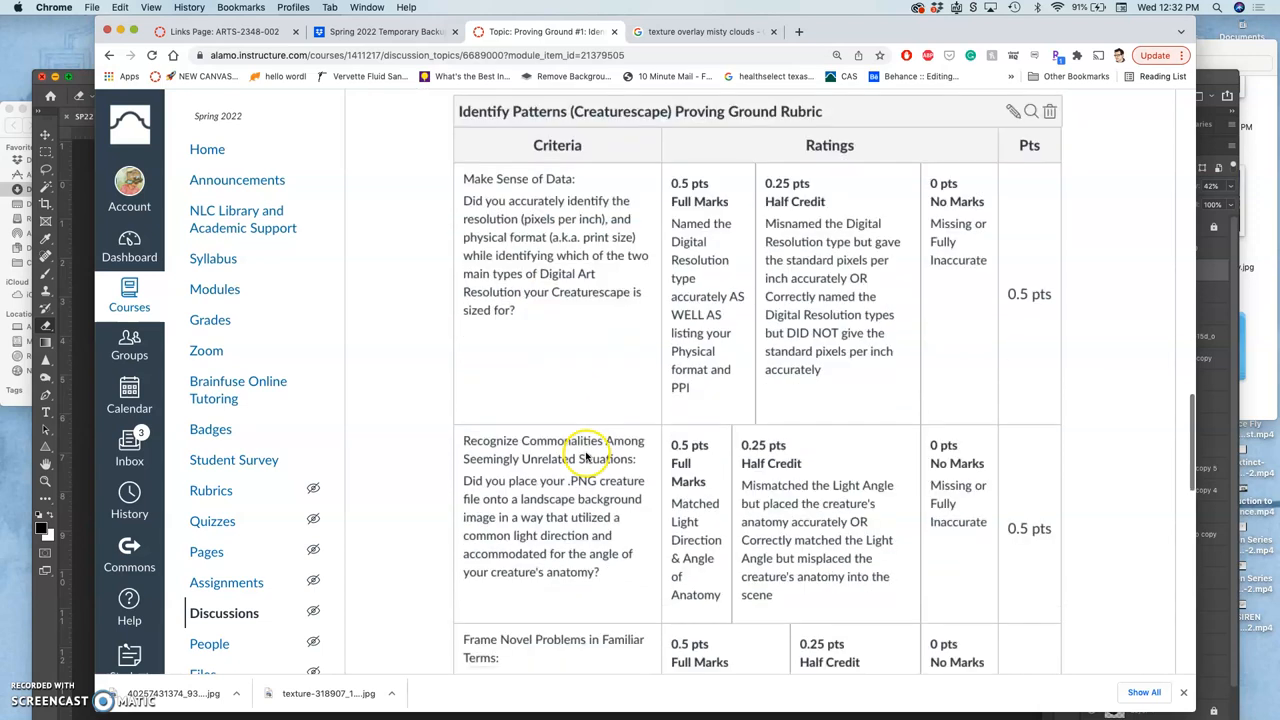
{"action": "scroll", "scroll_direction": "down", "scroll_amount": 3}
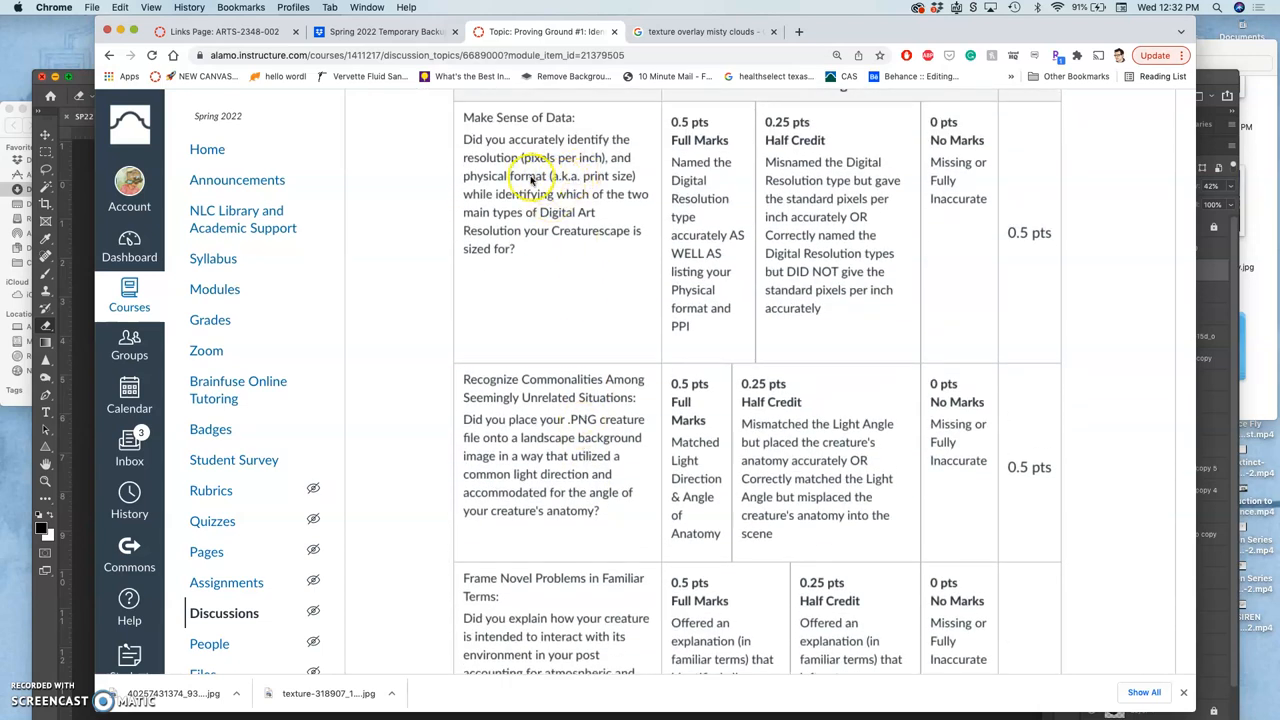
{"action": "mouse_move", "coordinate": [540, 196]}
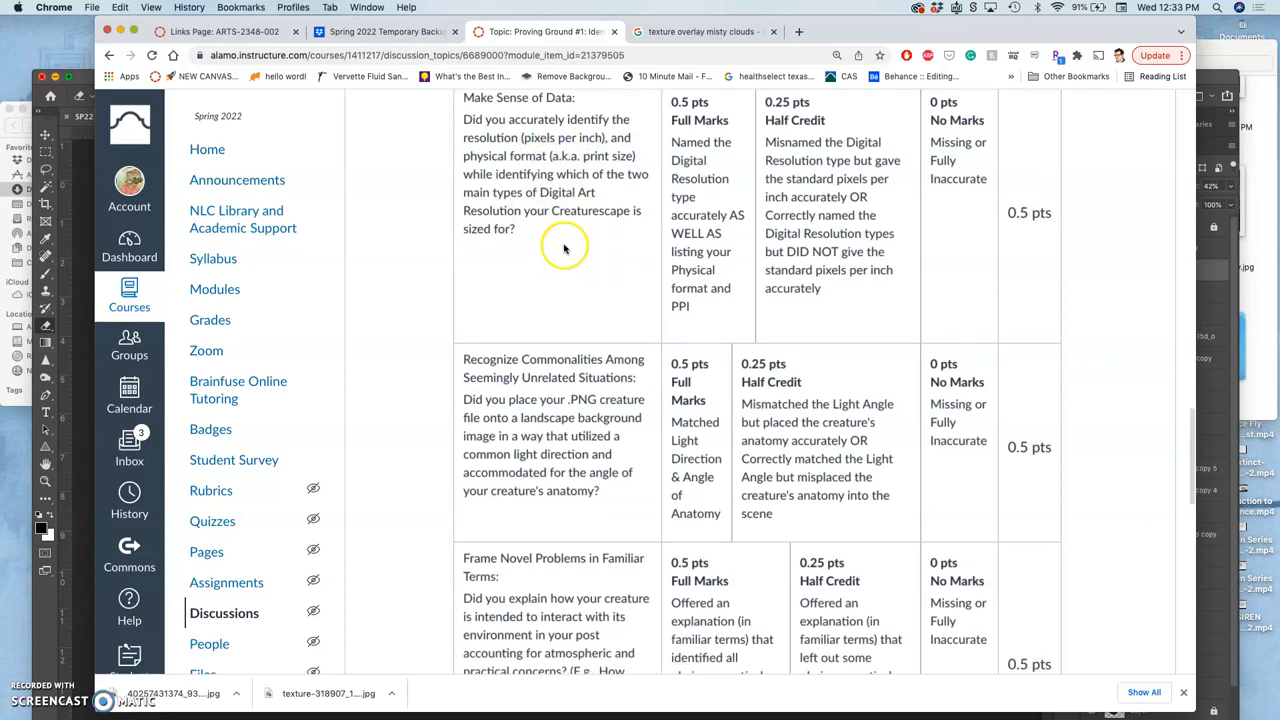
{"action": "mouse_move", "coordinate": [568, 210]}
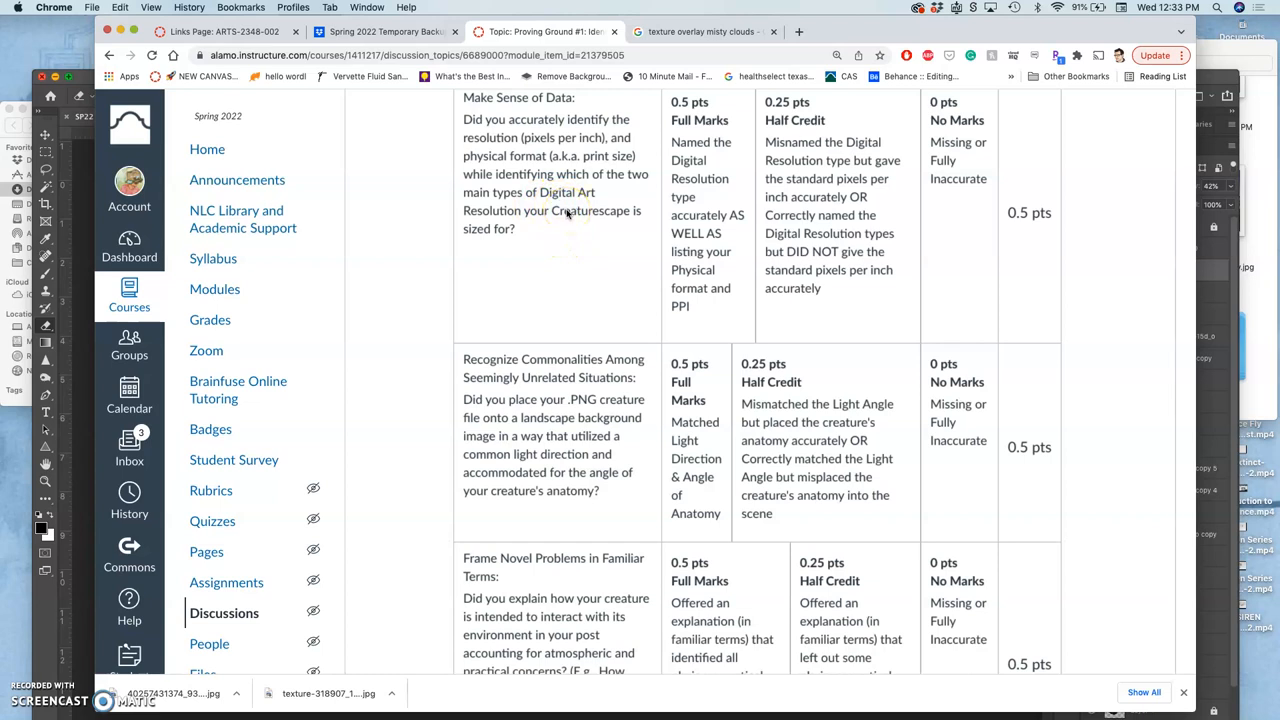
{"action": "scroll", "scroll_direction": "down", "scroll_amount": 3}
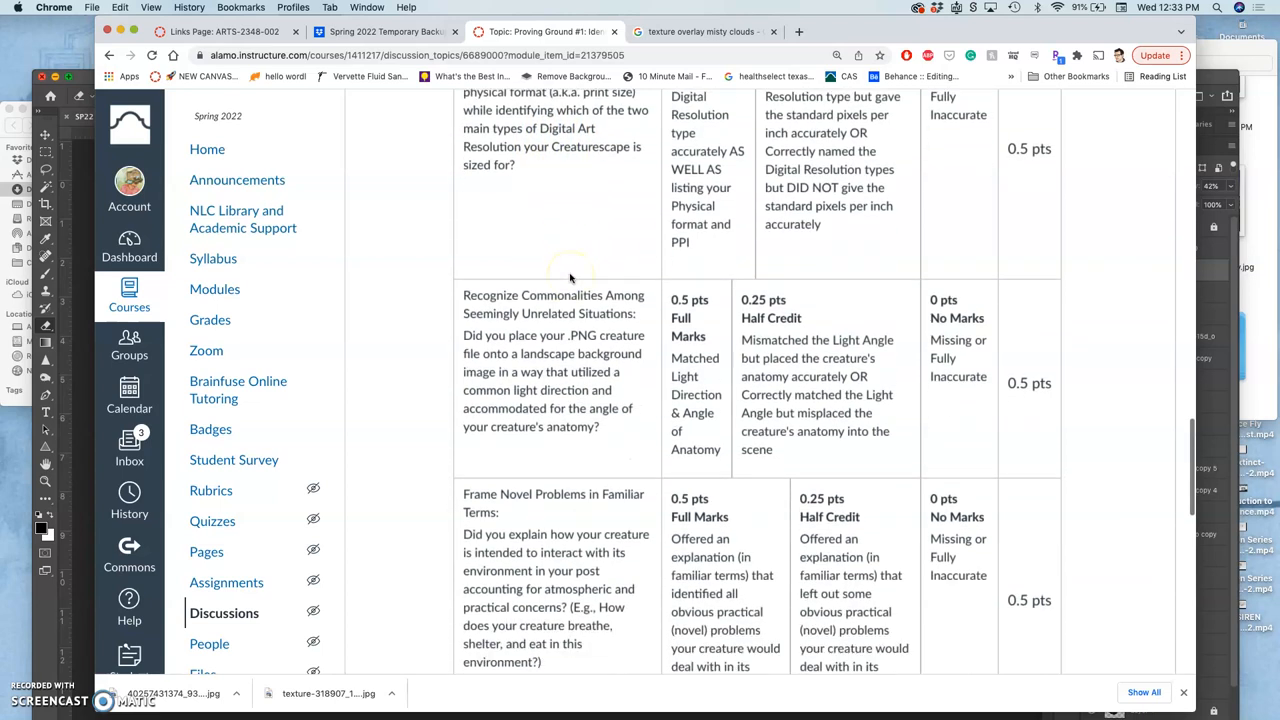
{"action": "scroll", "scroll_direction": "down", "scroll_amount": 3}
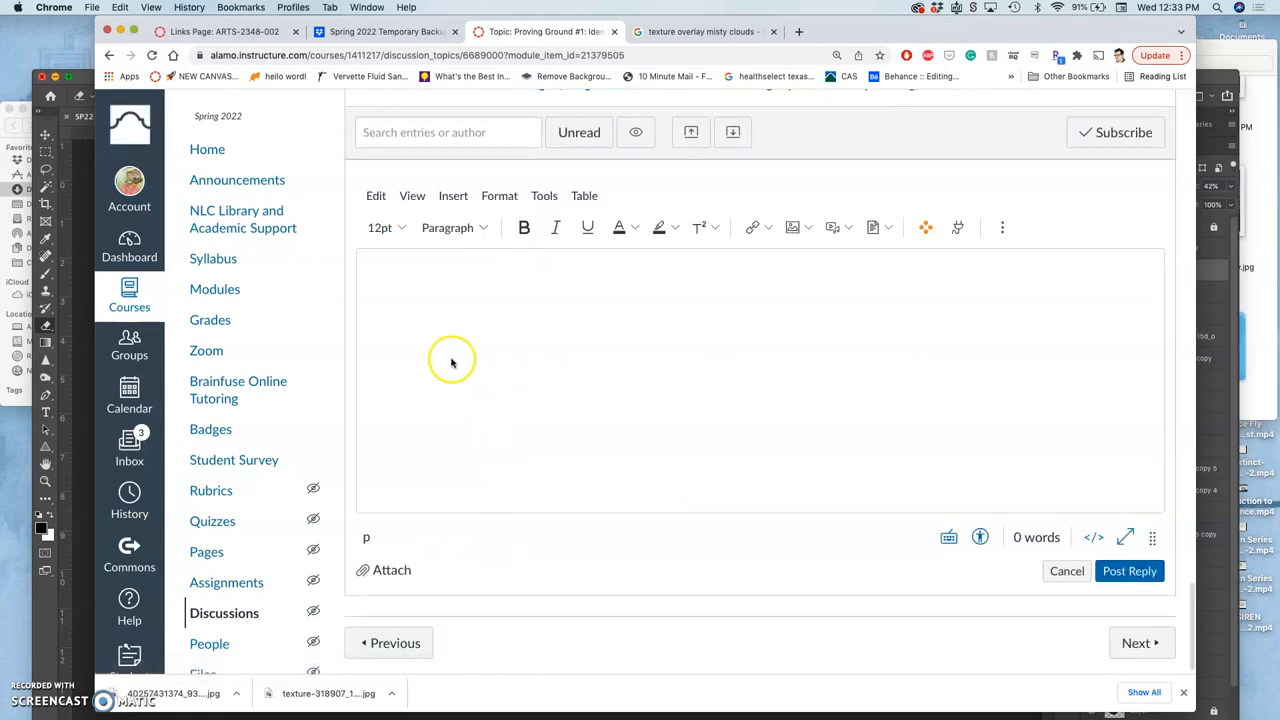
- Begin the reply body, then in Finder open Proving Ground #1 and select the Creaturescape PNG copy
{"action": "left_click", "coordinate": [452, 360]}
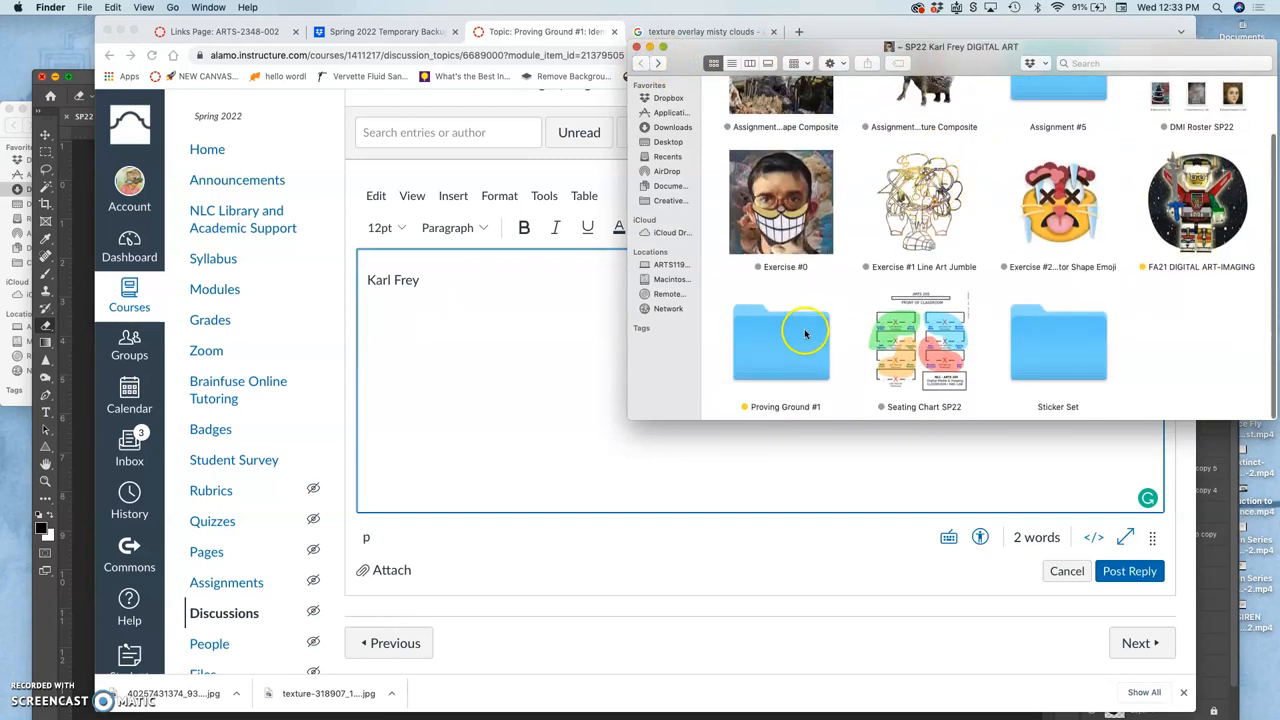
{"action": "double_click", "coordinate": [780, 344]}
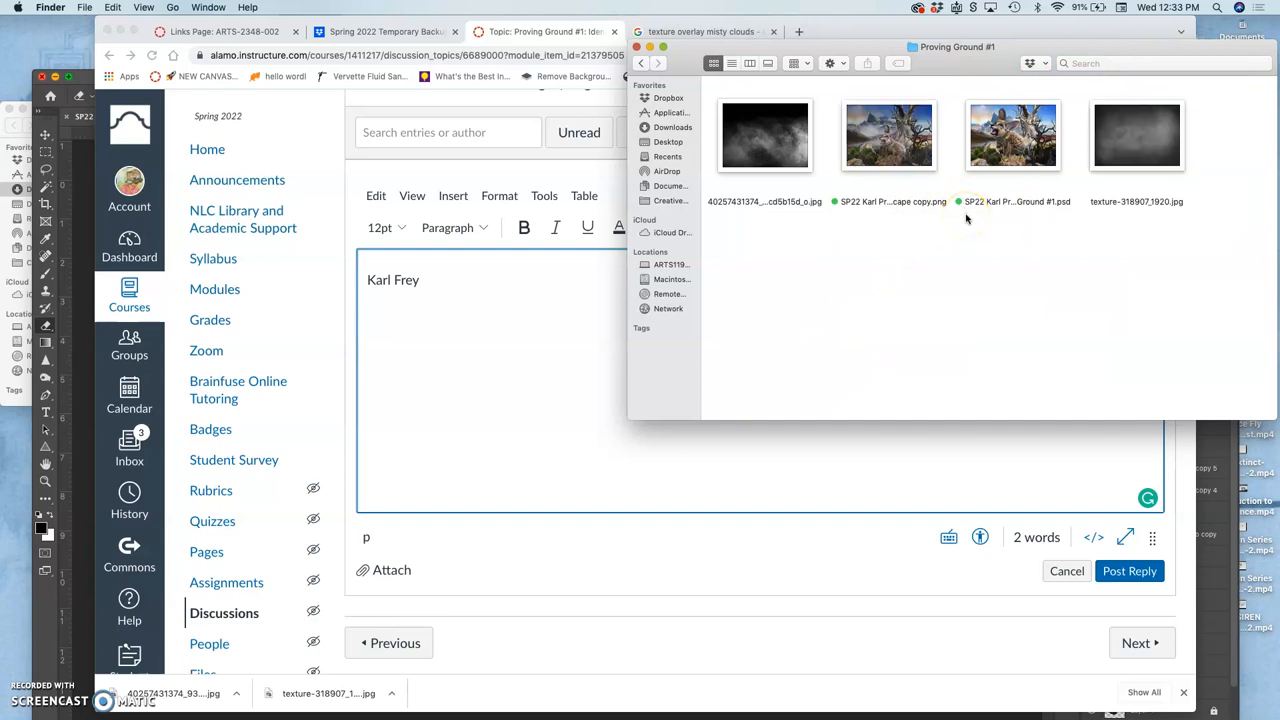
{"action": "left_click", "coordinate": [888, 136]}
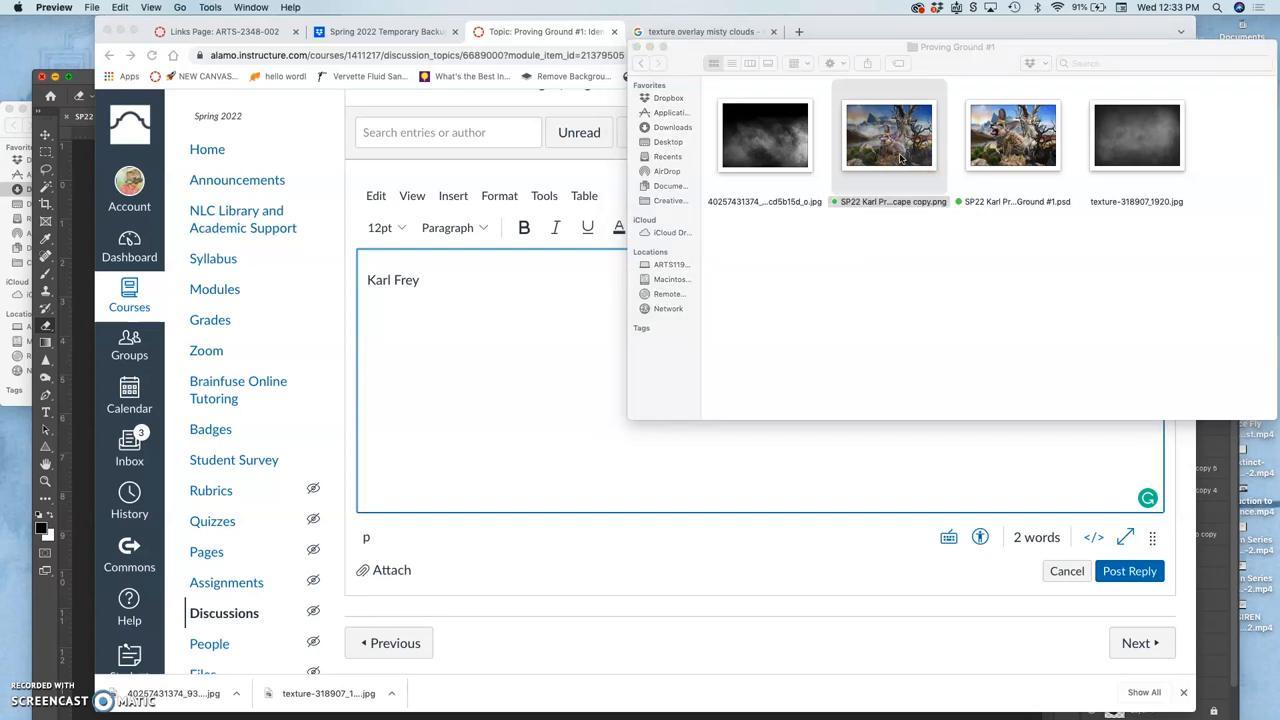
- View the saved Creaturescape PNG in Preview to check the fox-like creature composite
{"action": "double_click", "coordinate": [888, 136]}
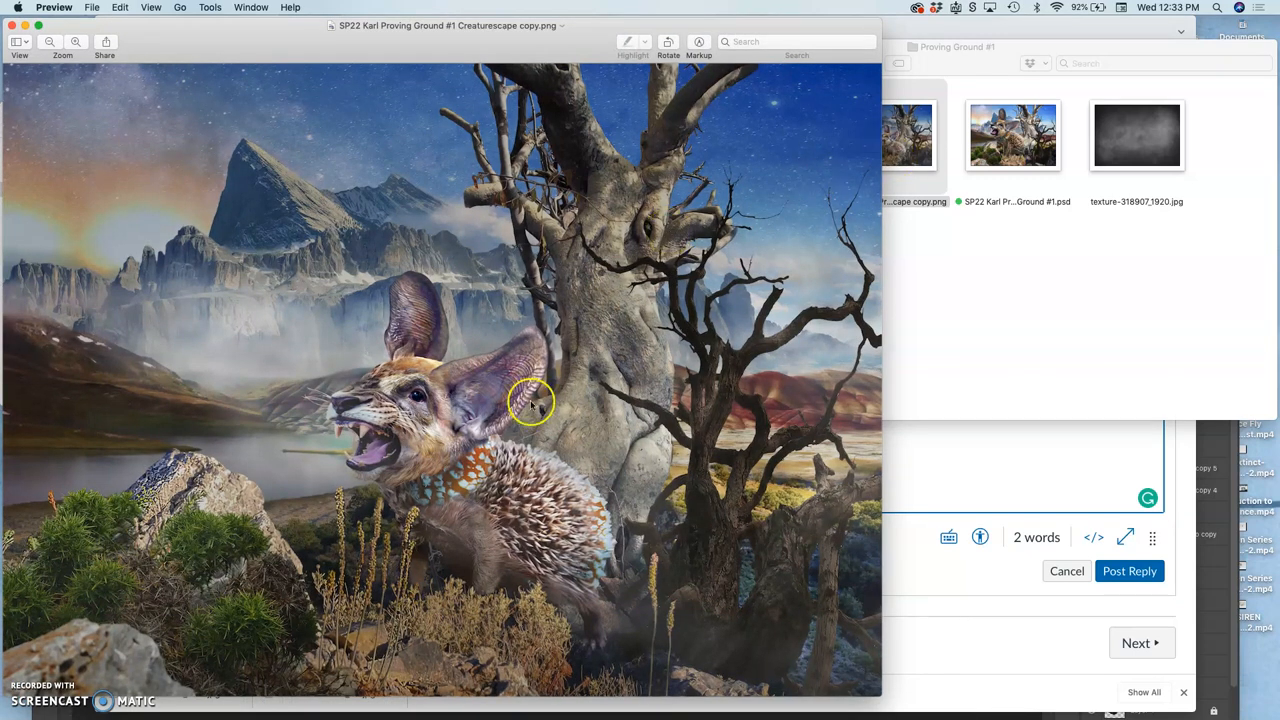
{"action": "mouse_move", "coordinate": [176, 418]}
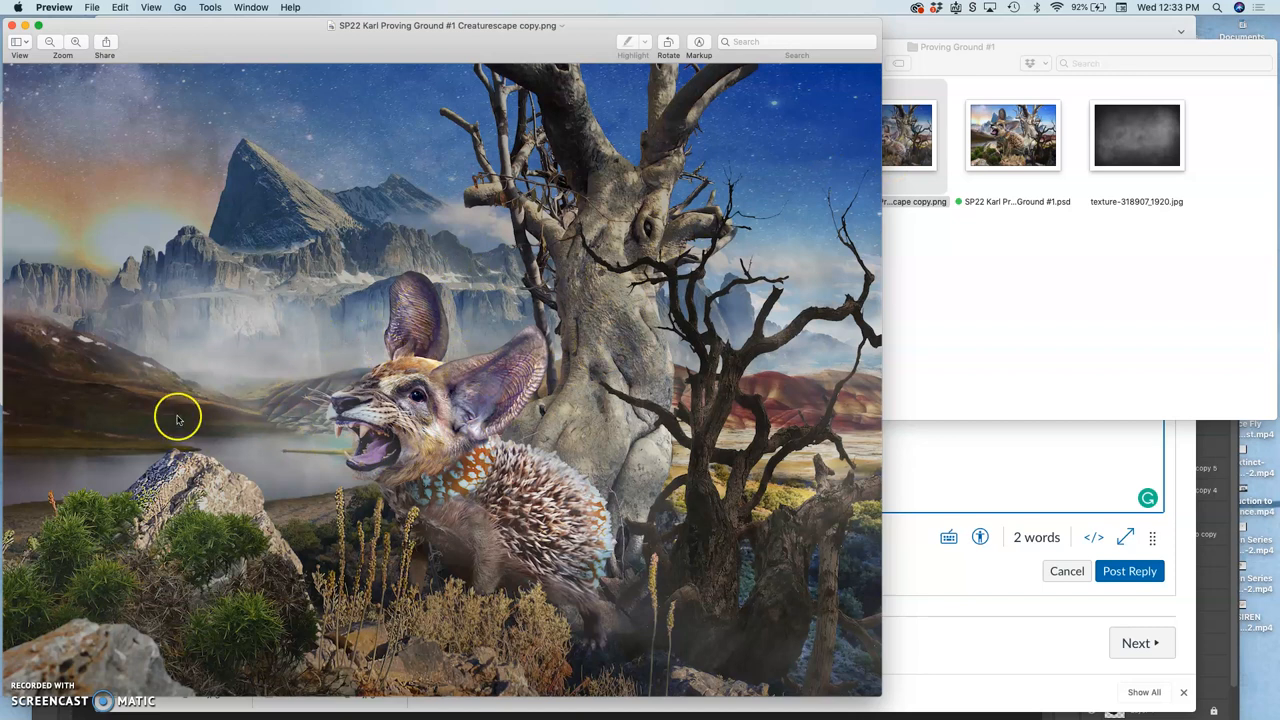
{"action": "mouse_move", "coordinate": [650, 650]}
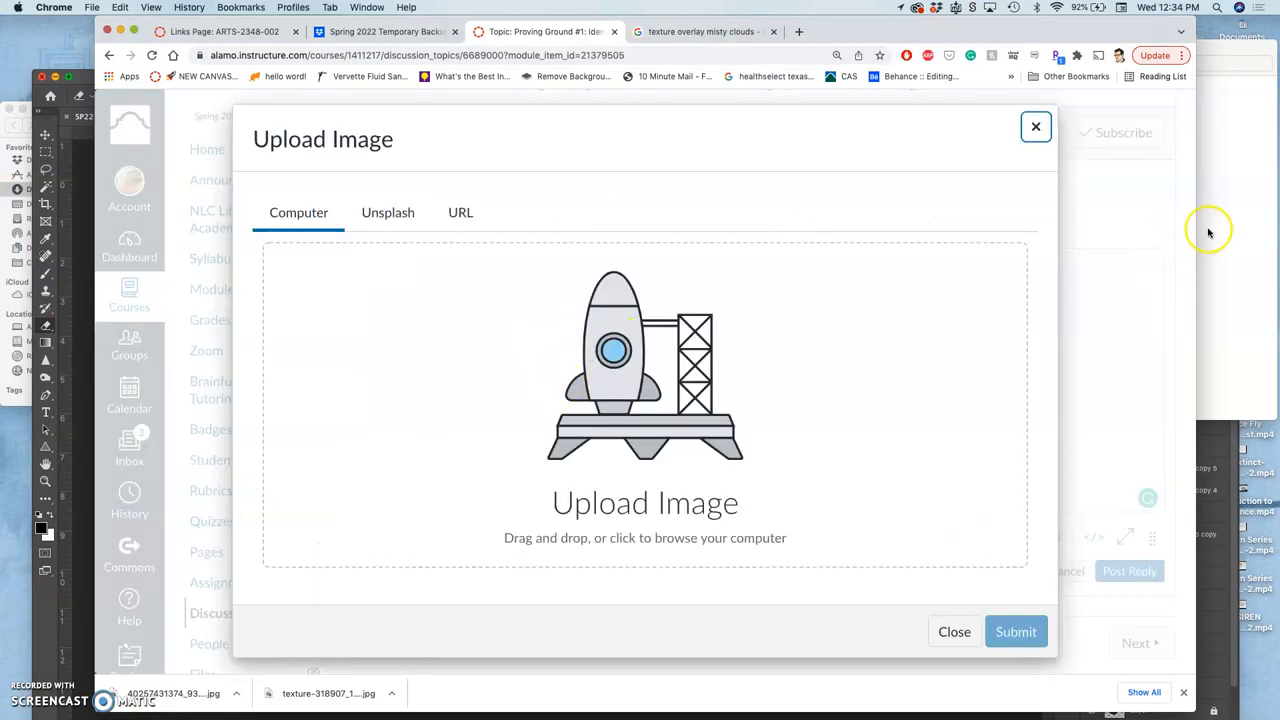
- Drag the Creaturescape PNG into the Upload Image dialog and submit it into the reply
{"action": "left_click_drag", "start_coordinate": [888, 136], "coordinate": [472, 458]}
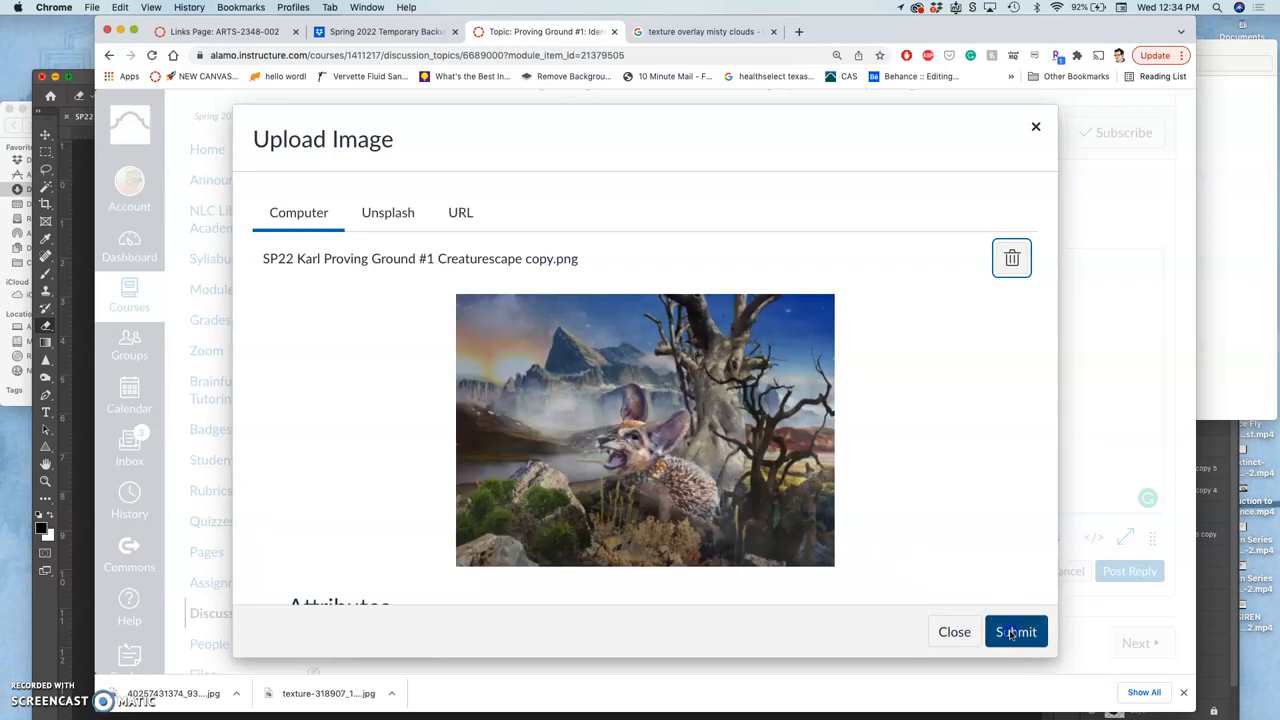
{"action": "left_click", "coordinate": [1016, 632]}
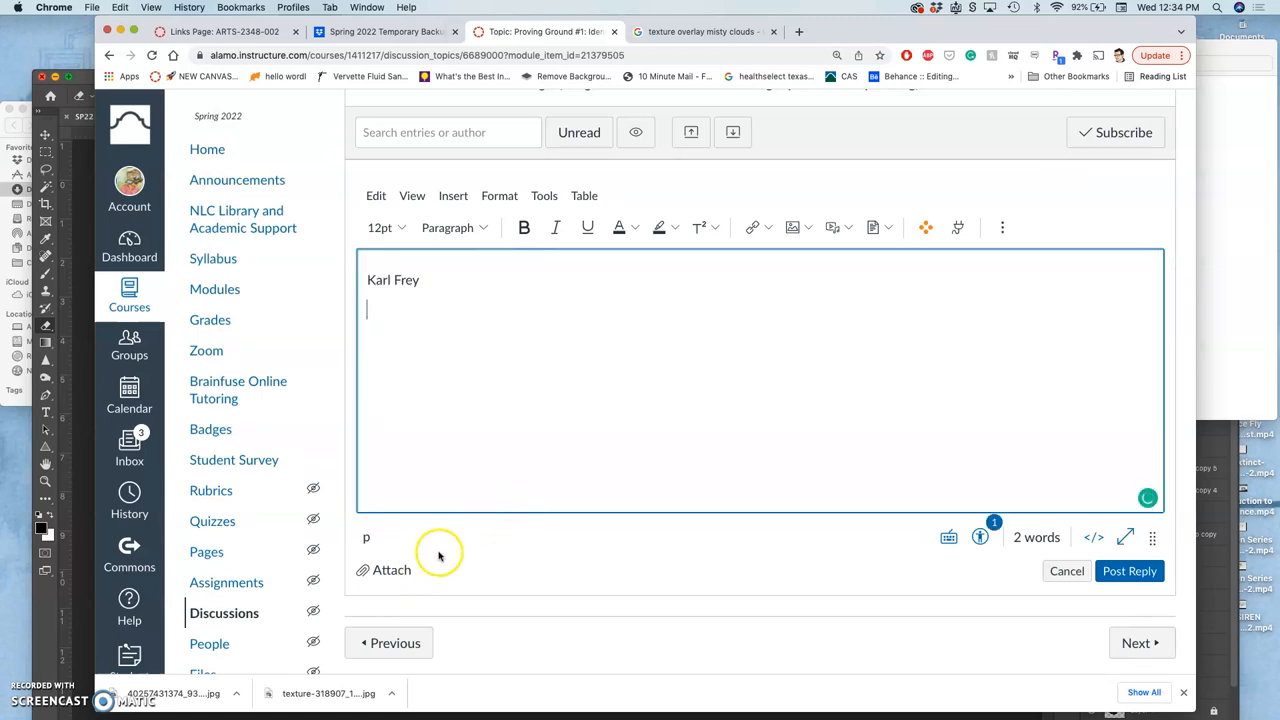
{"action": "mouse_move", "coordinate": [496, 398]}
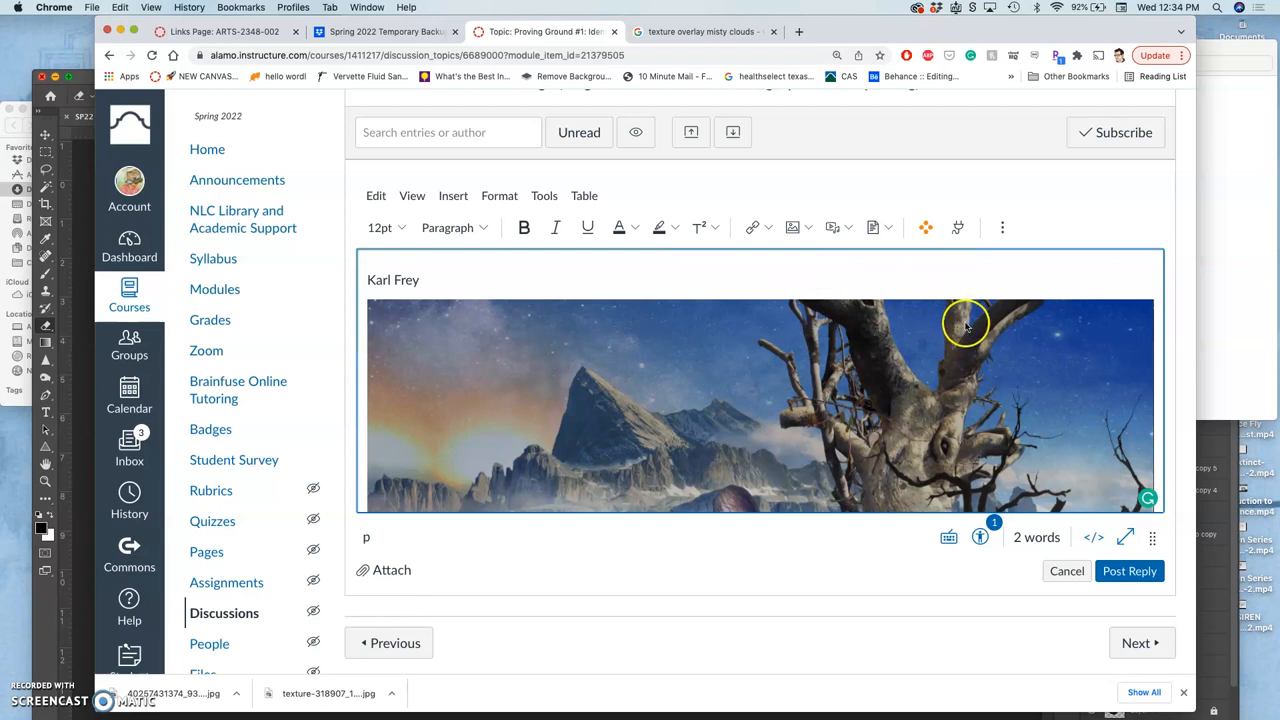
- Select the inserted Creaturescape image and scroll through the rubric's resolution and print-size criteria
{"action": "left_click", "coordinate": [964, 400]}
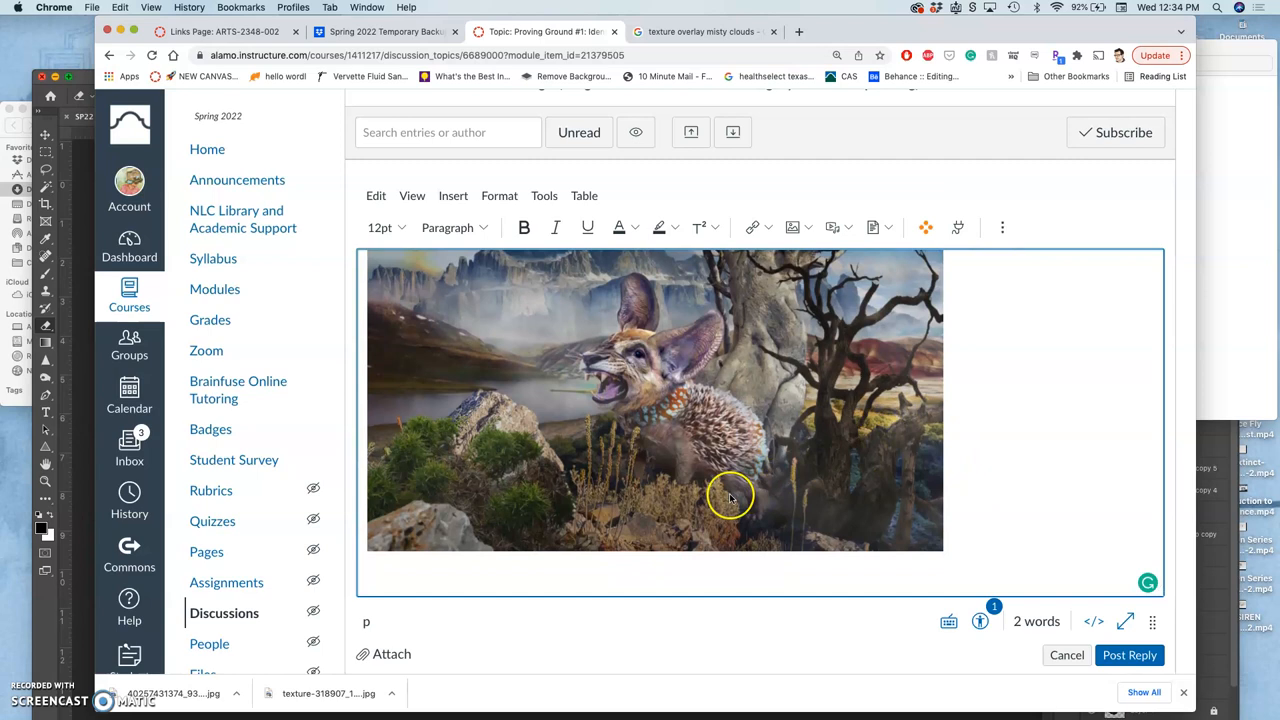
{"action": "mouse_move", "coordinate": [476, 576]}
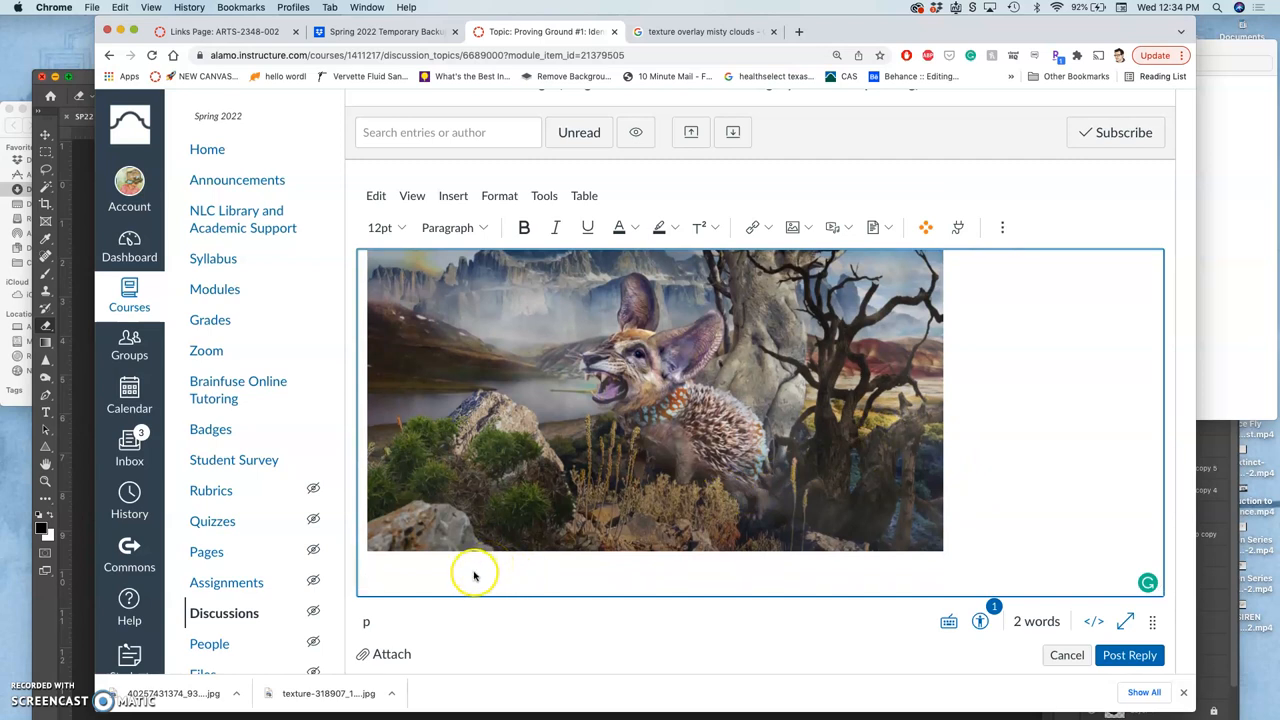
{"action": "mouse_move", "coordinate": [684, 516]}
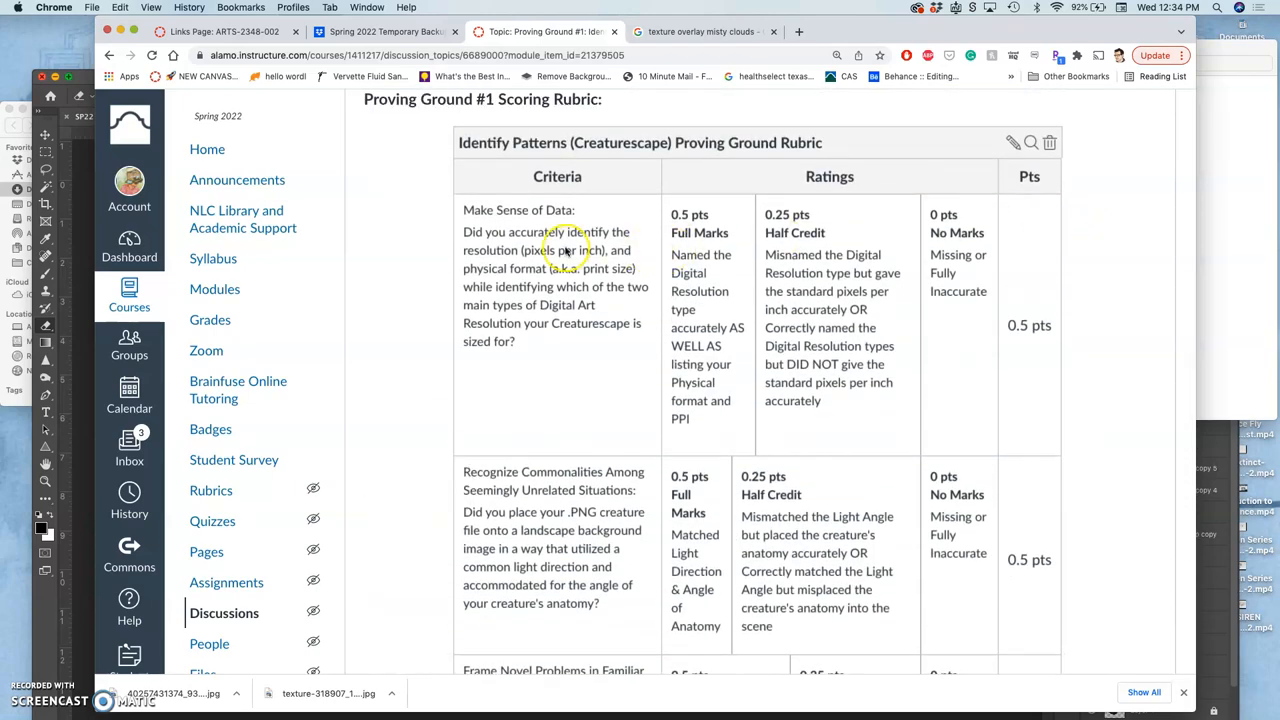
{"action": "scroll", "scroll_direction": "down", "scroll_amount": 3}
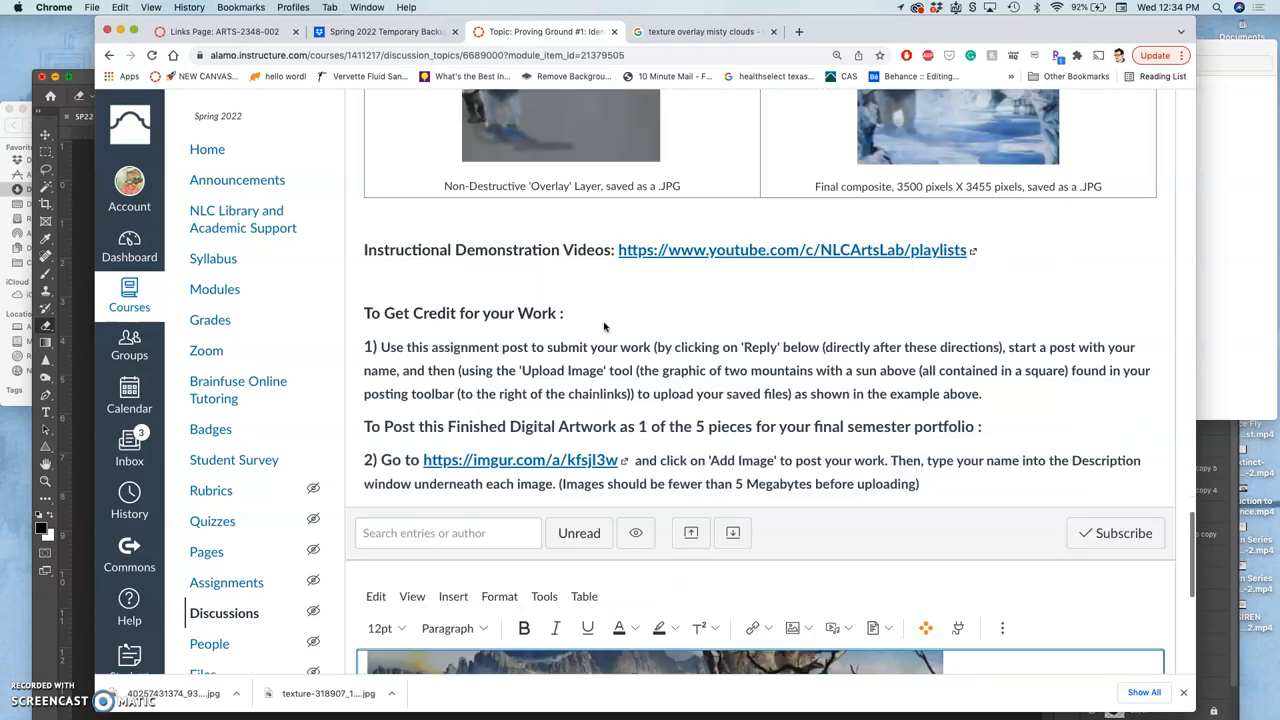
{"action": "scroll", "scroll_direction": "down", "scroll_amount": 3}
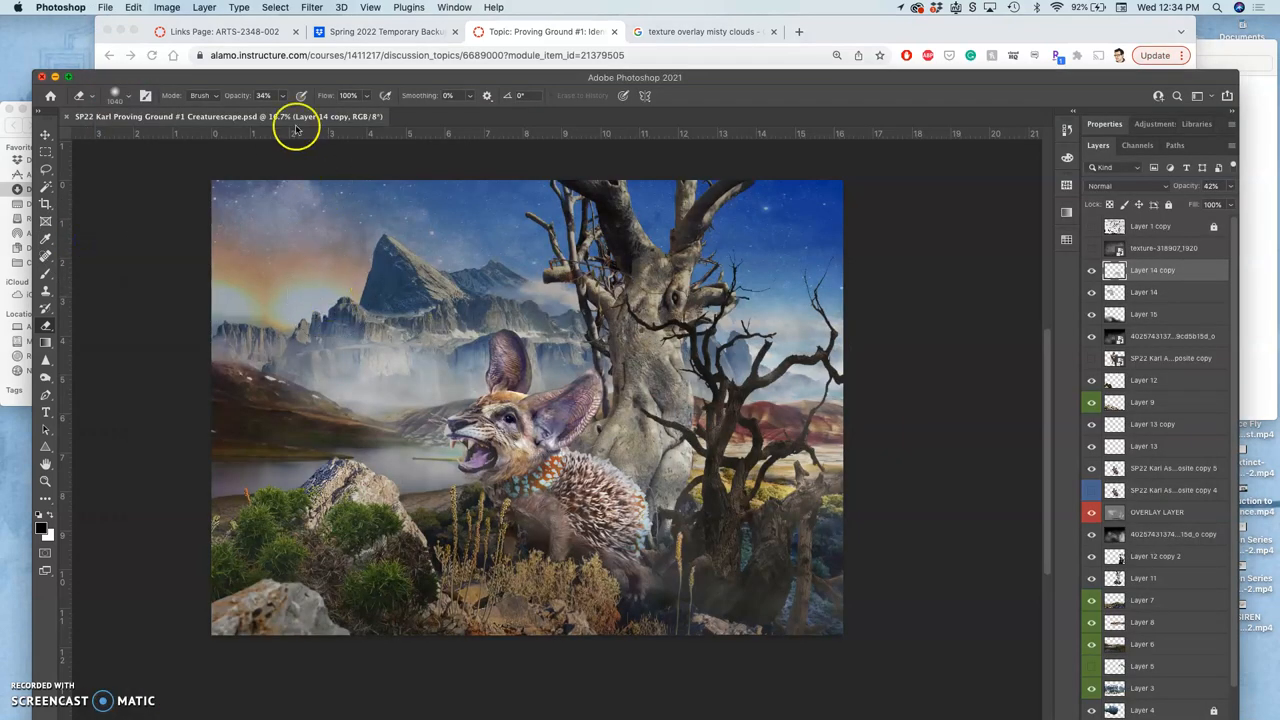
- In Image Size with Resample off, set 300 ppi and read the print size of about 18.9 by 13.6 inches
{"action": "left_click", "coordinate": [166, 8]}
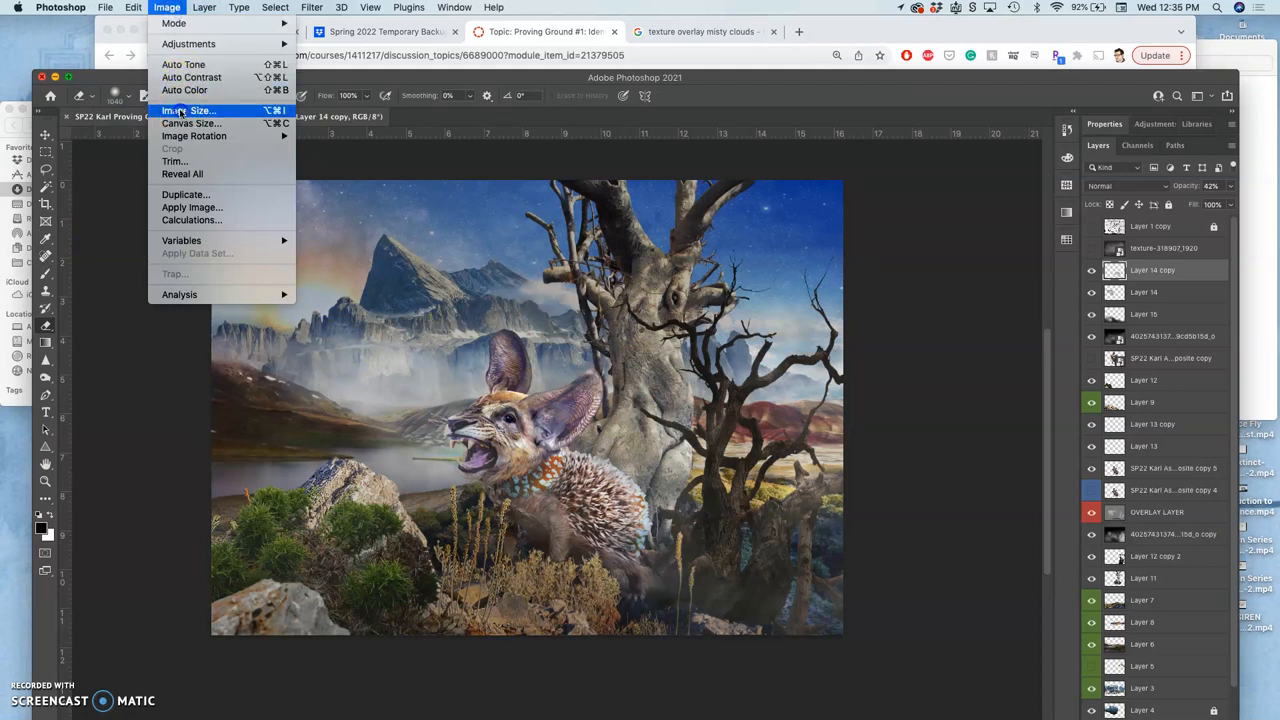
{"action": "left_click", "coordinate": [188, 110]}
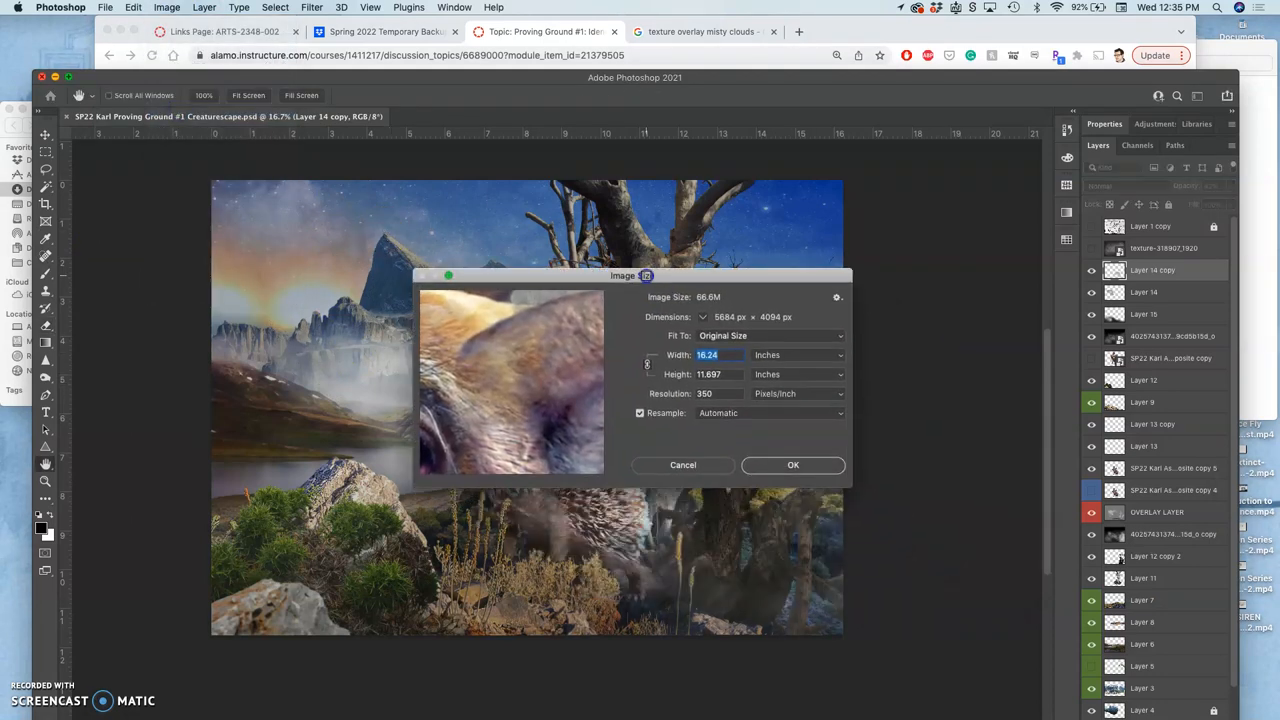
{"action": "left_click_drag", "start_coordinate": [630, 276], "coordinate": [648, 168]}
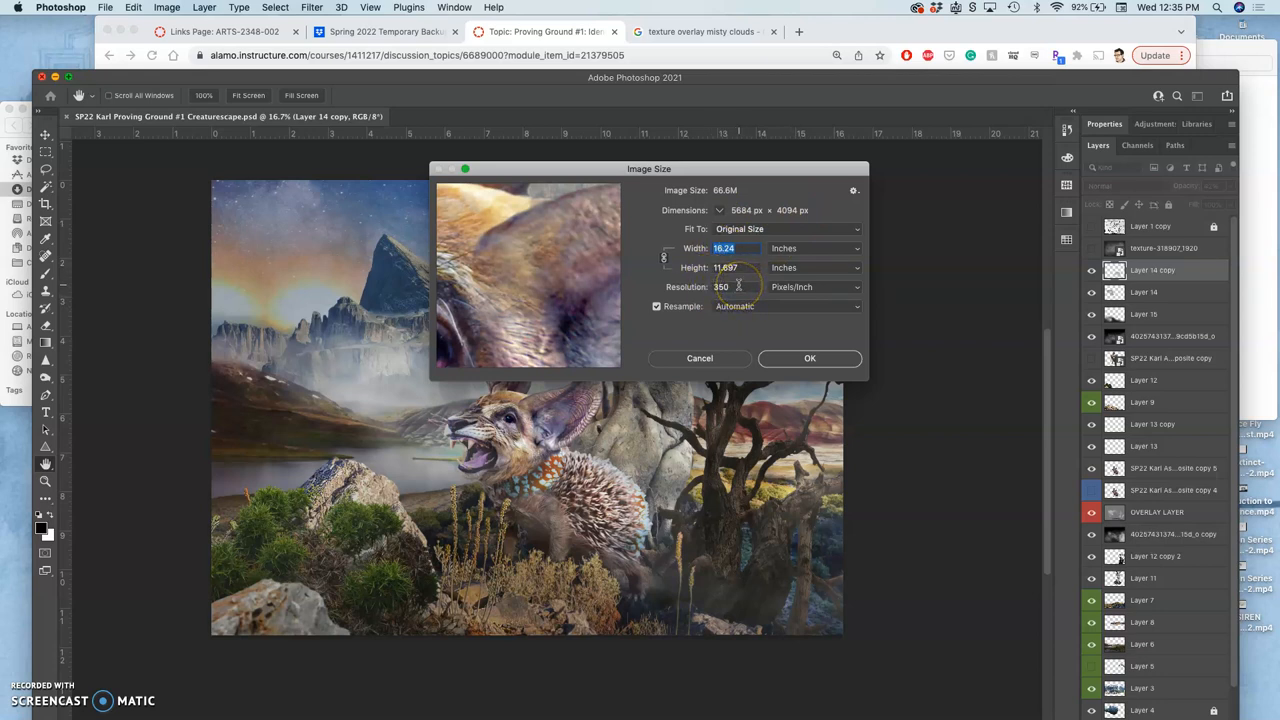
{"action": "left_click", "coordinate": [656, 306]}
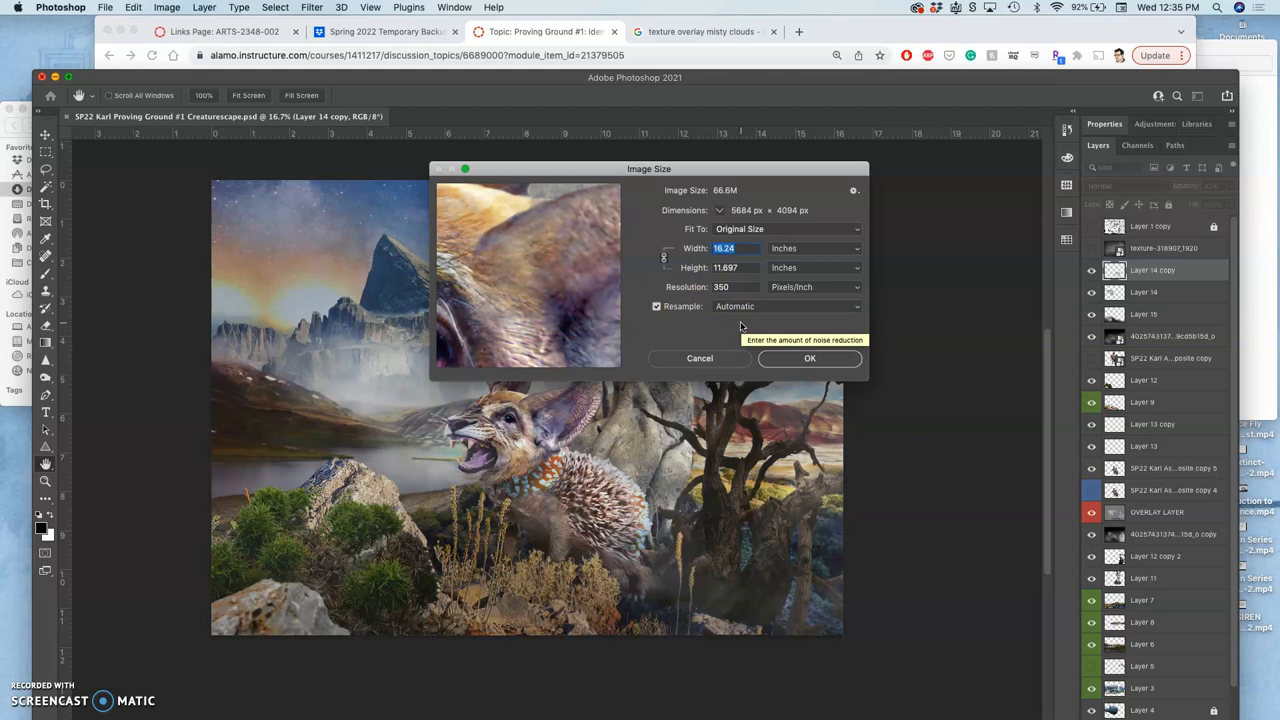
{"action": "mouse_move", "coordinate": [740, 326]}
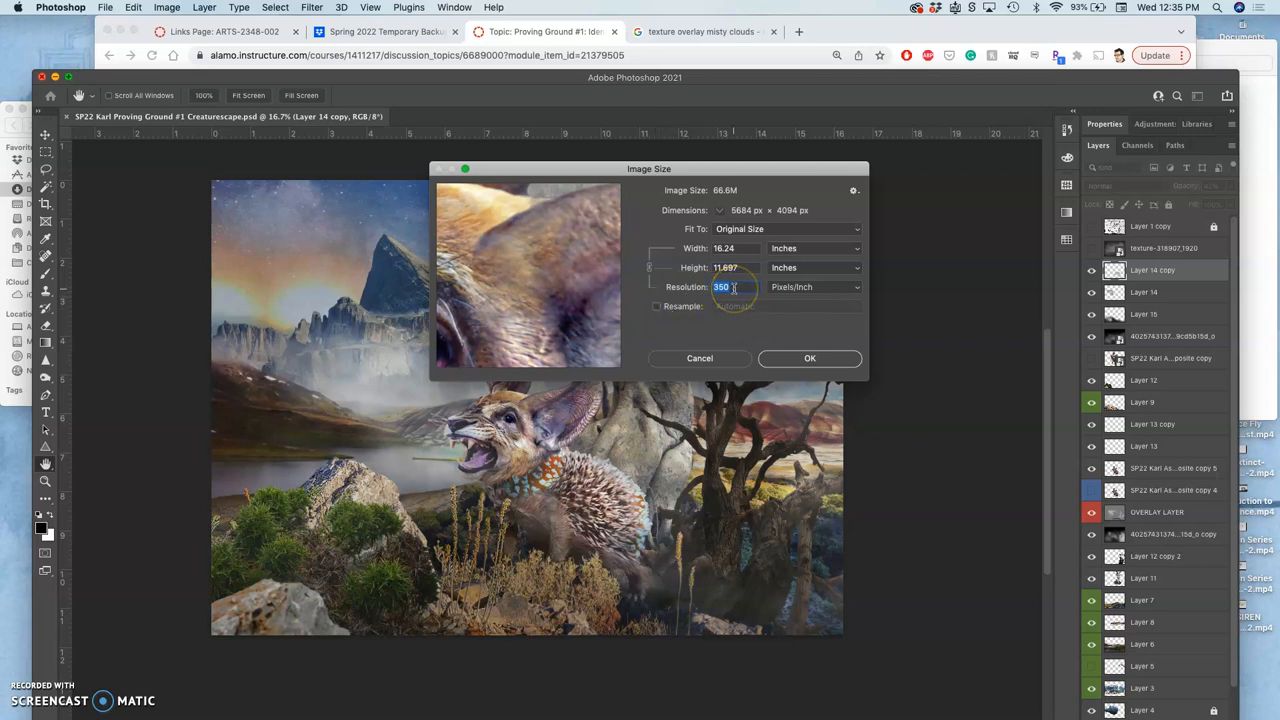
{"action": "type", "text": "300"}
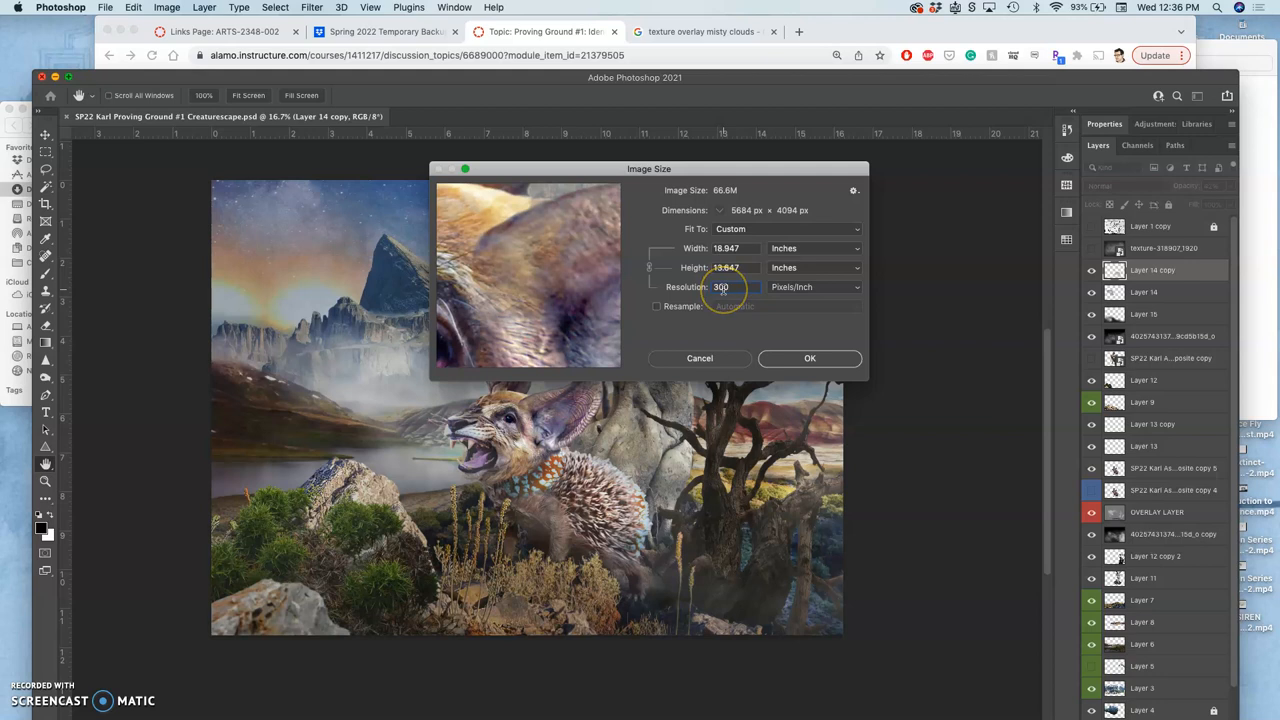
{"action": "left_click", "coordinate": [720, 288]}
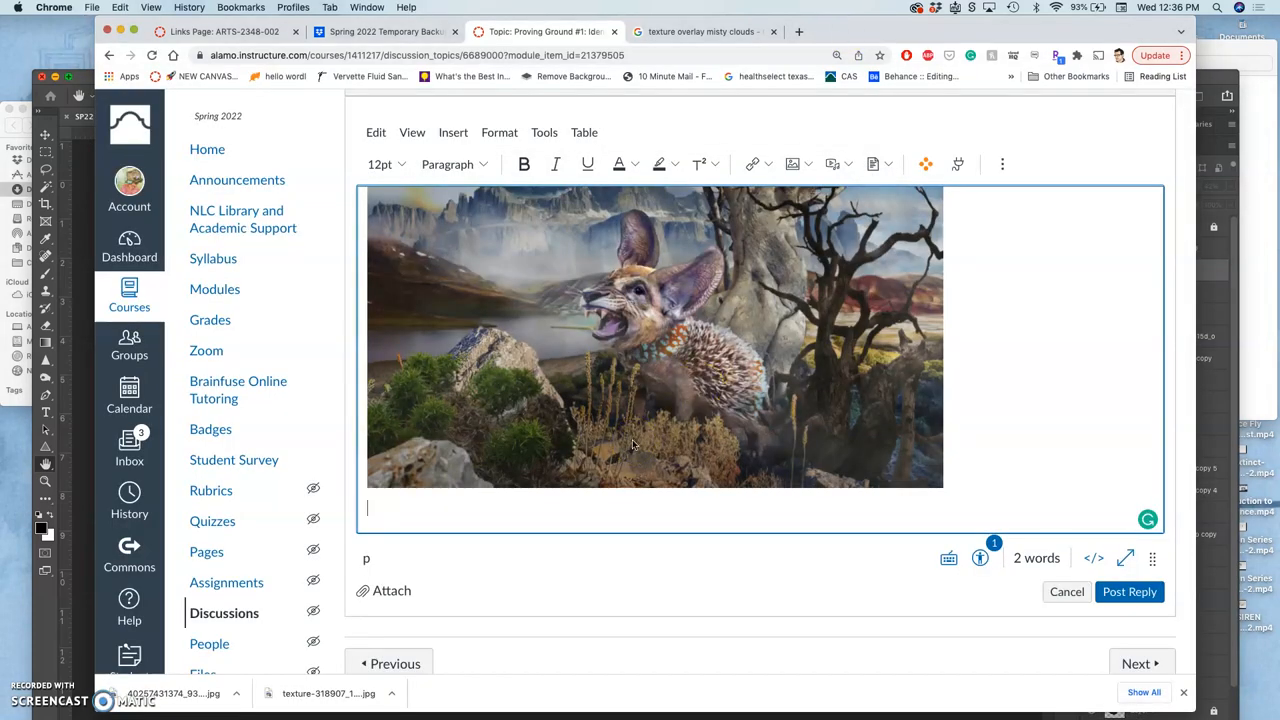
- Caption the image '19 inches x 13.6 inches (Physical Format) at 300 pixels per inch (ppi)'
{"action": "type", "text": "19"}
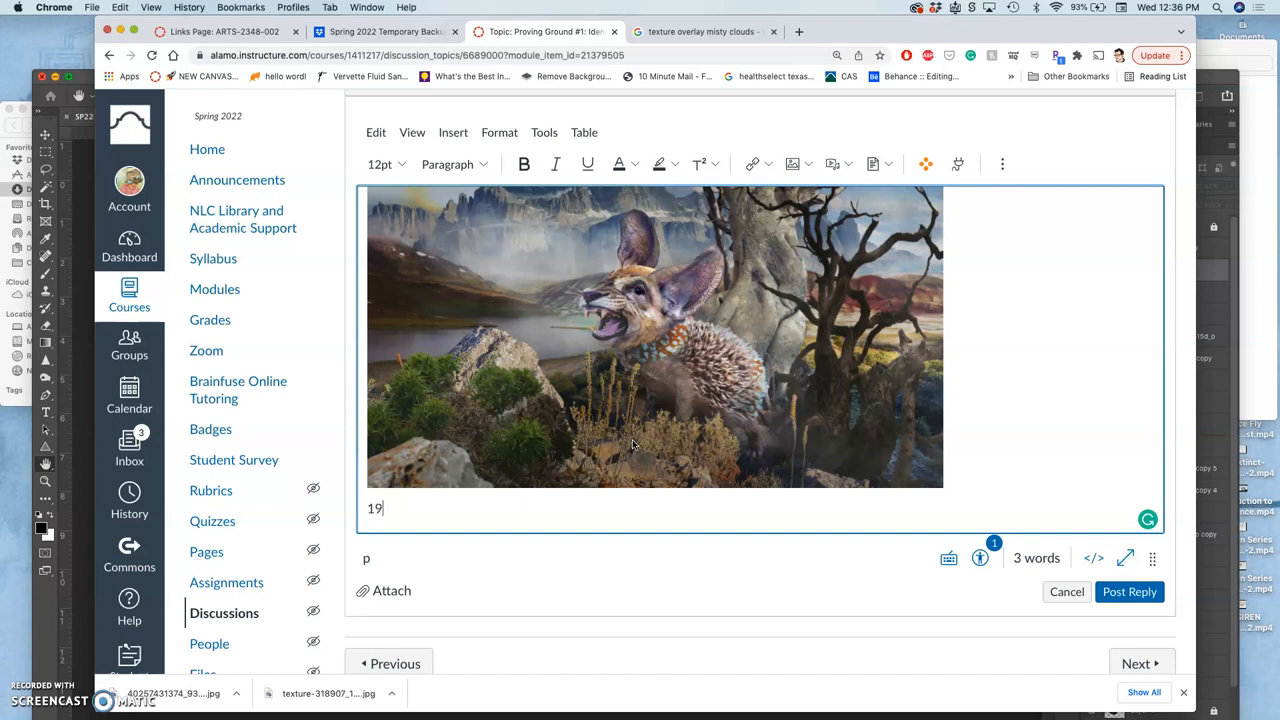
{"action": "type", "text": "inches x 13.6"}
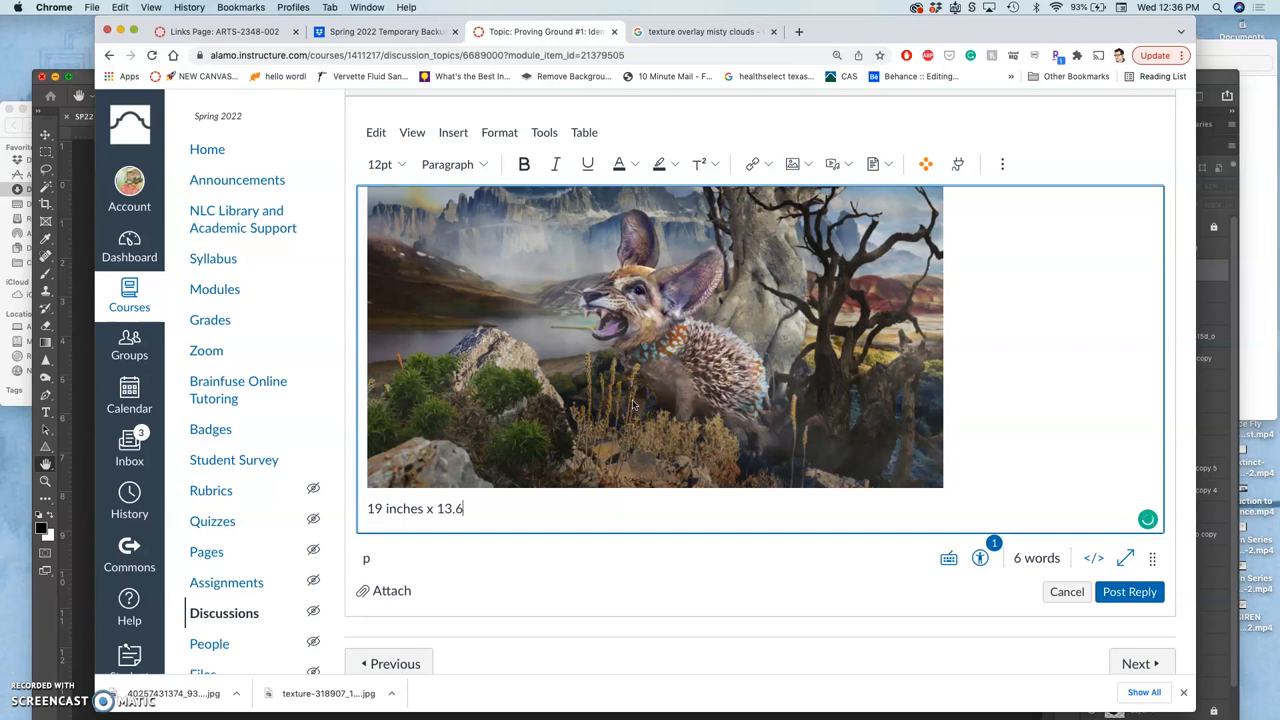
{"action": "type", "text": "inches"}
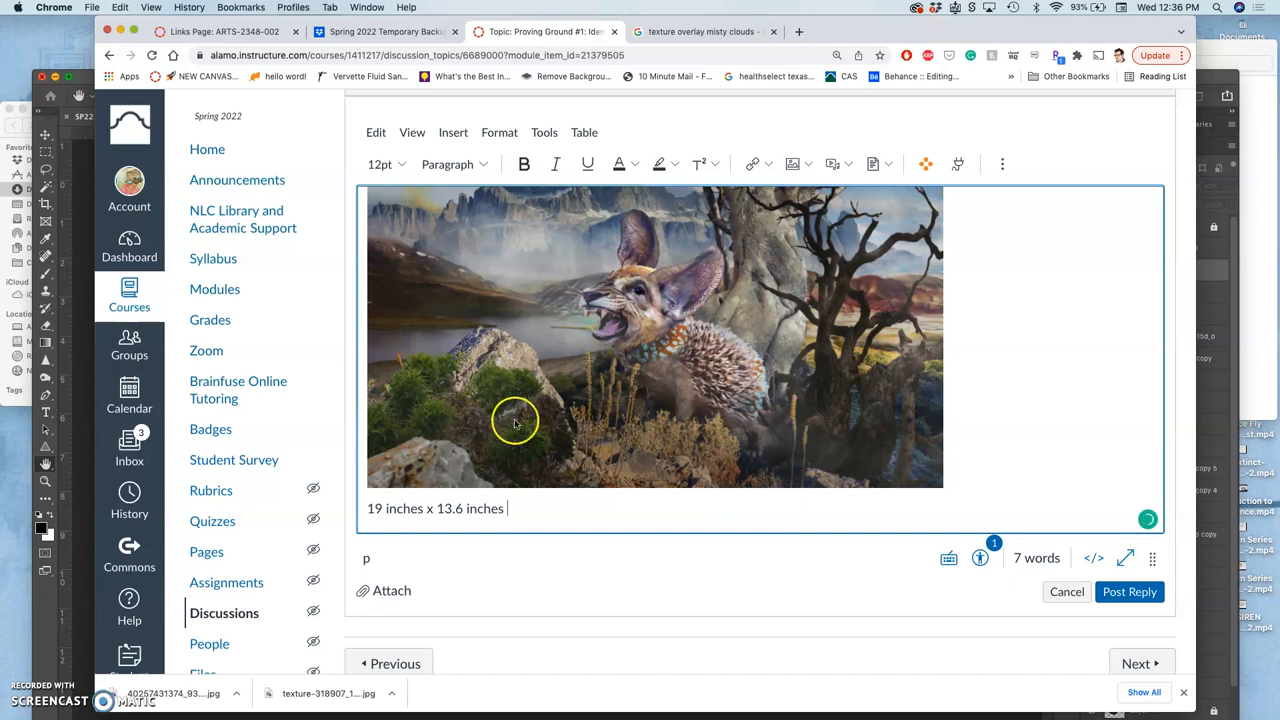
{"action": "mouse_move", "coordinate": [528, 472]}
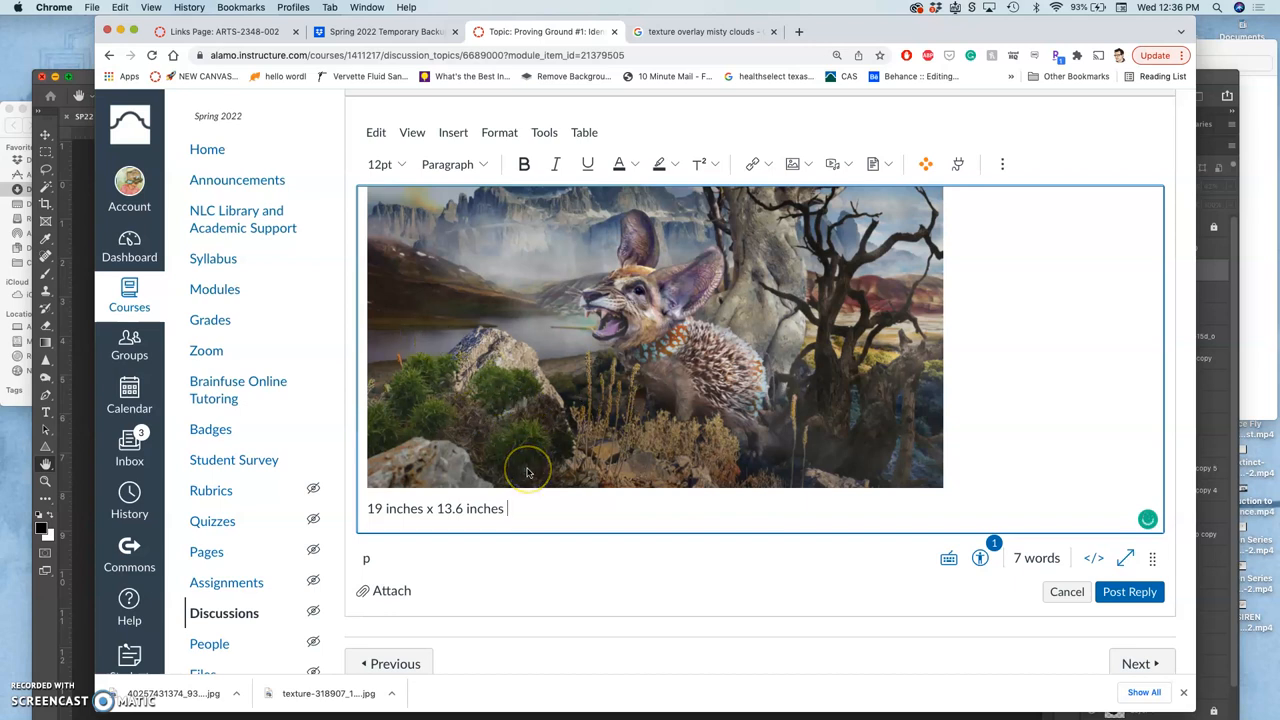
{"action": "type", "text": "(Physical Format)"}
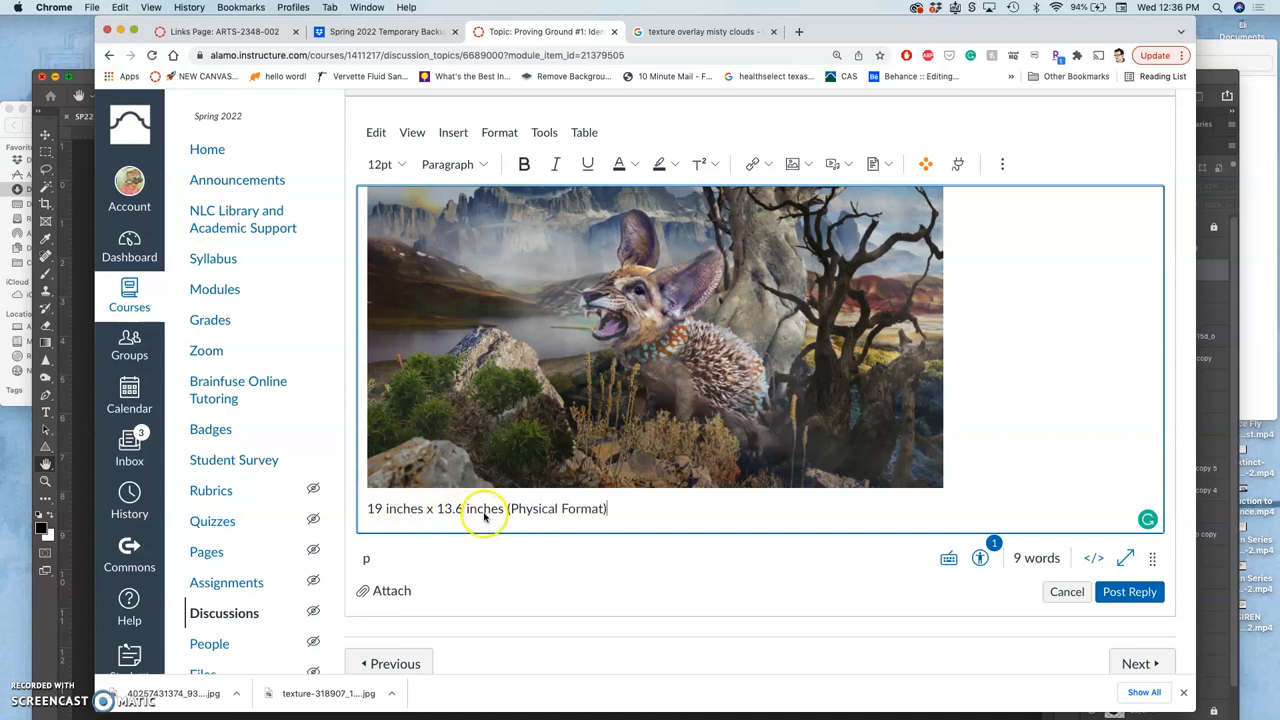
{"action": "mouse_move", "coordinate": [548, 452]}
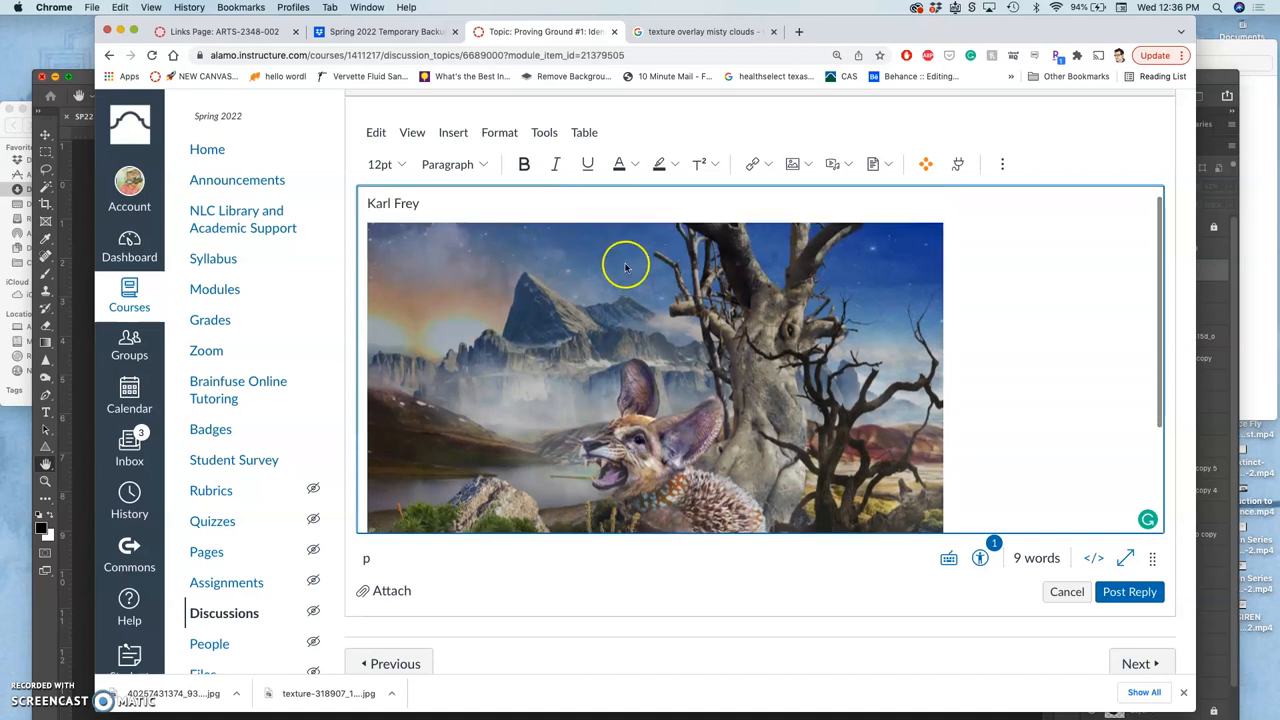
{"action": "type", "text": "19 inches x 13.6 inches (Physical Format)"}
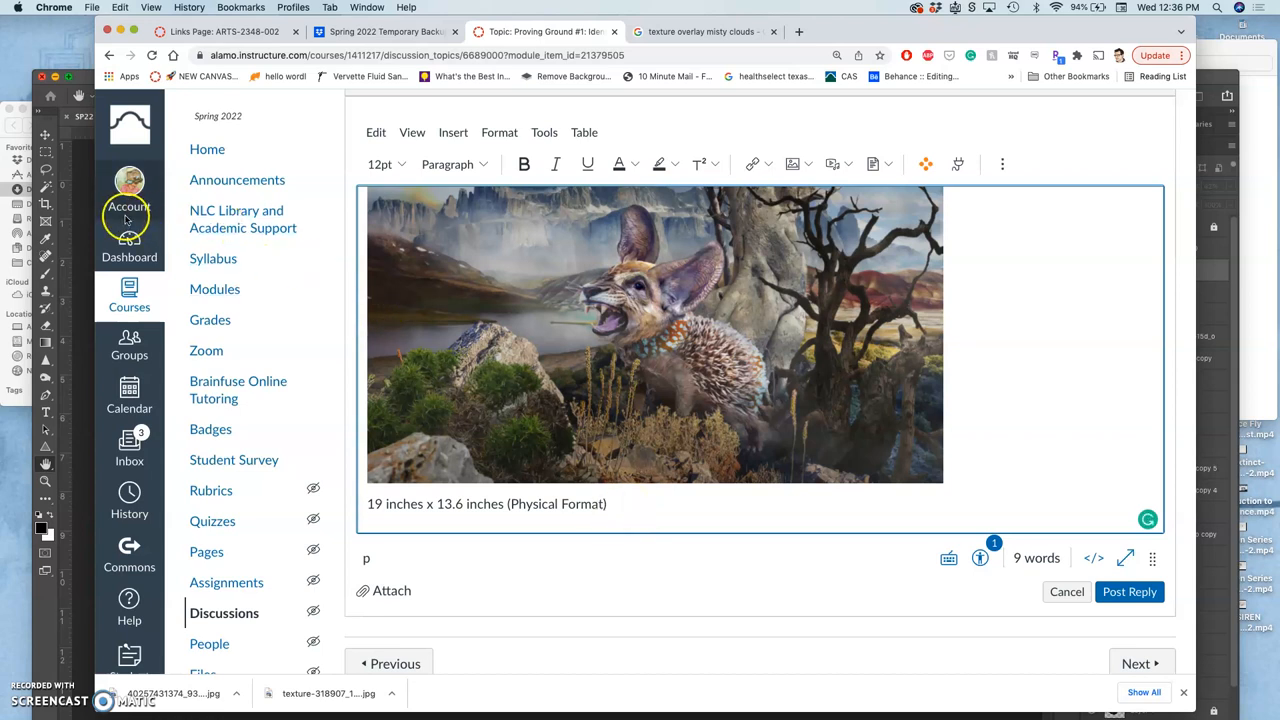
{"action": "type", "text": "at 300 pixels per inch (ppi)"}
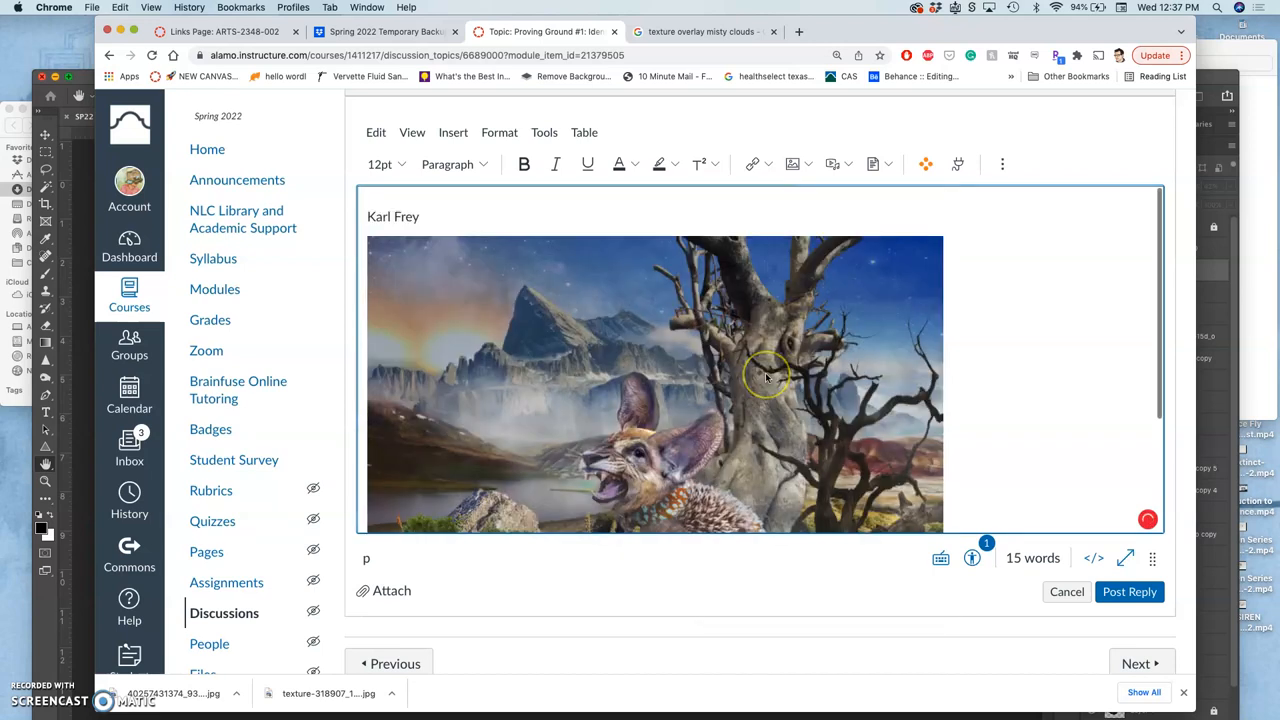
{"action": "scroll", "scroll_direction": "down", "scroll_amount": 3}
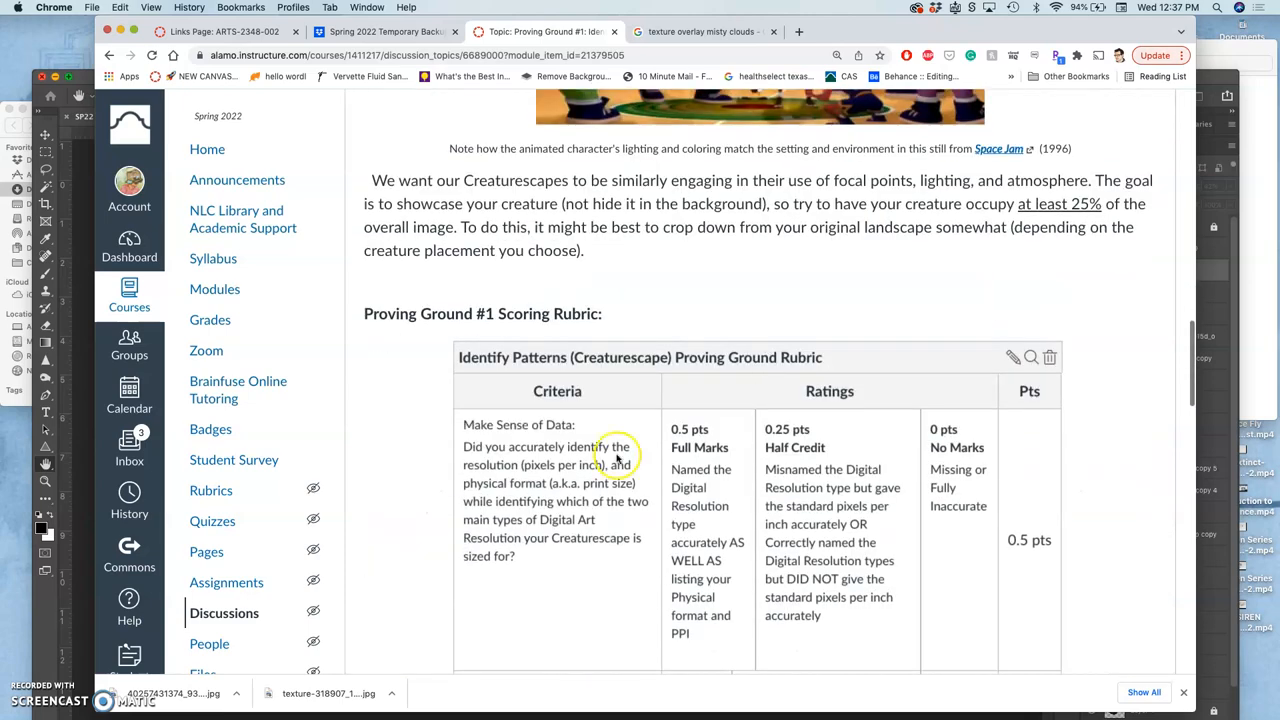
{"action": "mouse_move", "coordinate": [524, 550]}
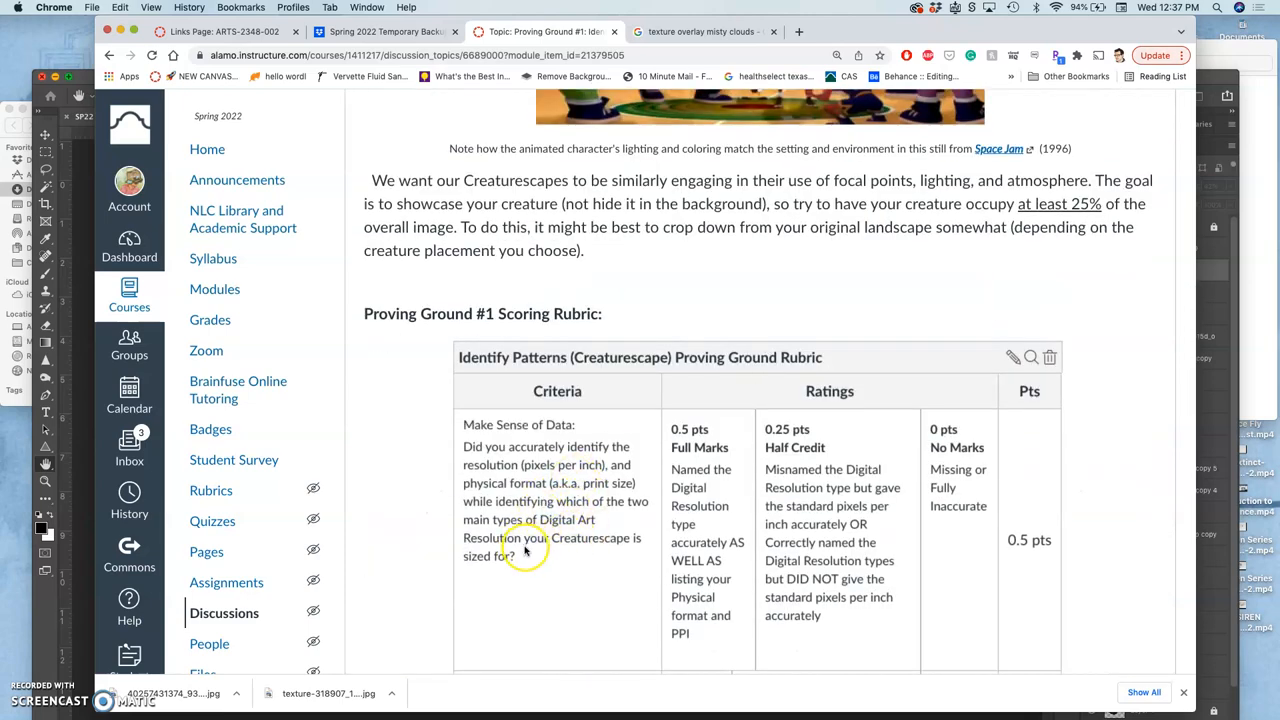
{"action": "mouse_move", "coordinate": [548, 572]}
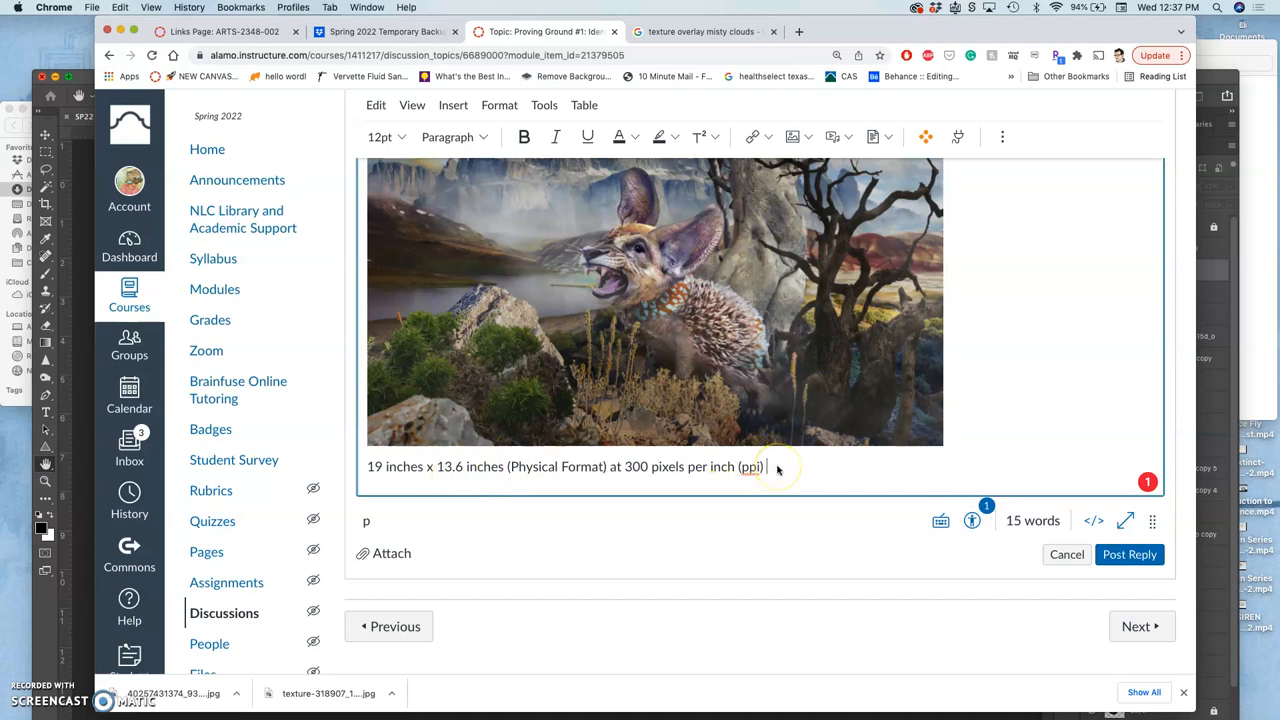
- Append 'PRINT RESOLUTION' after the ppi value on the caption line
{"action": "type", "text": "P"}
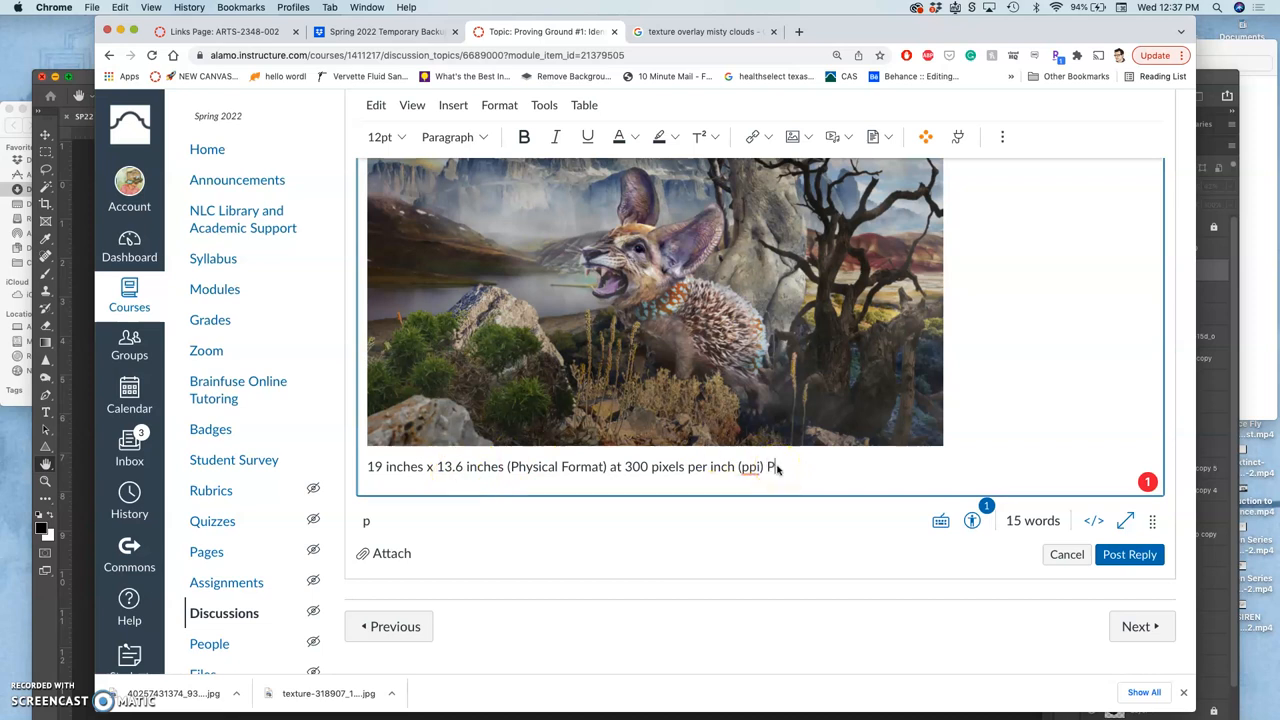
{"action": "type", "text": "PRINT RE"}
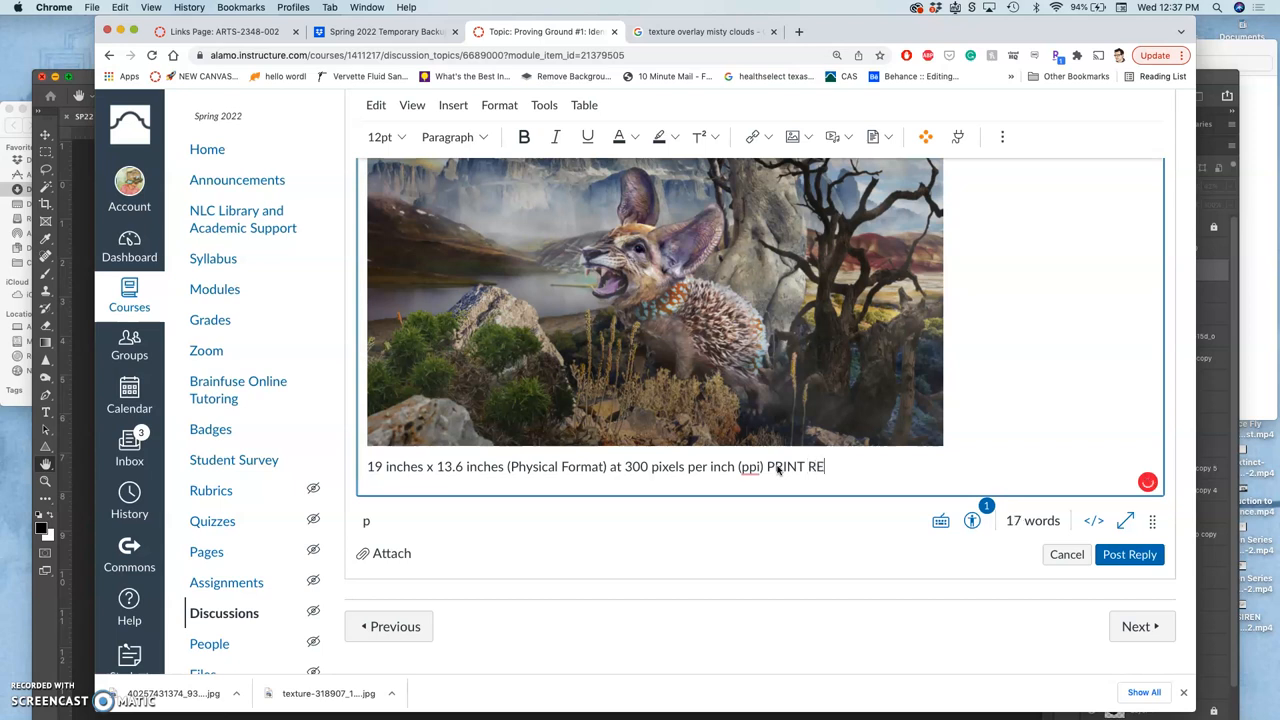
{"action": "type", "text": "SOLU"}
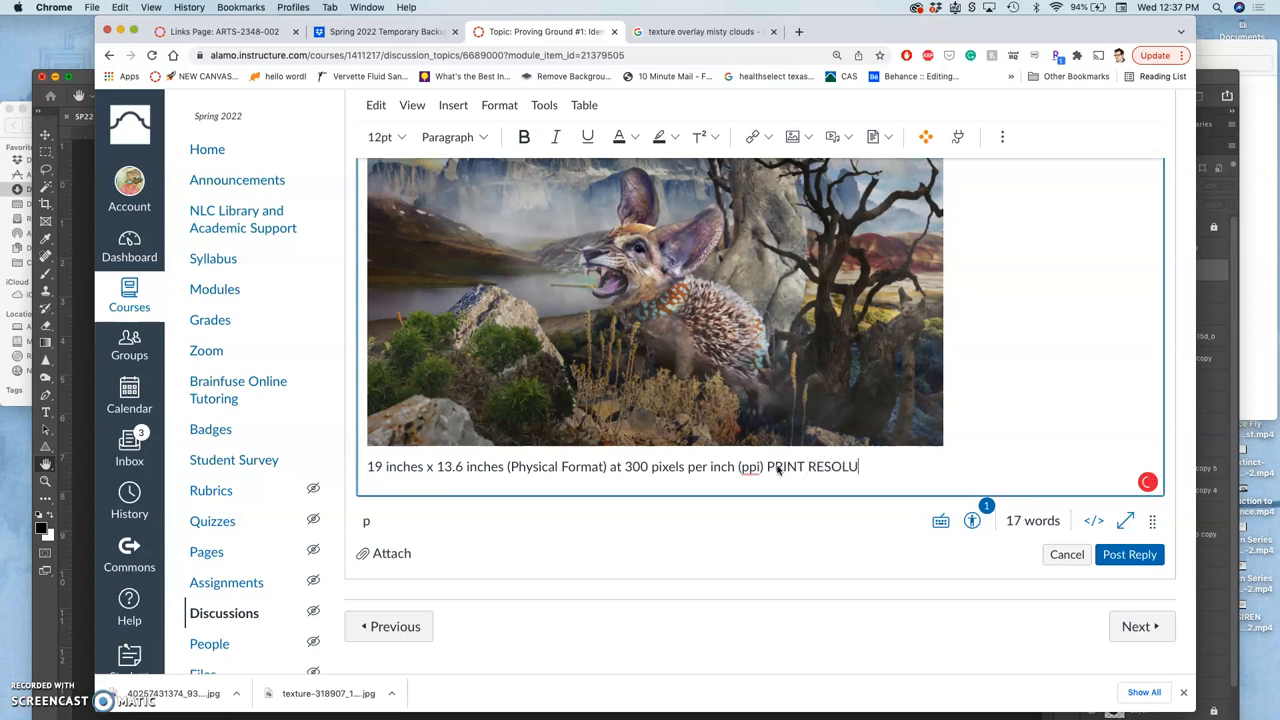
{"action": "type", "text": "TION"}
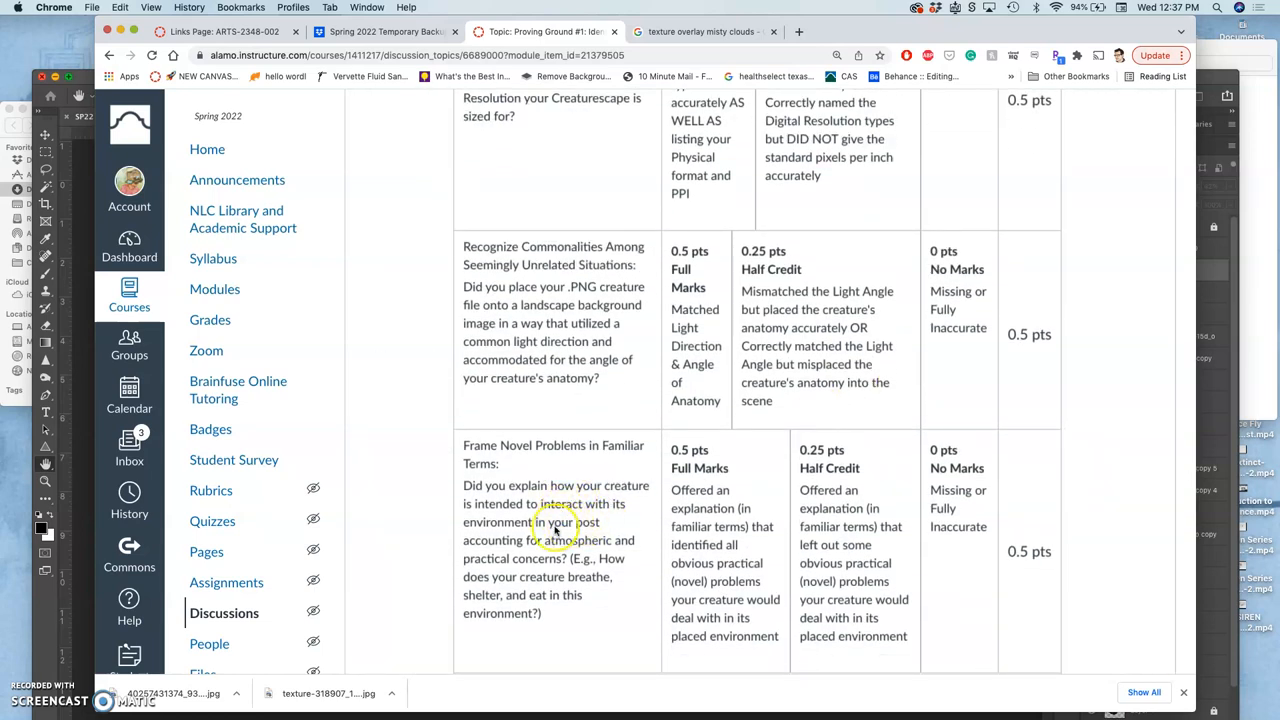
{"action": "mouse_move", "coordinate": [558, 560]}
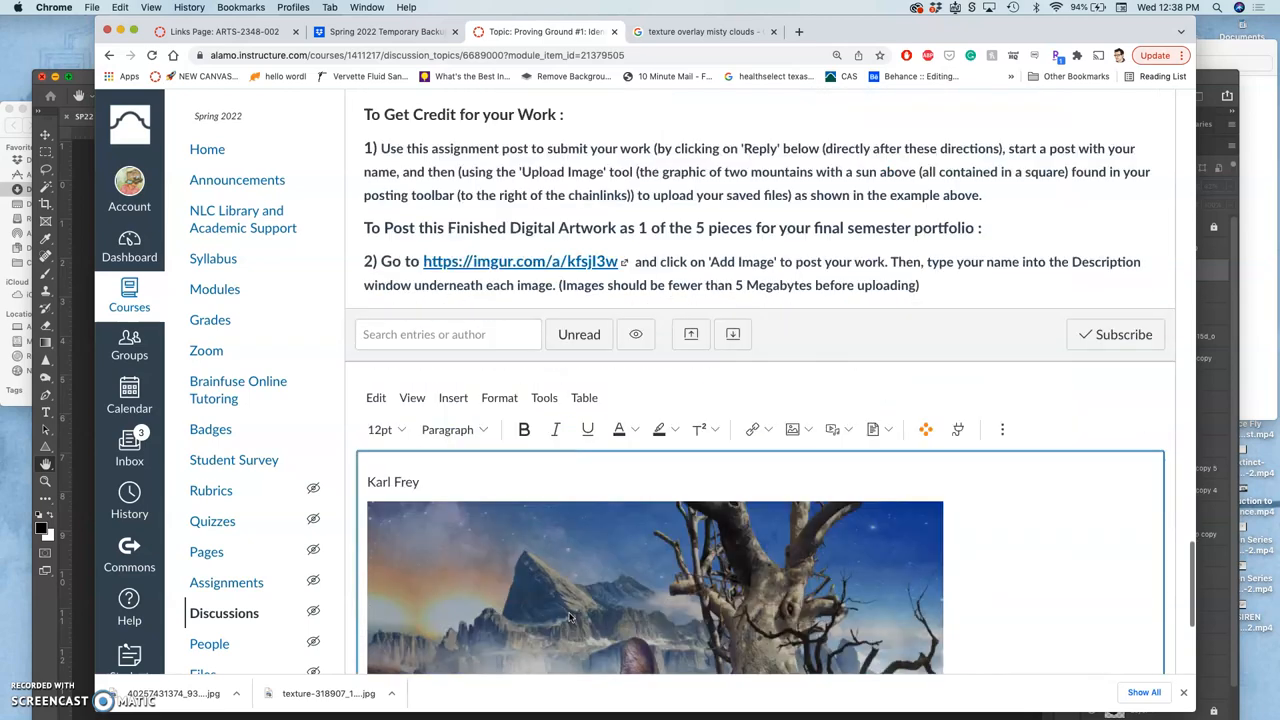
- Scroll back to the reply draft showing the image and its full PRINT RESOLUTION caption
{"action": "scroll", "scroll_direction": "down", "scroll_amount": 3}
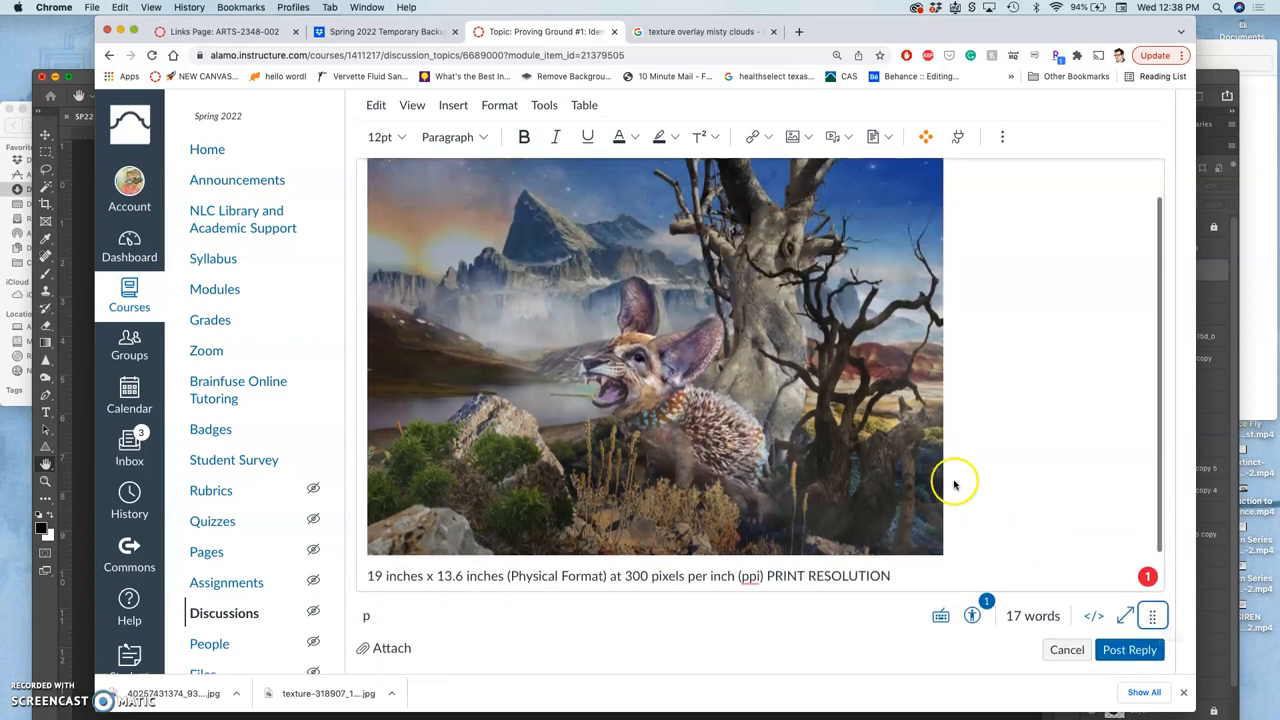
{"action": "scroll", "scroll_direction": "down", "scroll_amount": 3}
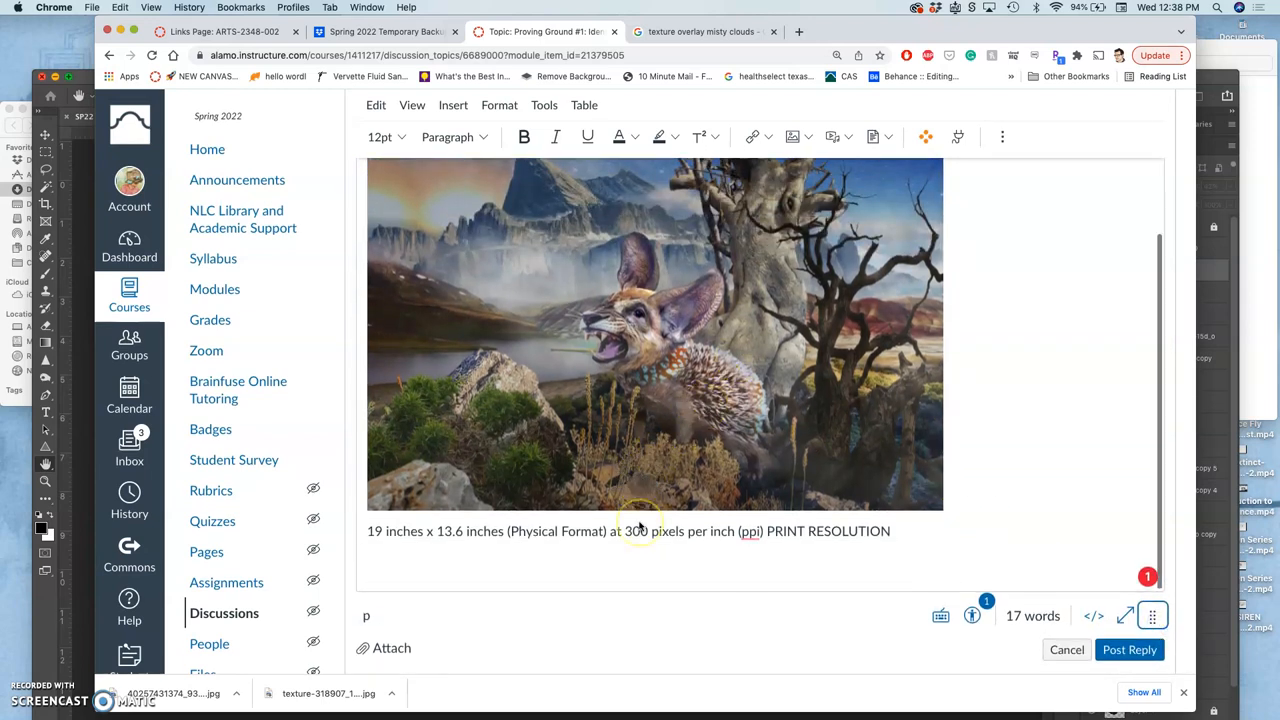
{"action": "scroll", "scroll_direction": "down", "scroll_amount": 3}
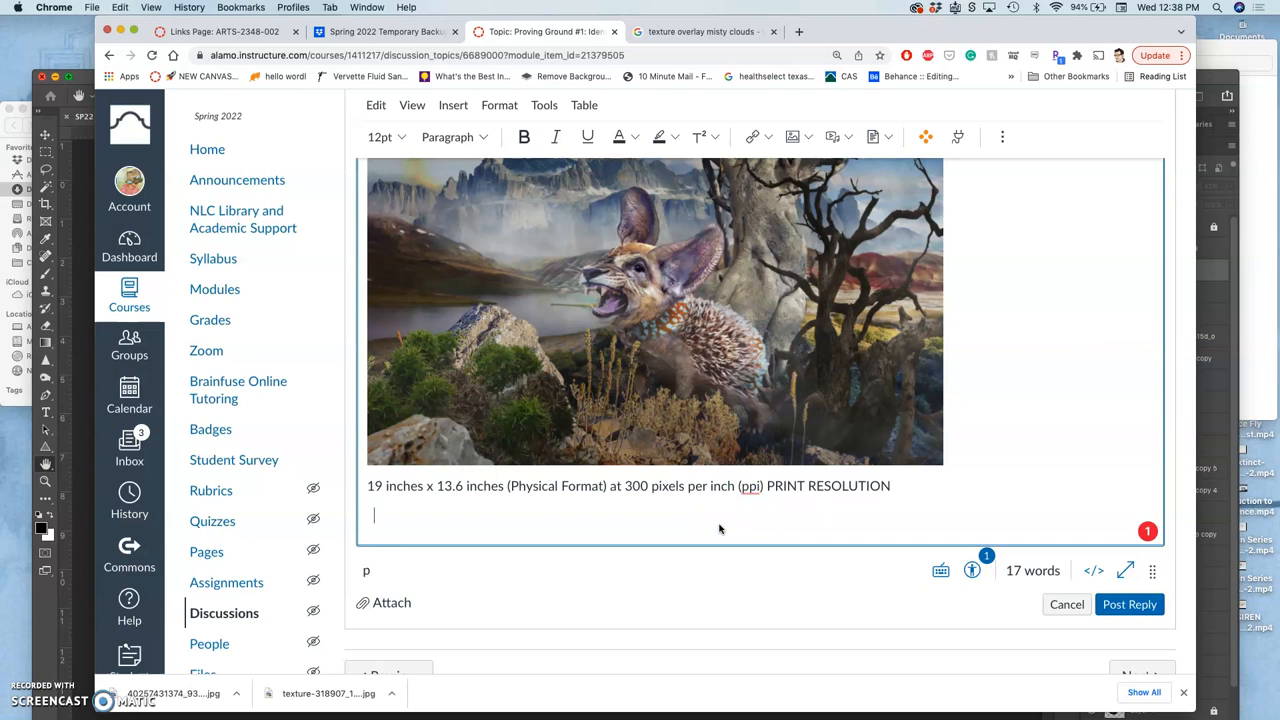
- Write that the Hedgemouse survives in the misty lowlands, fixing a stray letter after 'Hedgemouse'
{"action": "type", "text": "This"}
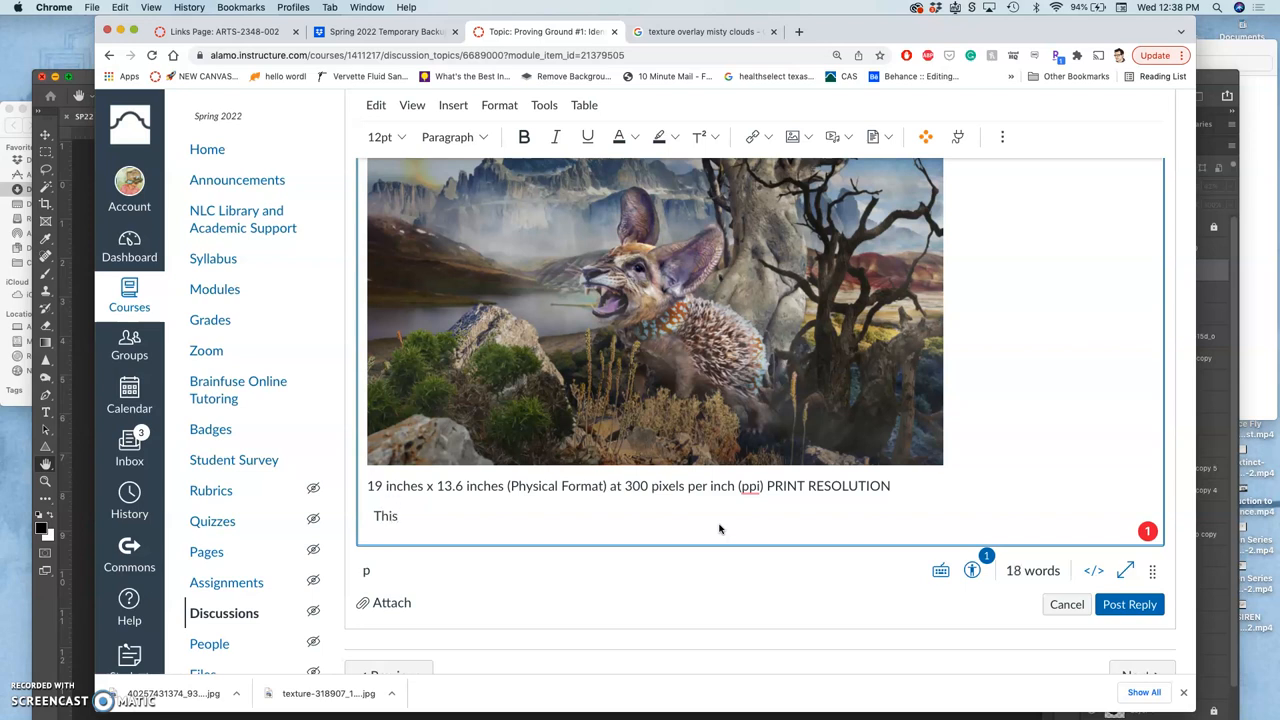
{"action": "left_click", "coordinate": [402, 516]}
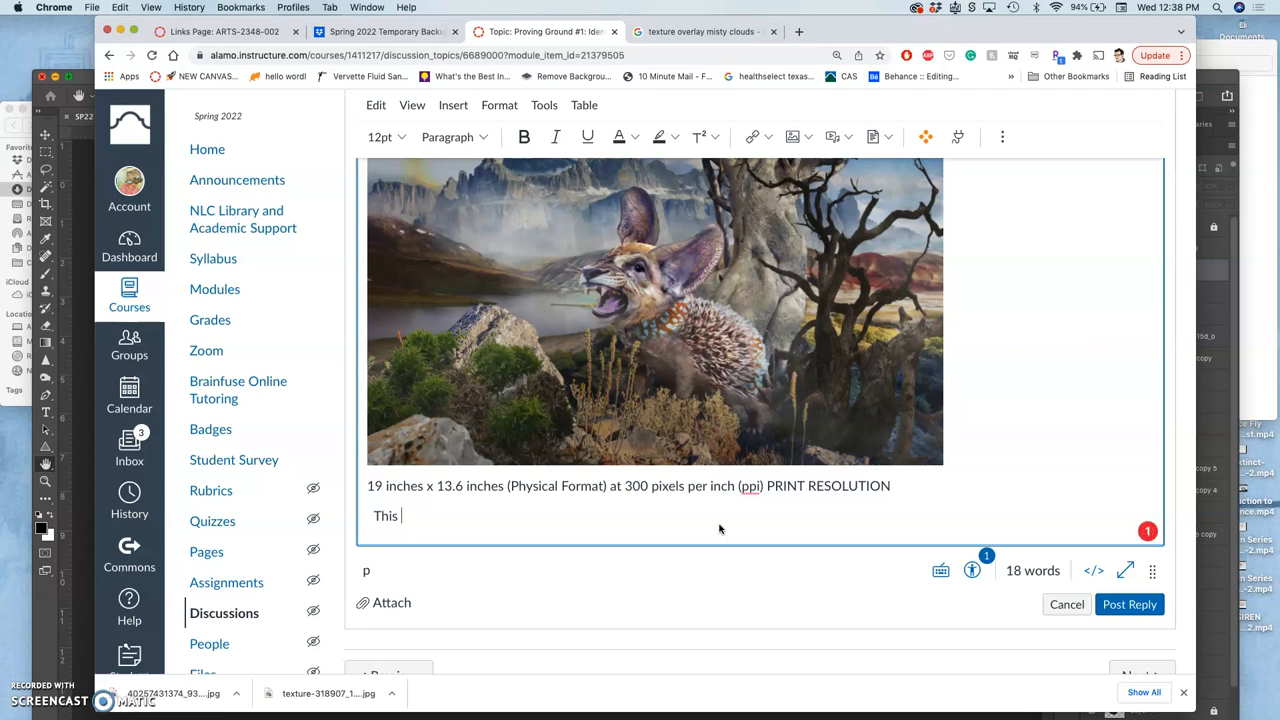
{"action": "type", "text": "Hedge"}
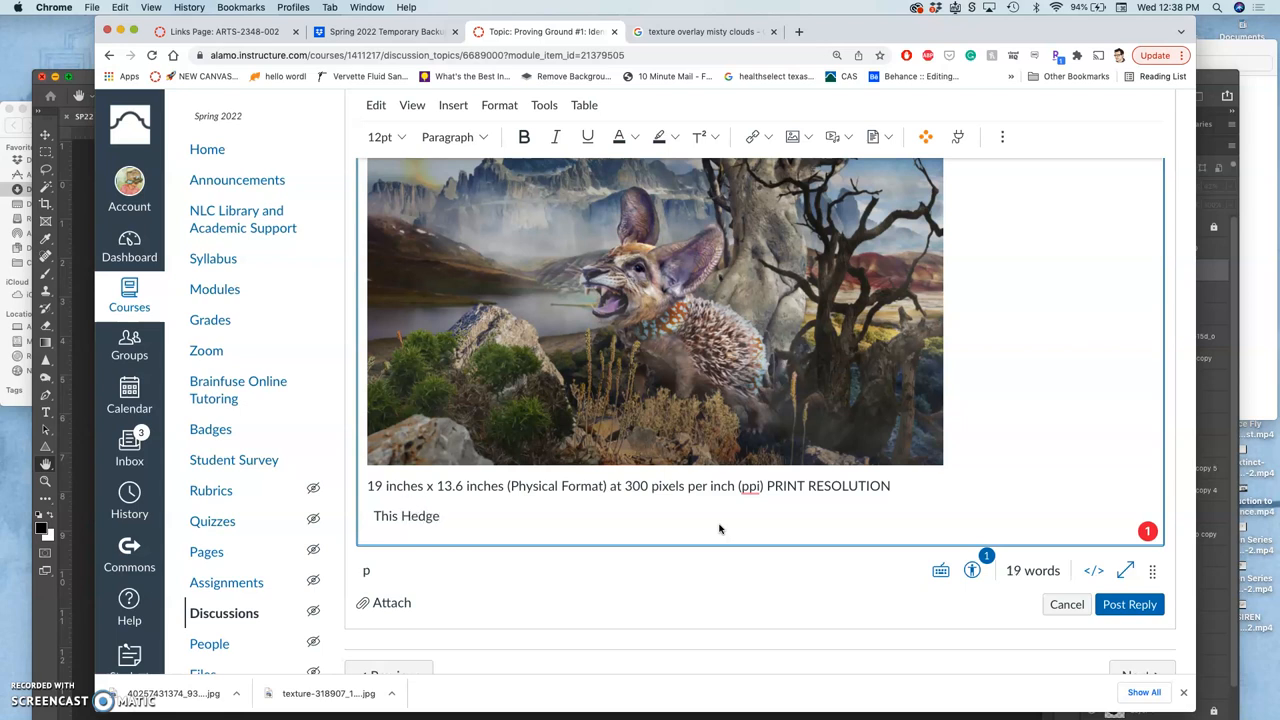
{"action": "left_click", "coordinate": [424, 516]}
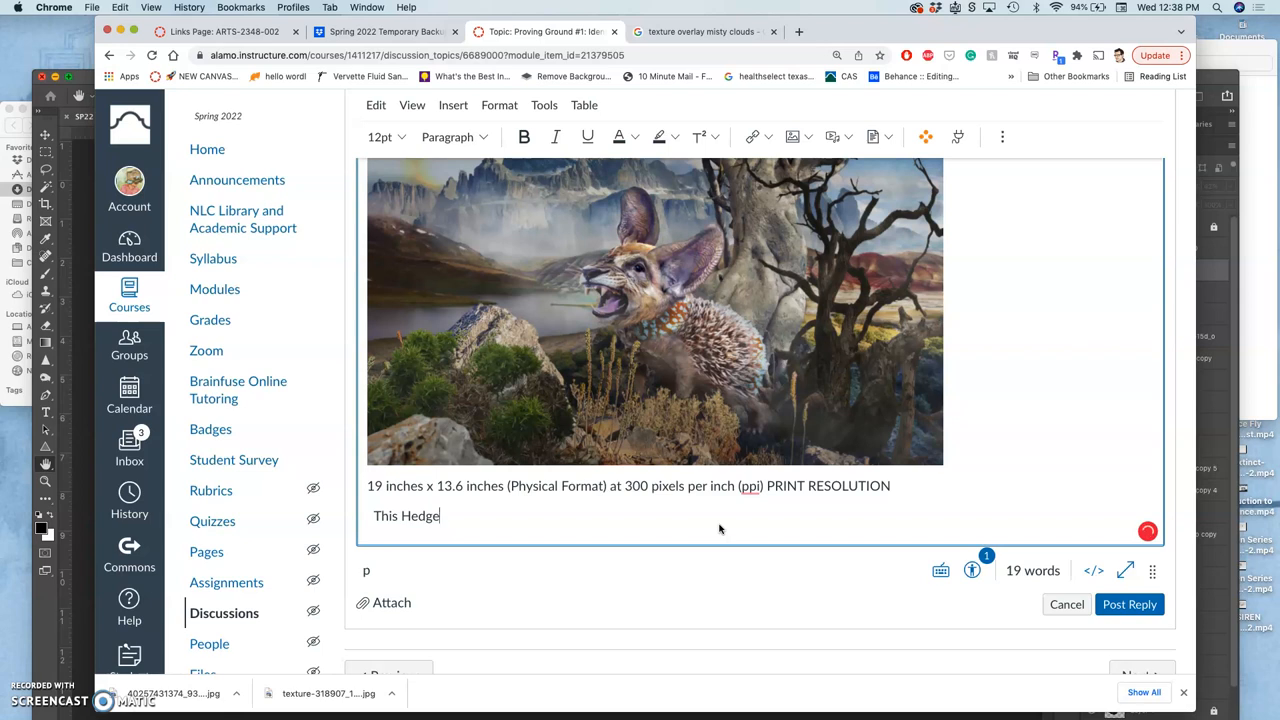
{"action": "type", "text": "m"}
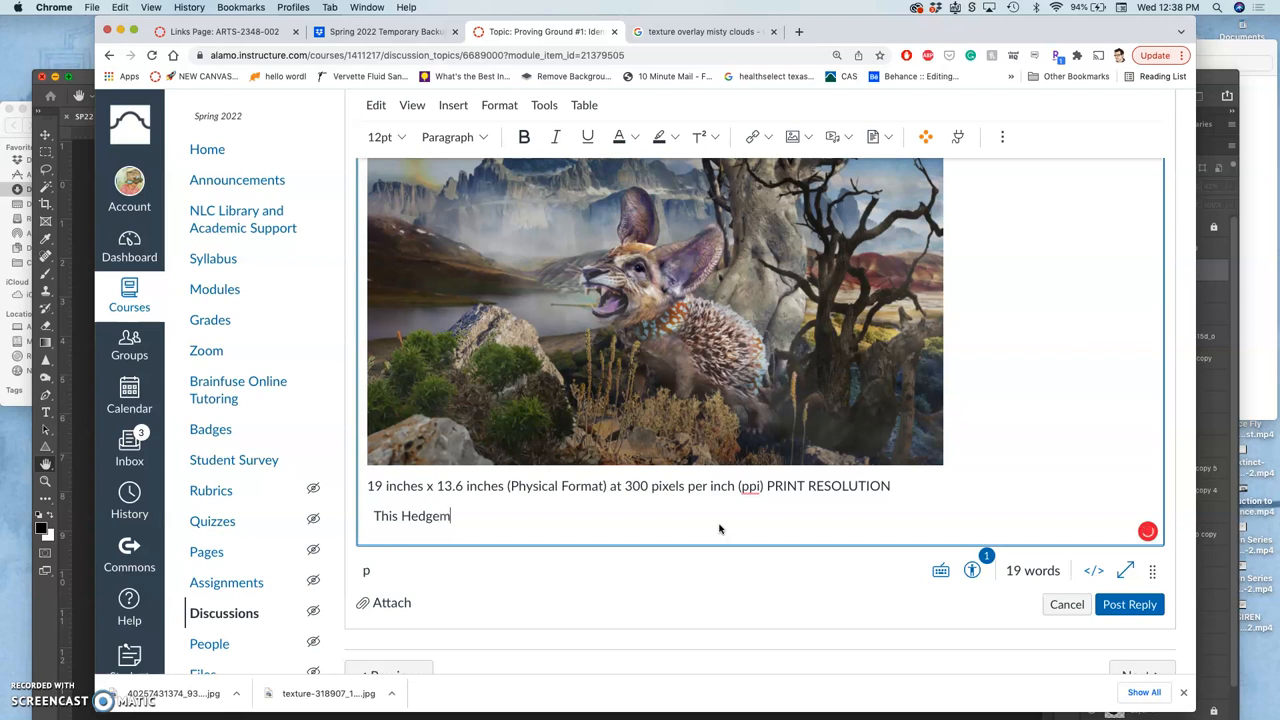
{"action": "type", "text": "ouse o"}
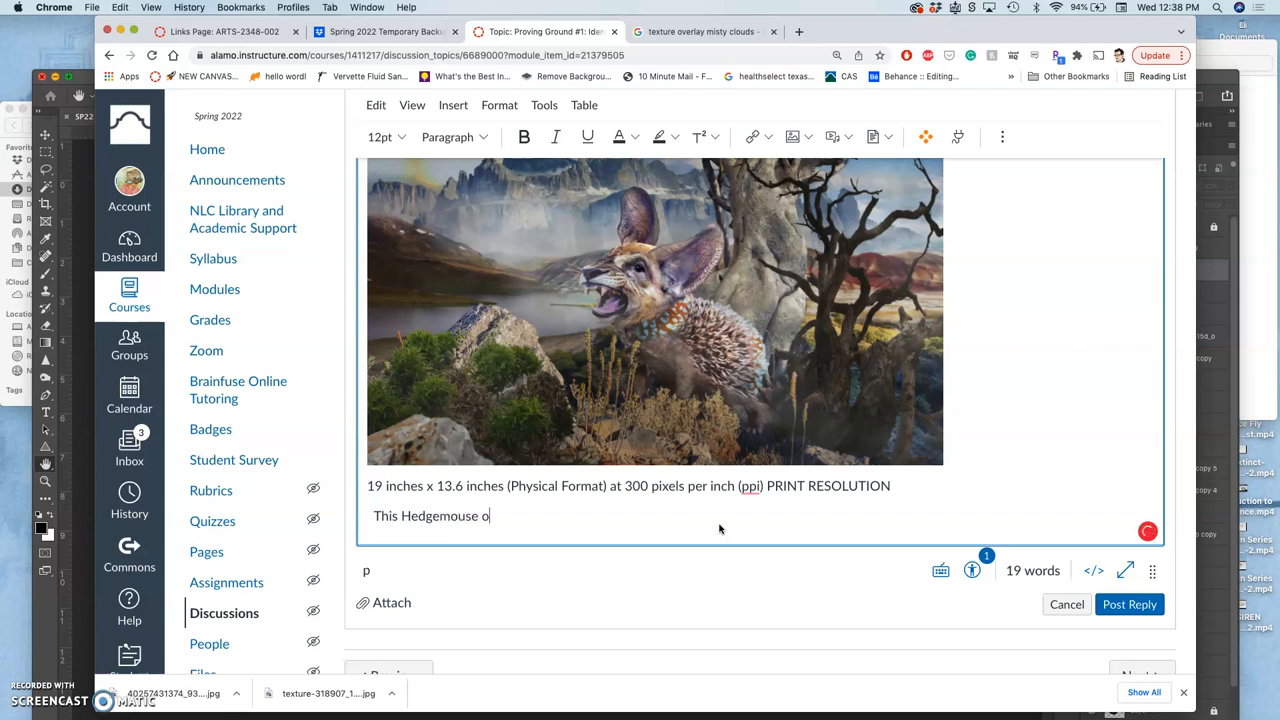
{"action": "key", "text": "Backspace"}
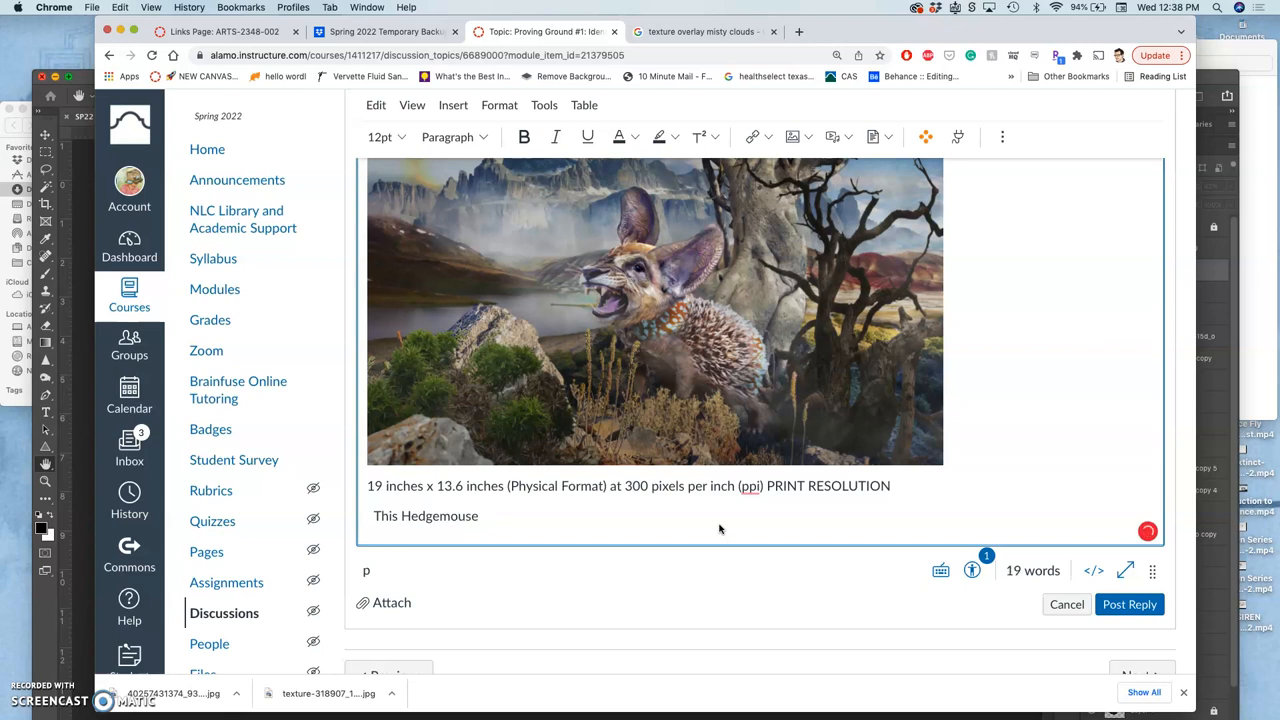
{"action": "type", "text": "survives"}
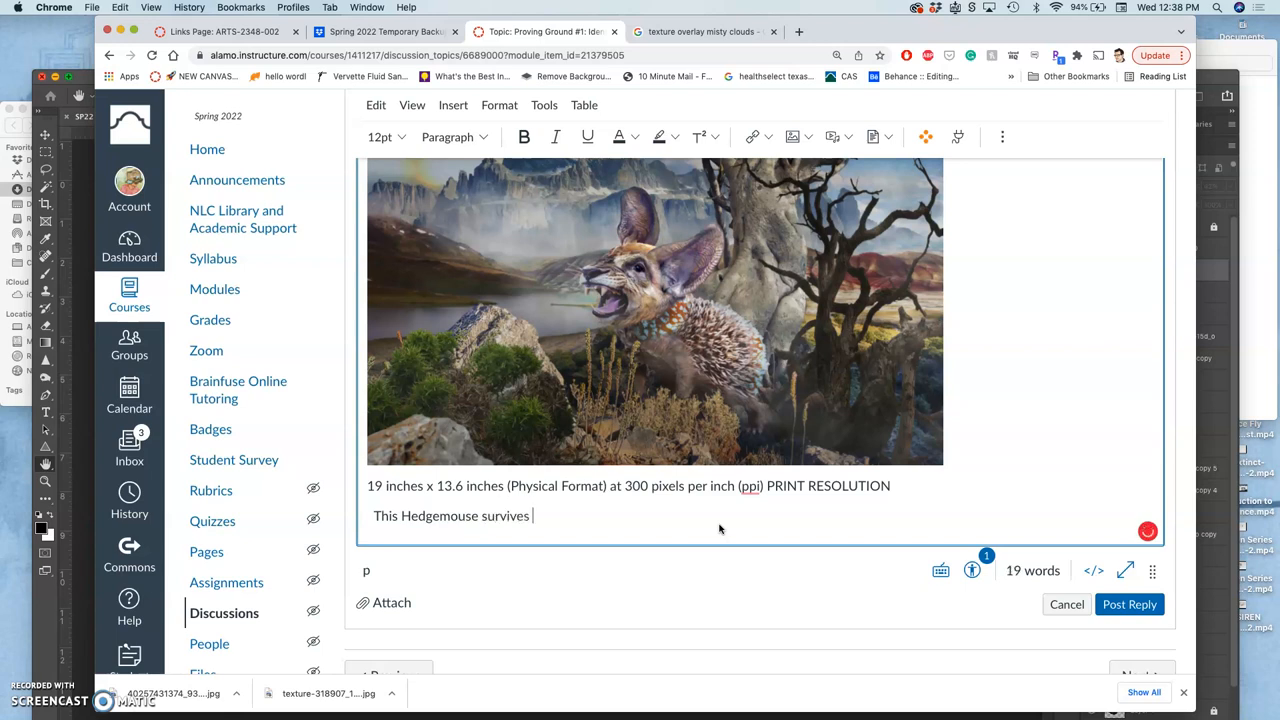
{"action": "type", "text": "in"}
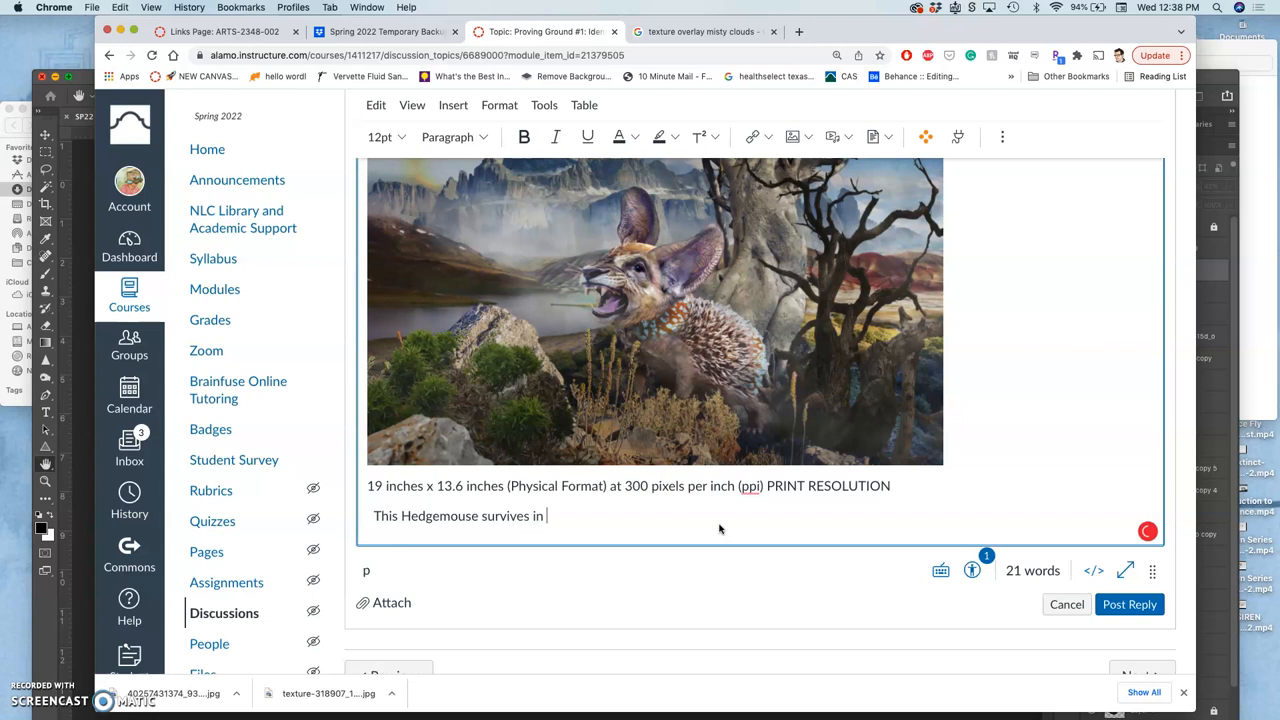
{"action": "type", "text": "the misty lowlands by"}
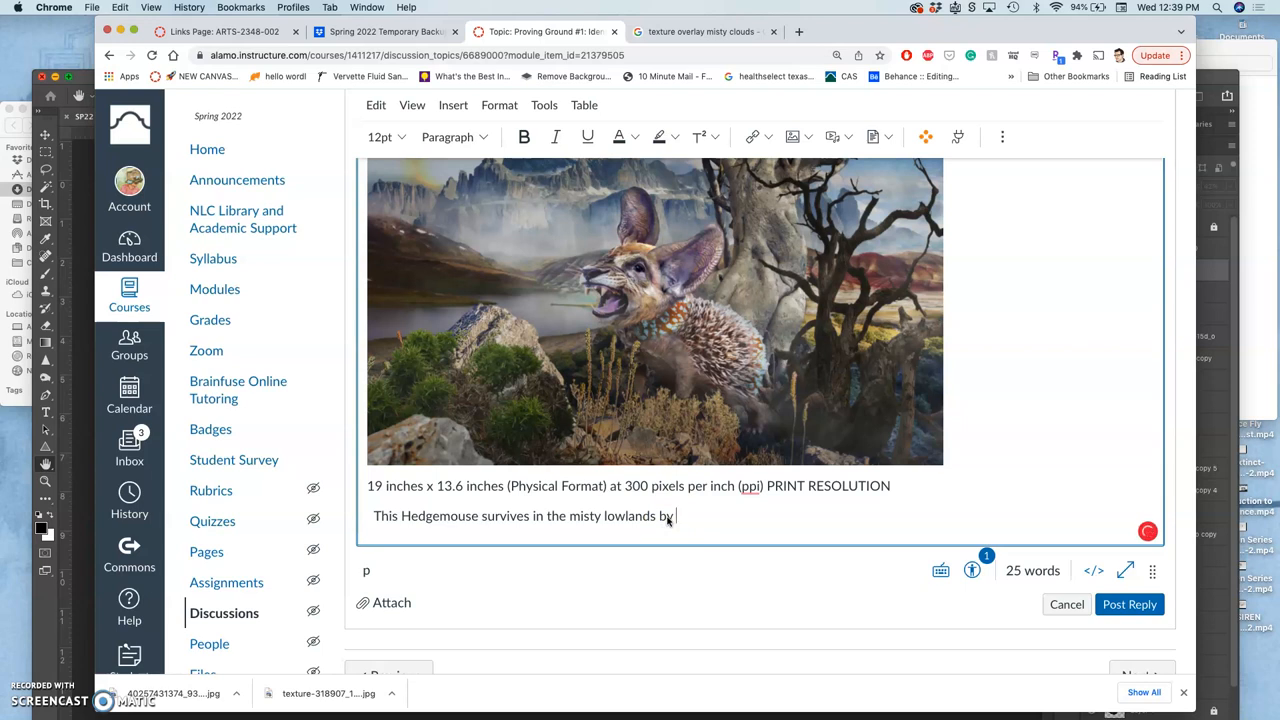
- Continue the paragraph: the brush masks its scent from direct attack while allowing it to naturally camouflage
{"action": "type", "text": "b"}
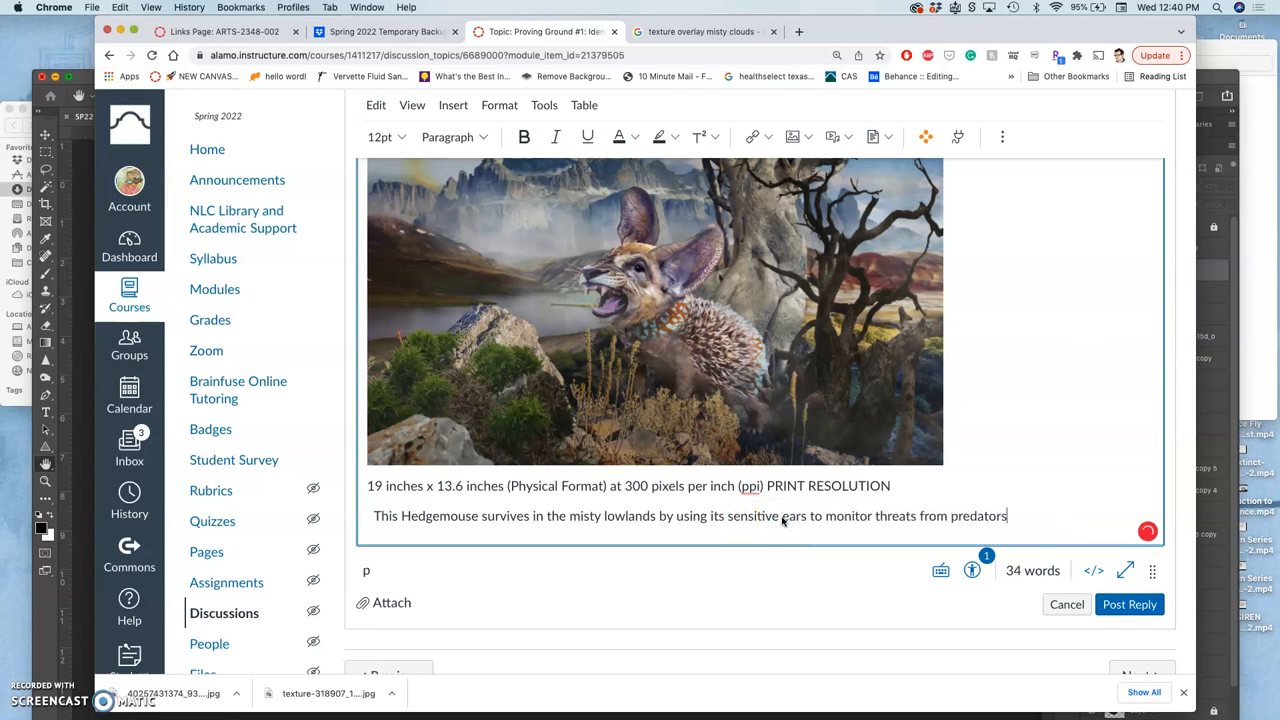
{"action": "type", "text": "while"}
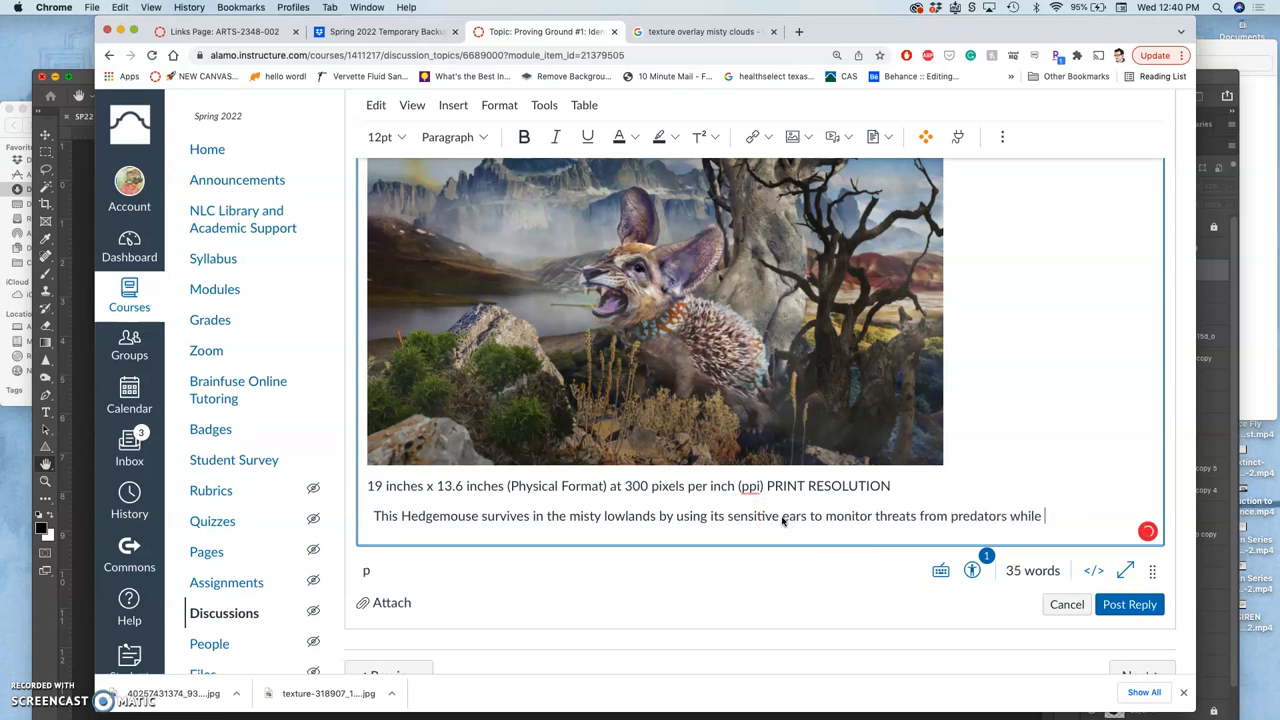
{"action": "type", "text": "s"}
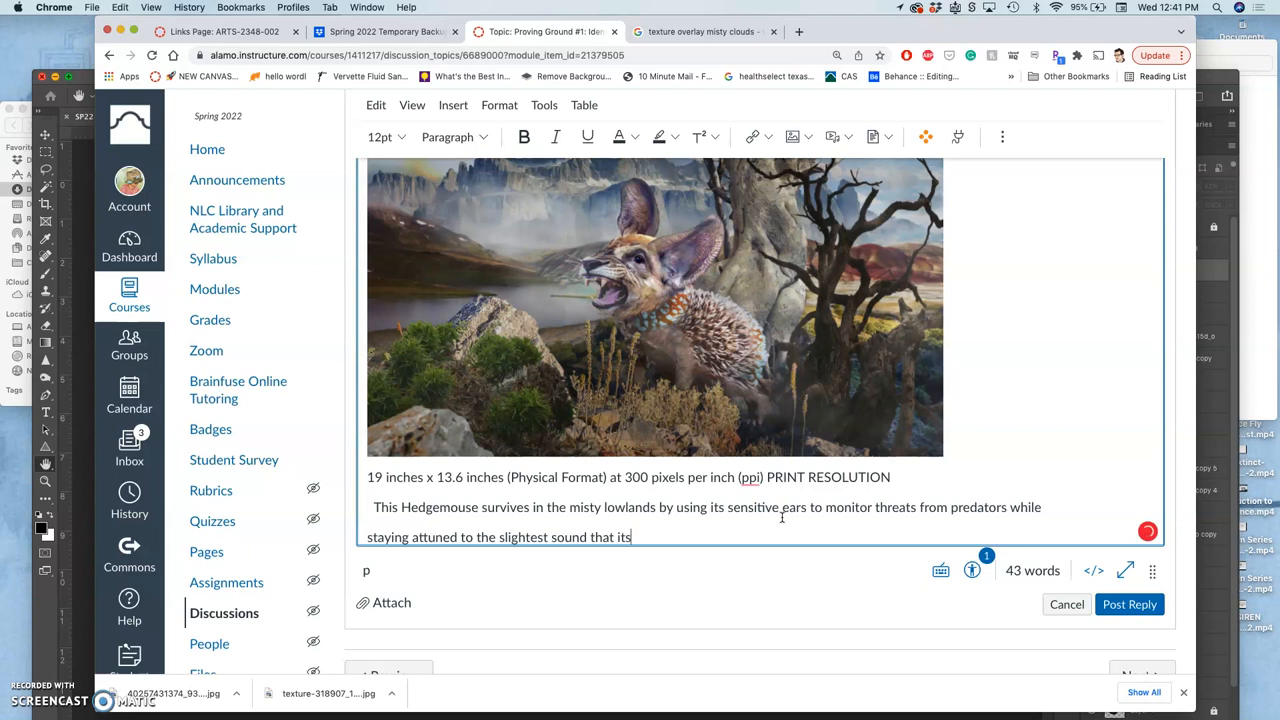
{"action": "type", "text": "ne"}
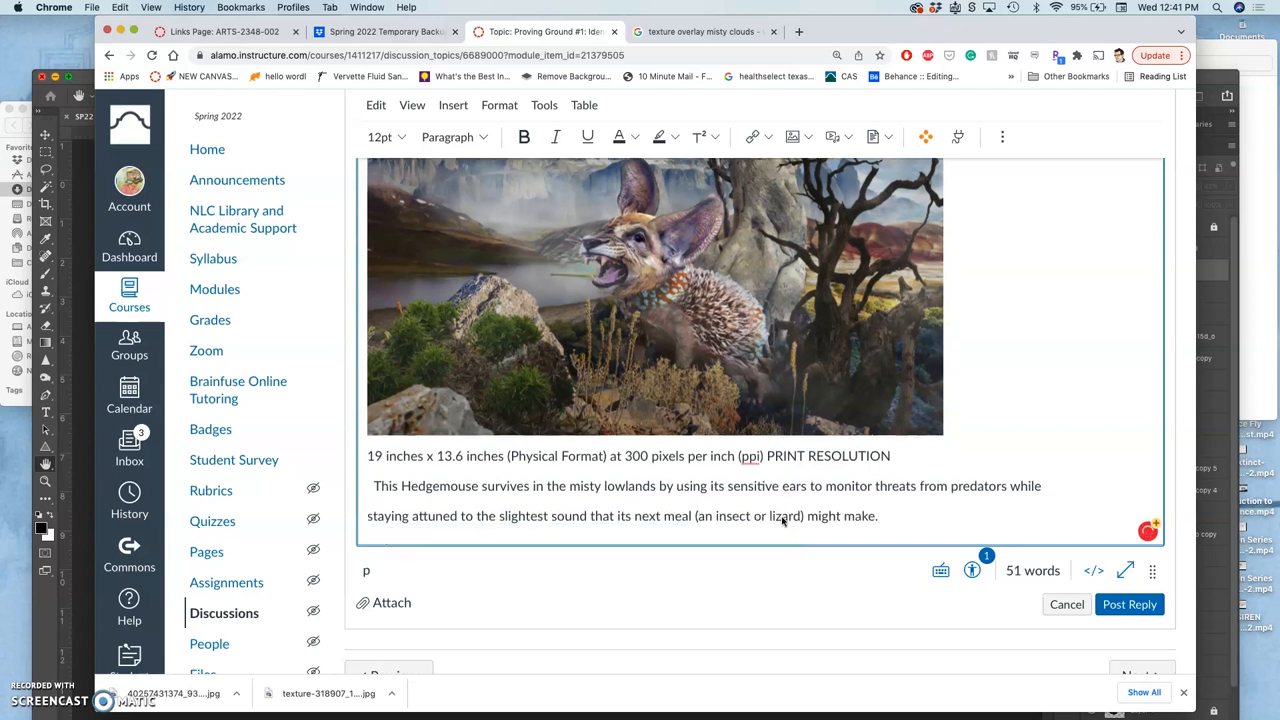
{"action": "type", "text": "Th"}
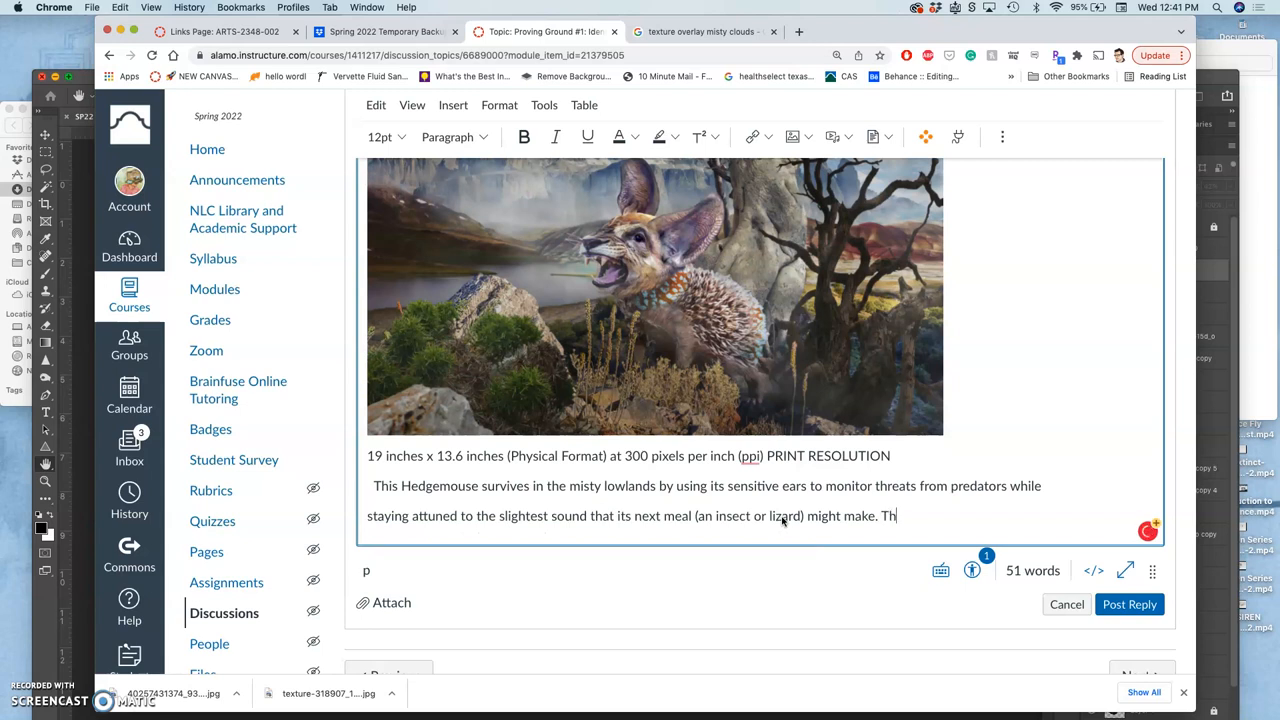
{"action": "type", "text": "e"}
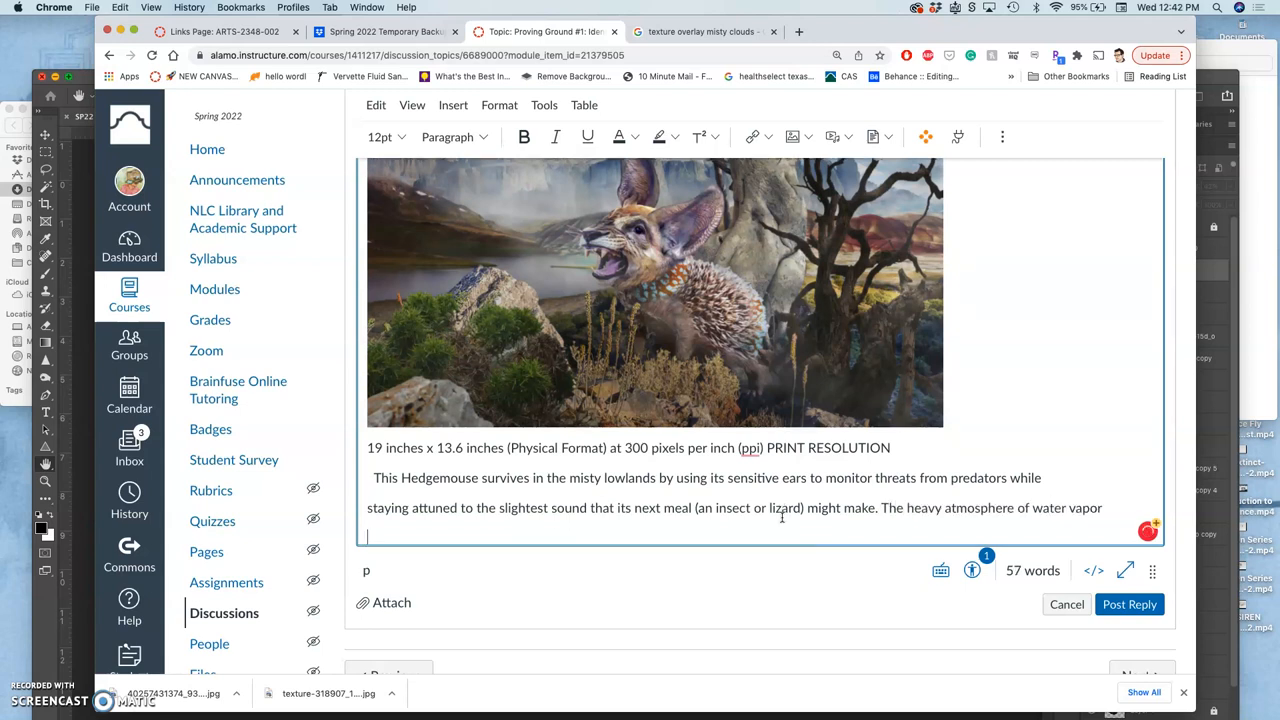
{"action": "type", "text": "masks its scent and its quills and poisonous spores also deter"}
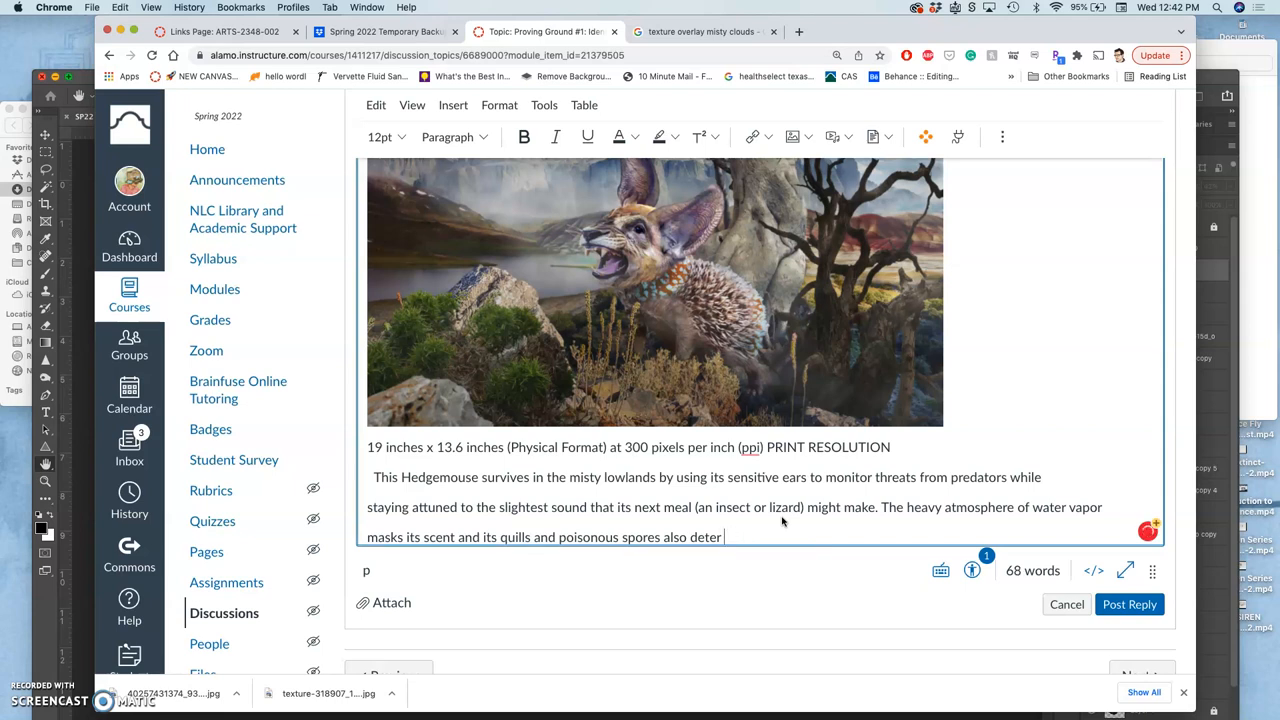
{"action": "type", "text": "direct attack"}
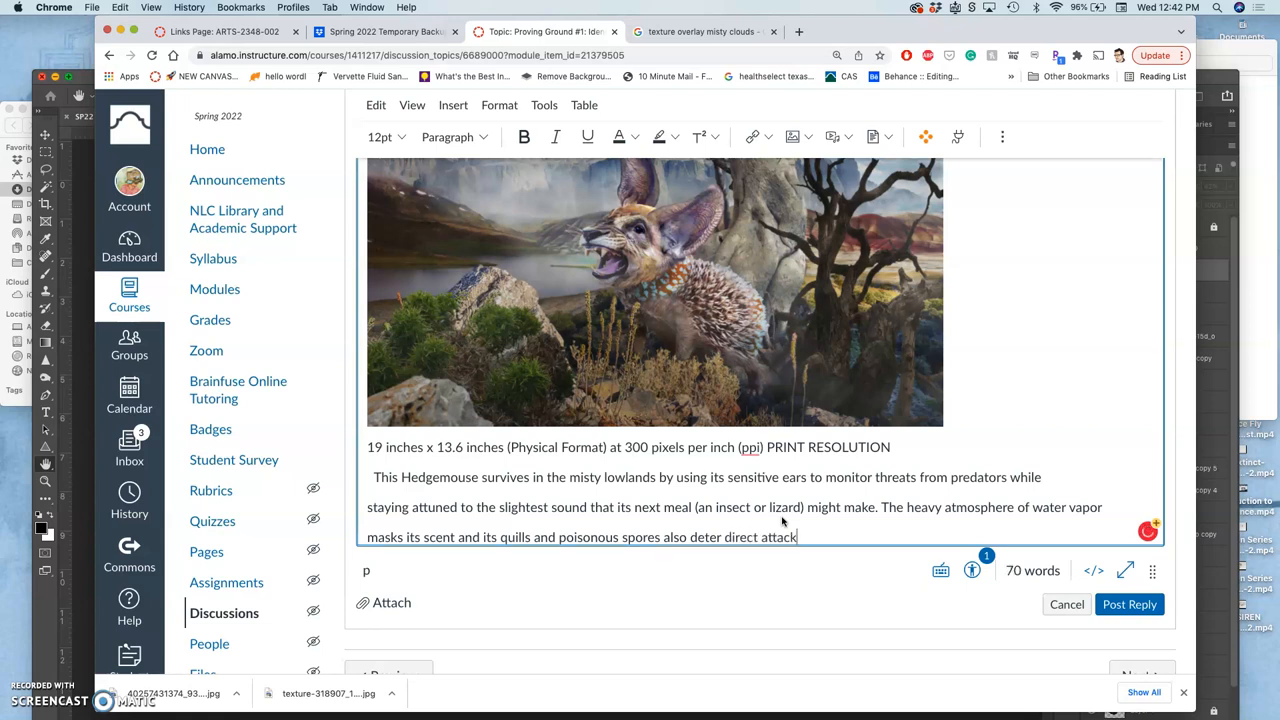
{"action": "type", "text": "while allowing it to naturally co"}
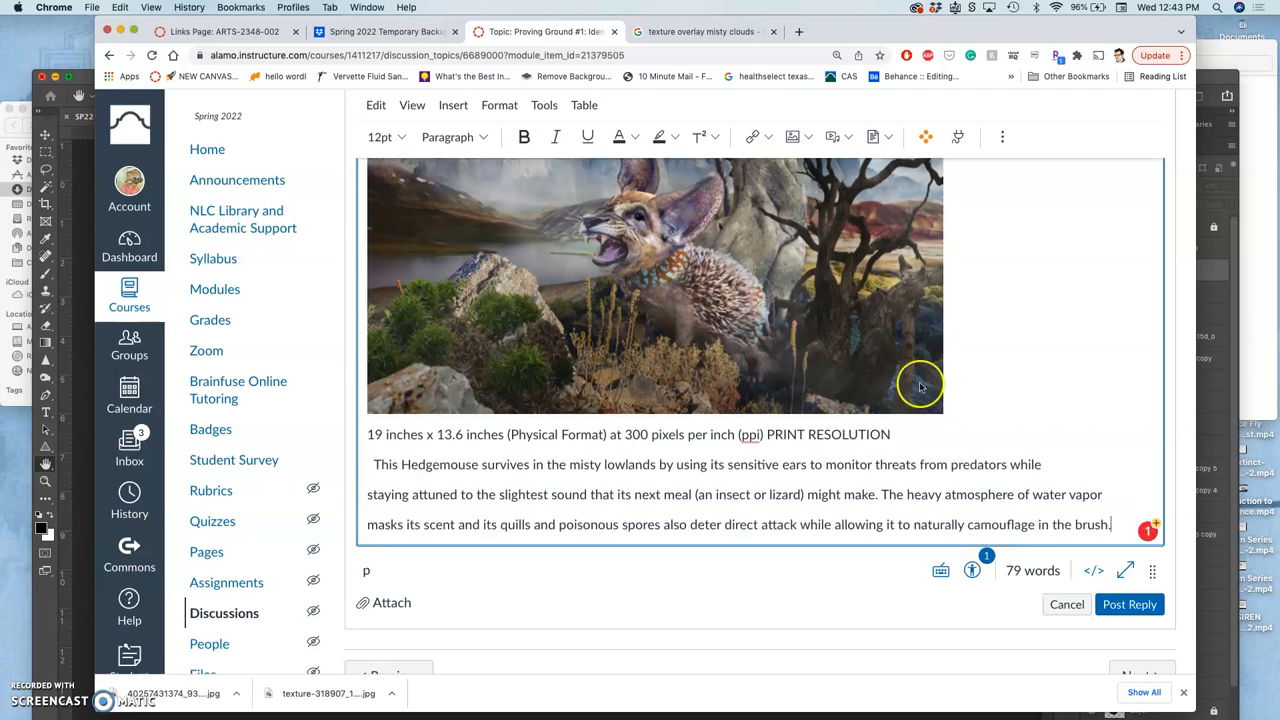
{"action": "mouse_move", "coordinate": [456, 486]}
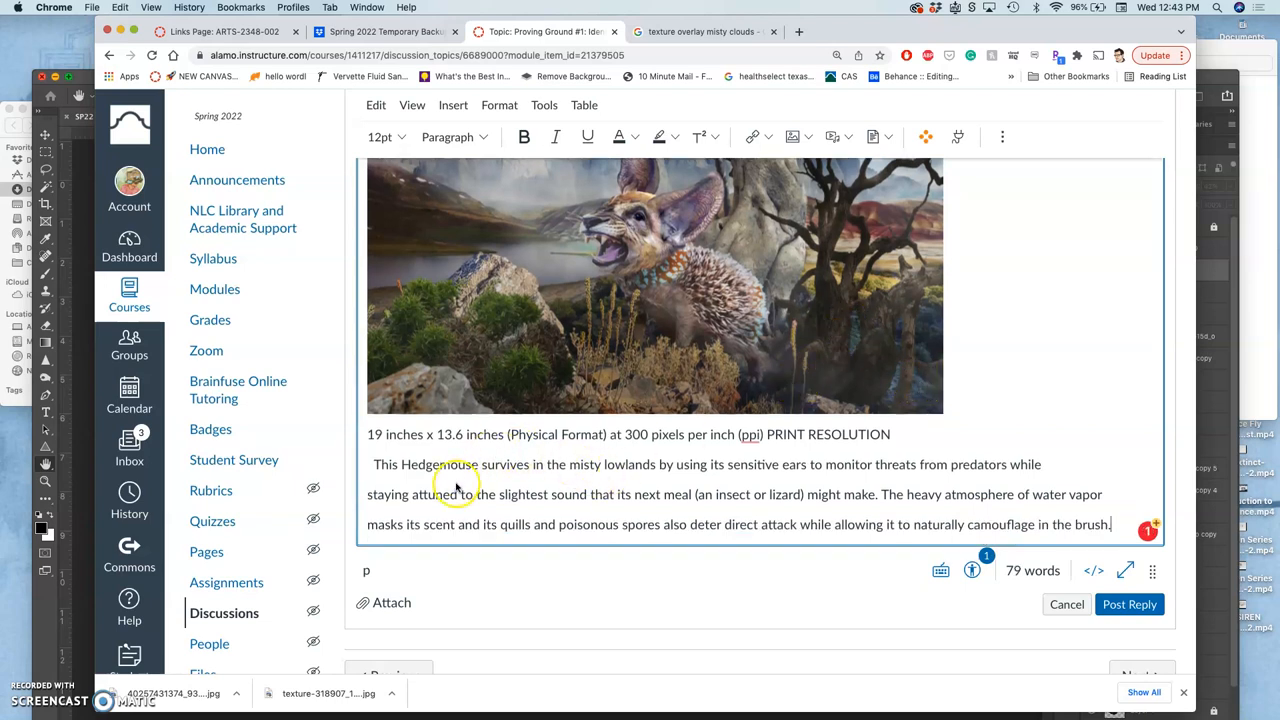
{"action": "mouse_move", "coordinate": [664, 478]}
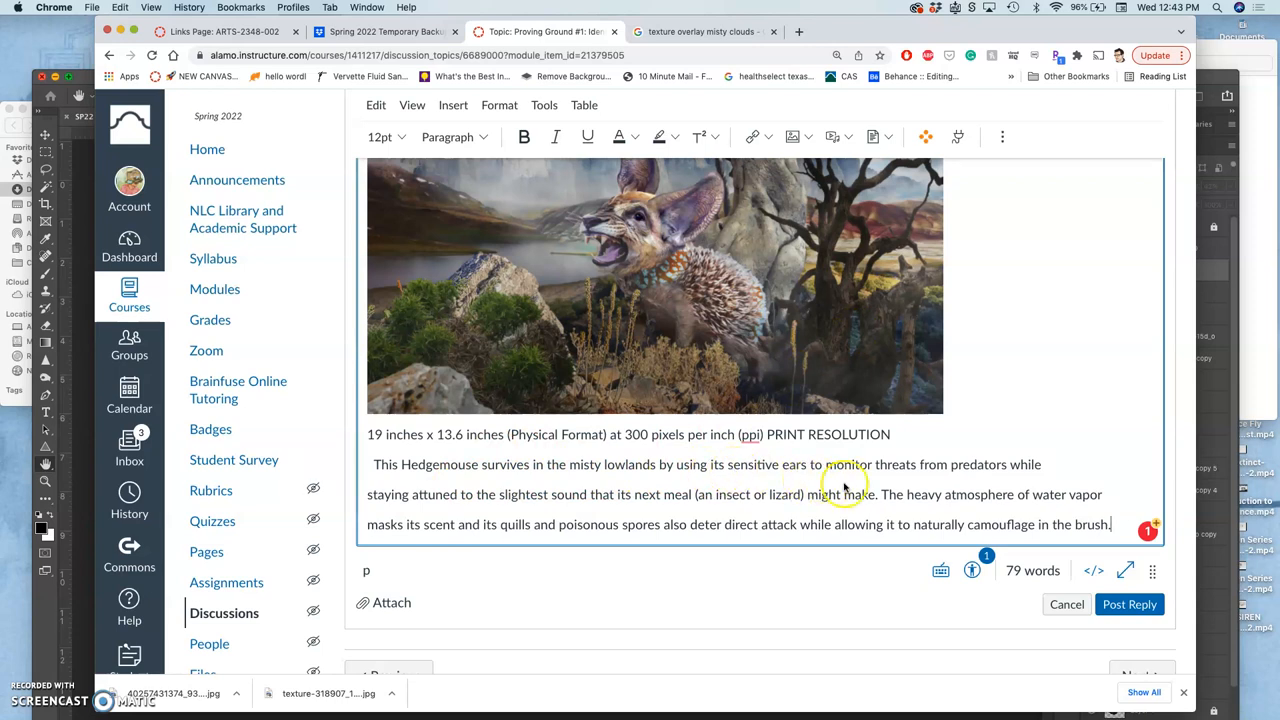
{"action": "mouse_move", "coordinate": [676, 486]}
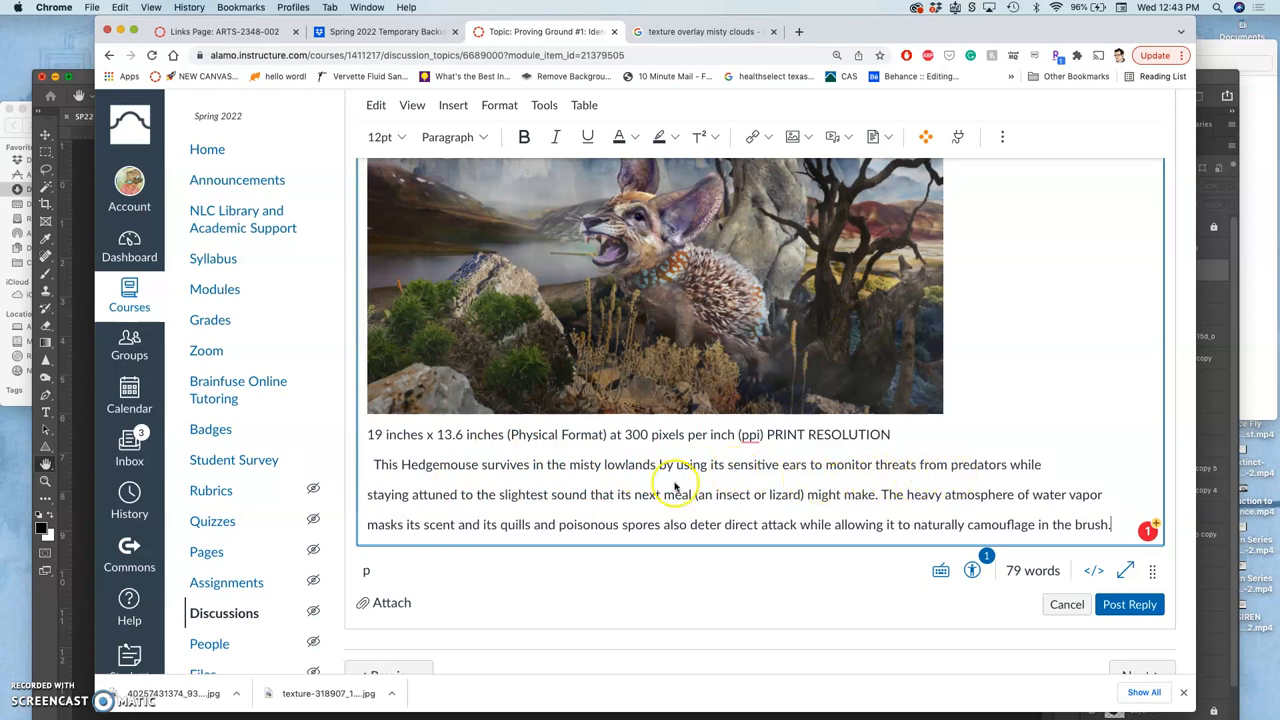
{"action": "mouse_move", "coordinate": [590, 512]}
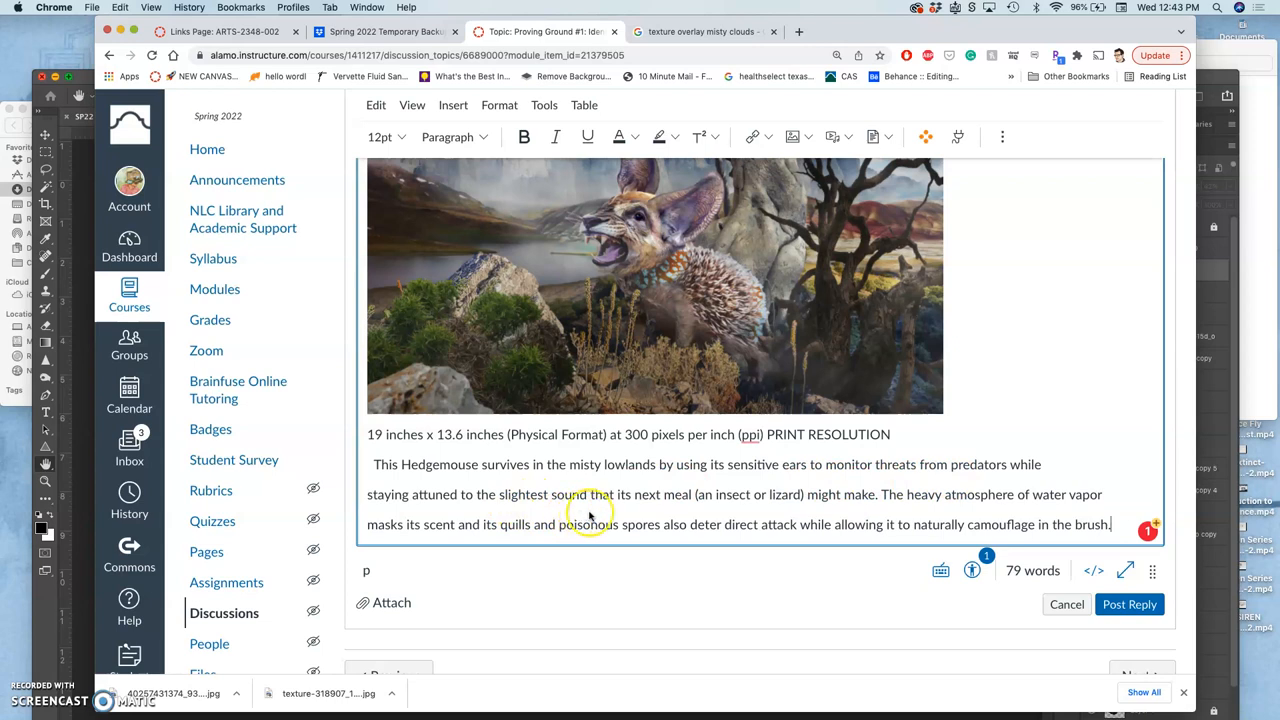
{"action": "mouse_move", "coordinate": [740, 514]}
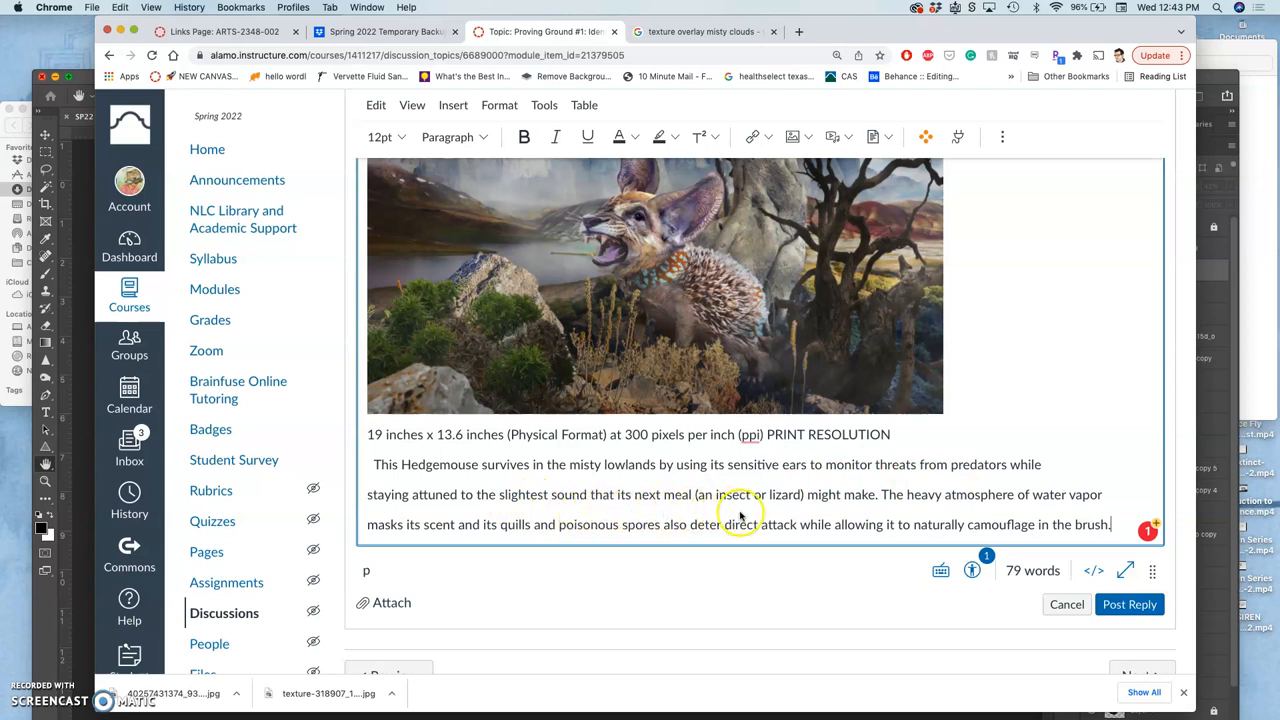
{"action": "mouse_move", "coordinate": [938, 512]}
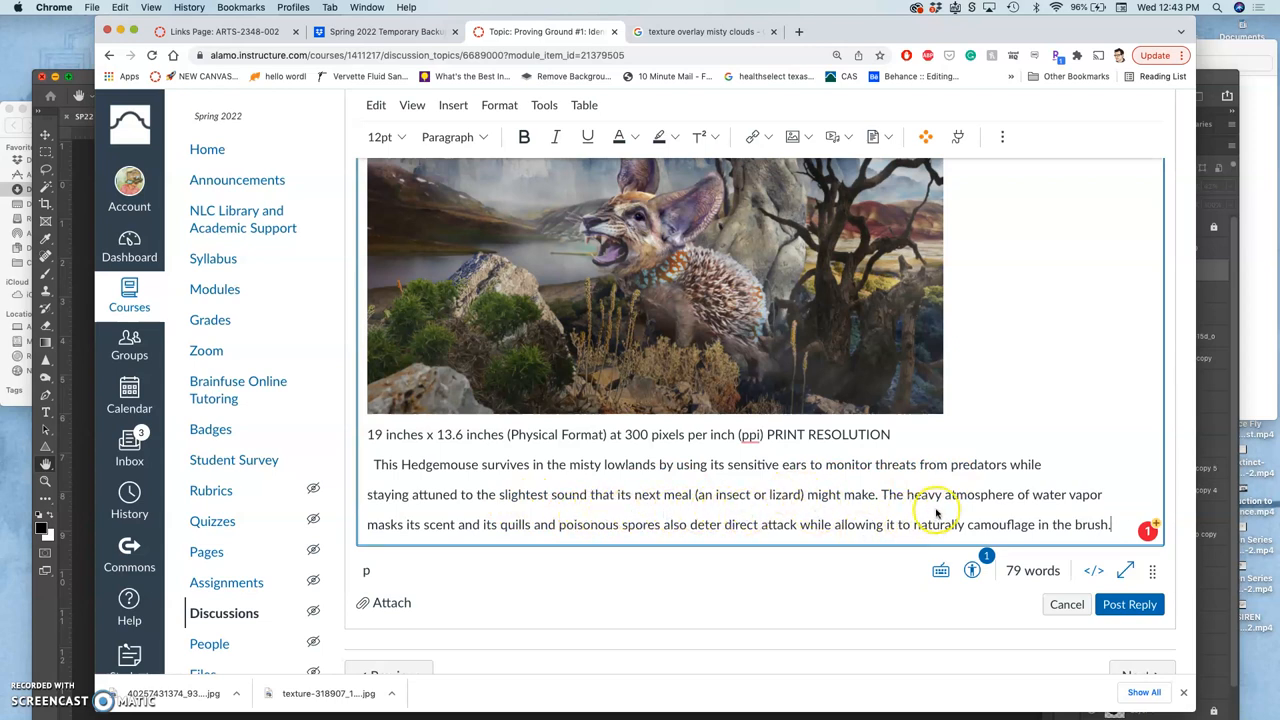
{"action": "mouse_move", "coordinate": [450, 536]}
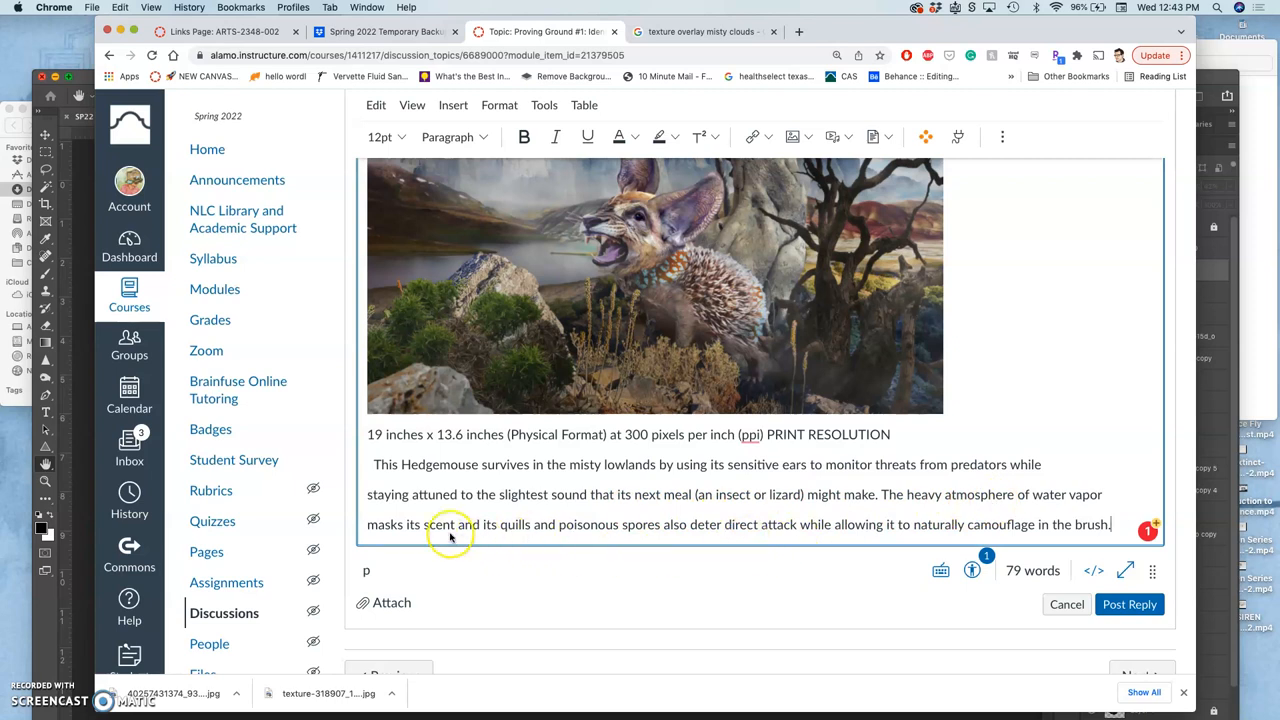
{"action": "mouse_move", "coordinate": [530, 538]}
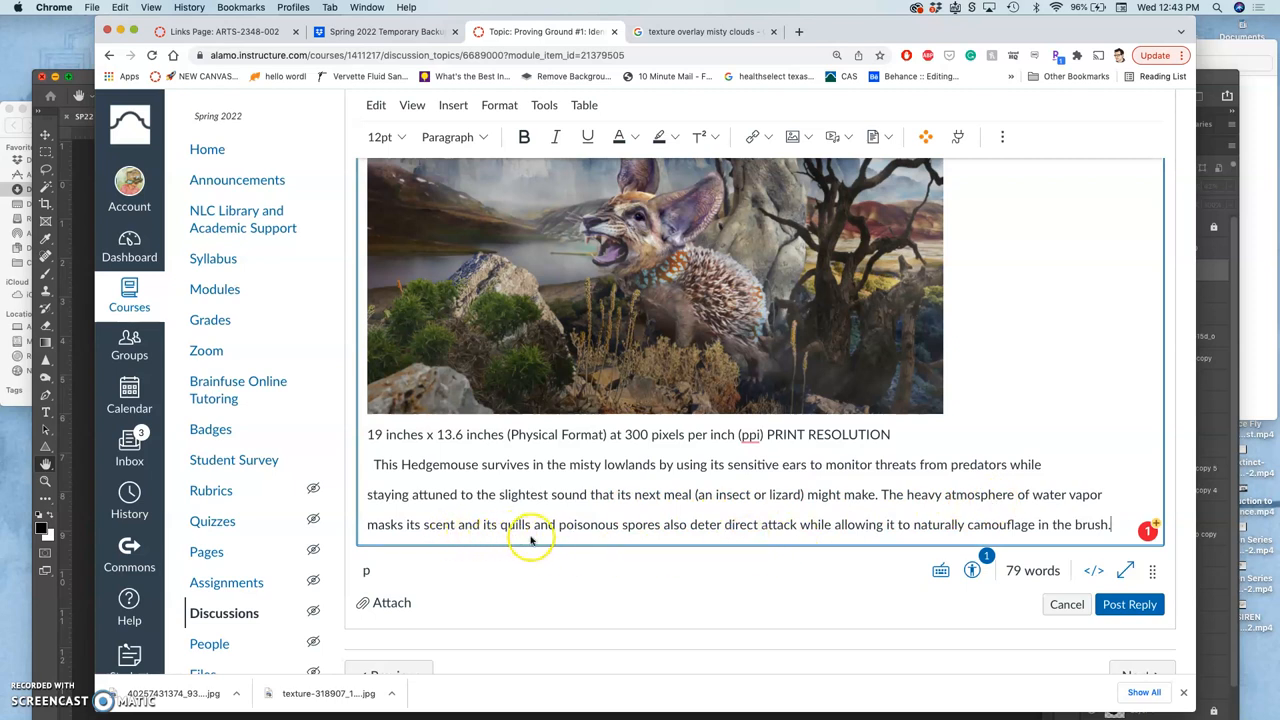
{"action": "mouse_move", "coordinate": [772, 536]}
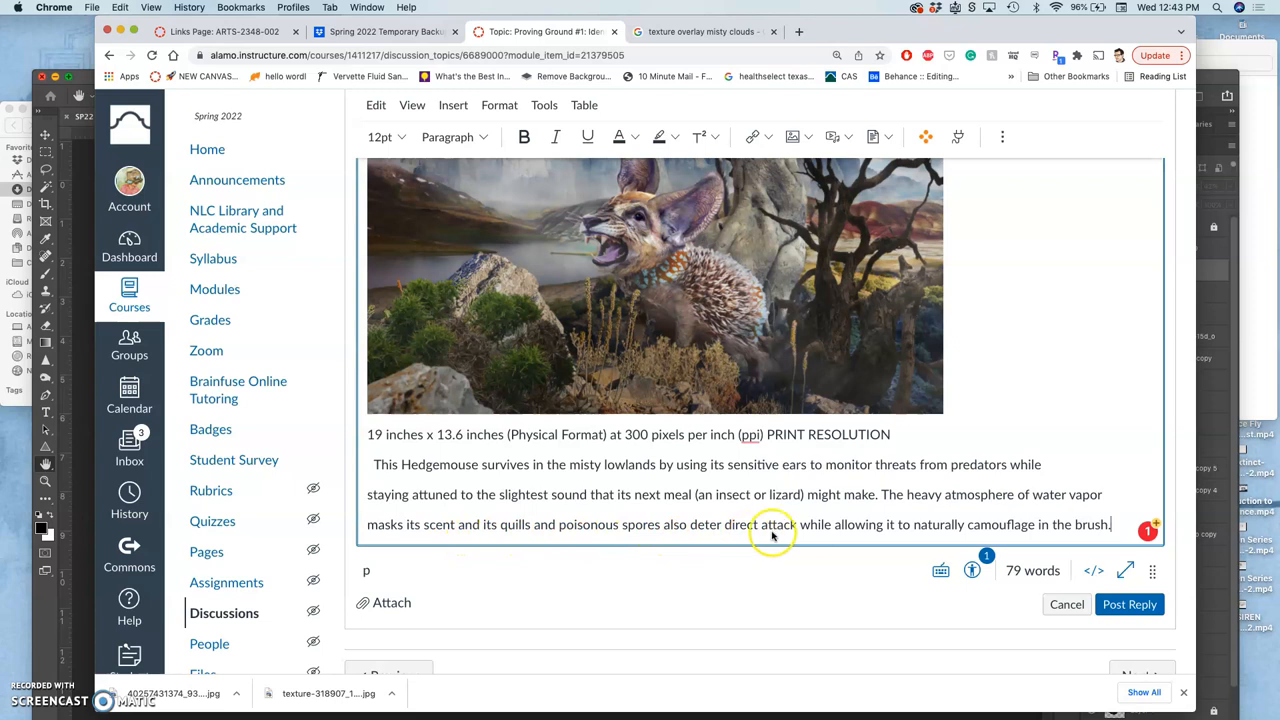
{"action": "mouse_move", "coordinate": [896, 524]}
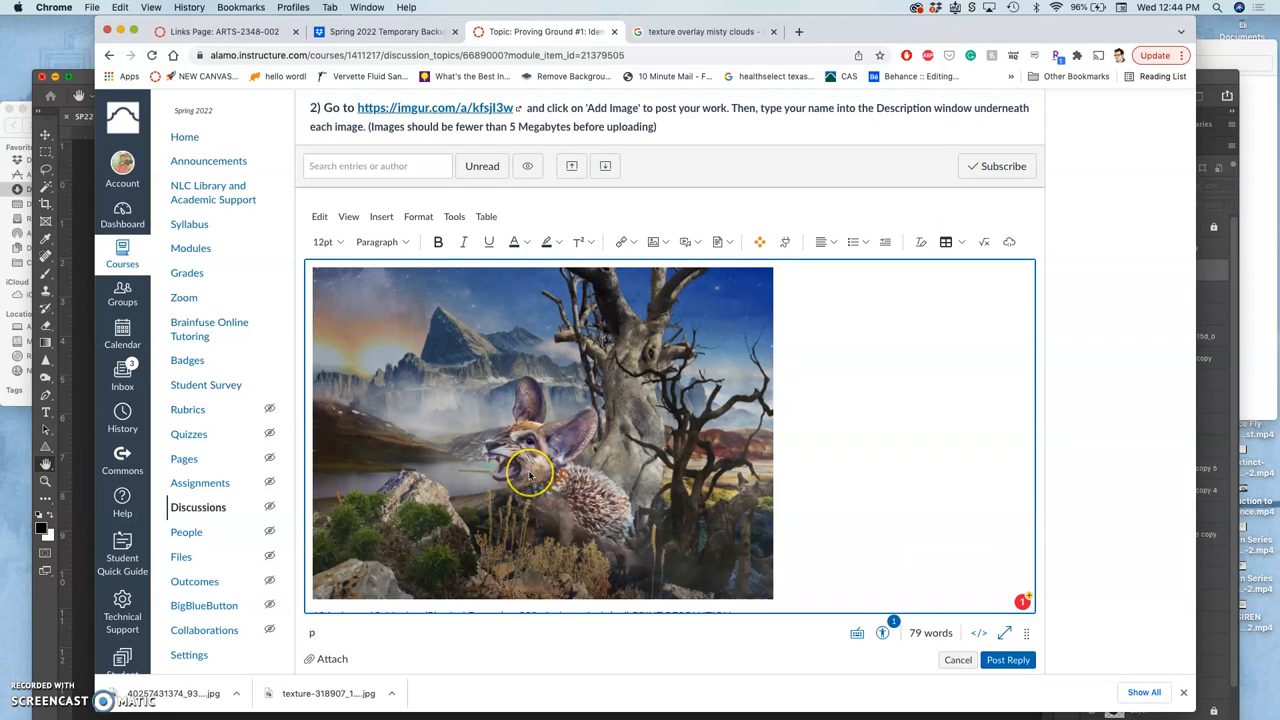
{"action": "mouse_move", "coordinate": [598, 544]}
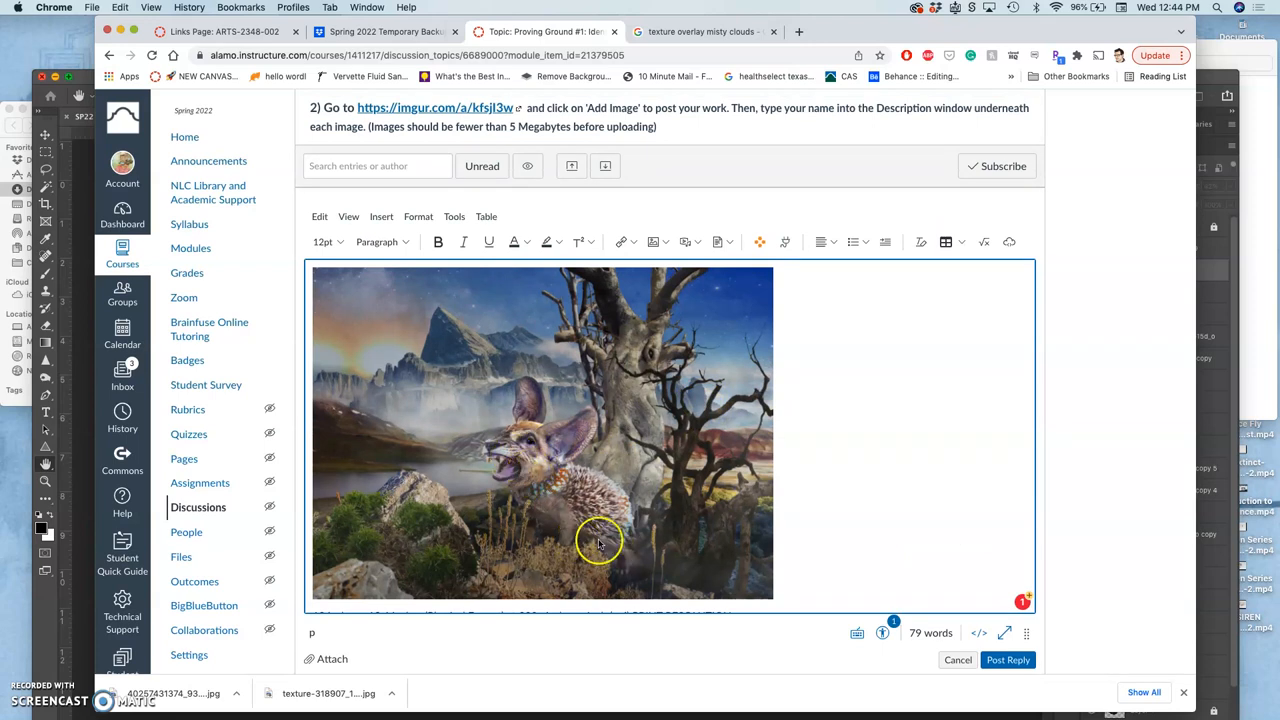
{"action": "mouse_move", "coordinate": [622, 544]}
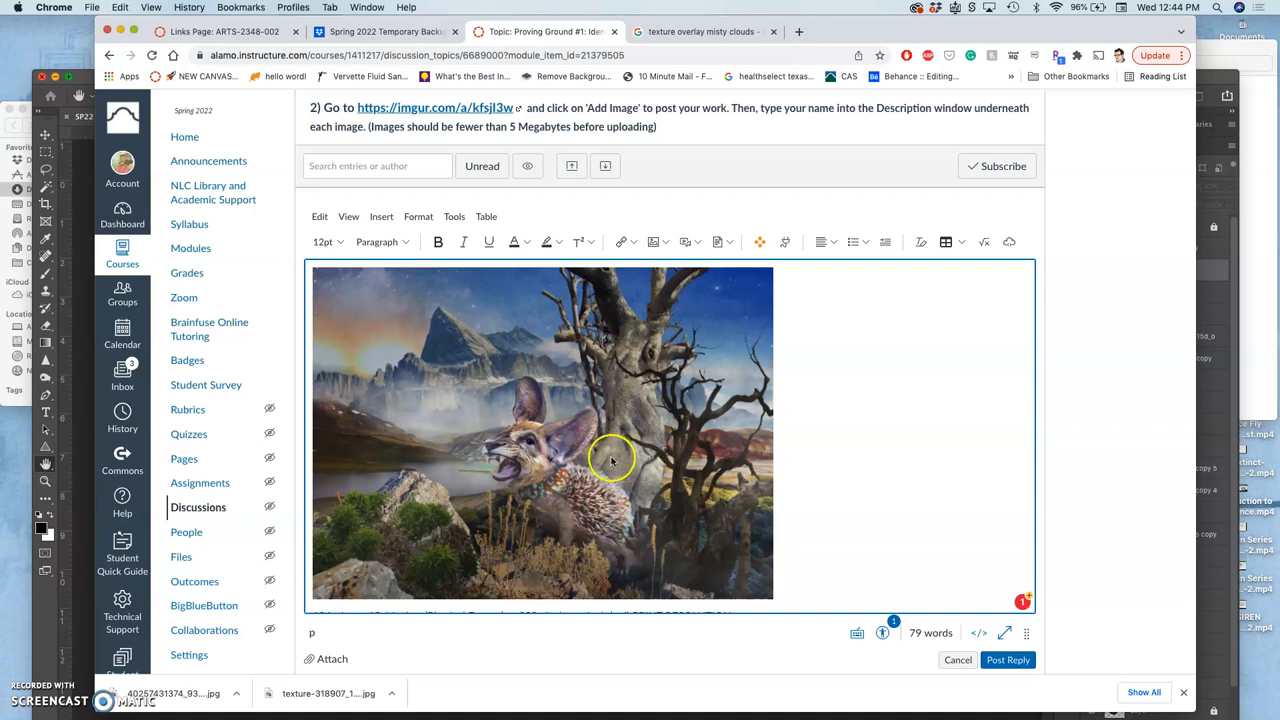
{"action": "mouse_move", "coordinate": [560, 448]}
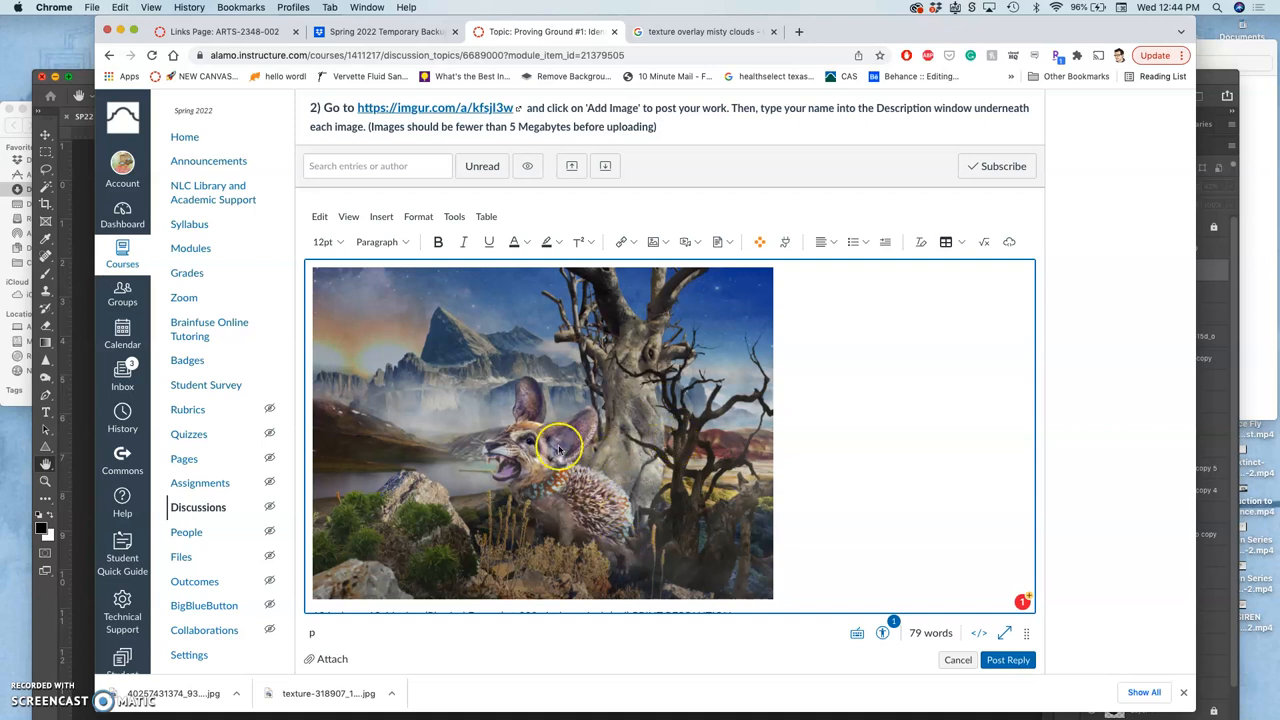
{"action": "mouse_move", "coordinate": [630, 568]}
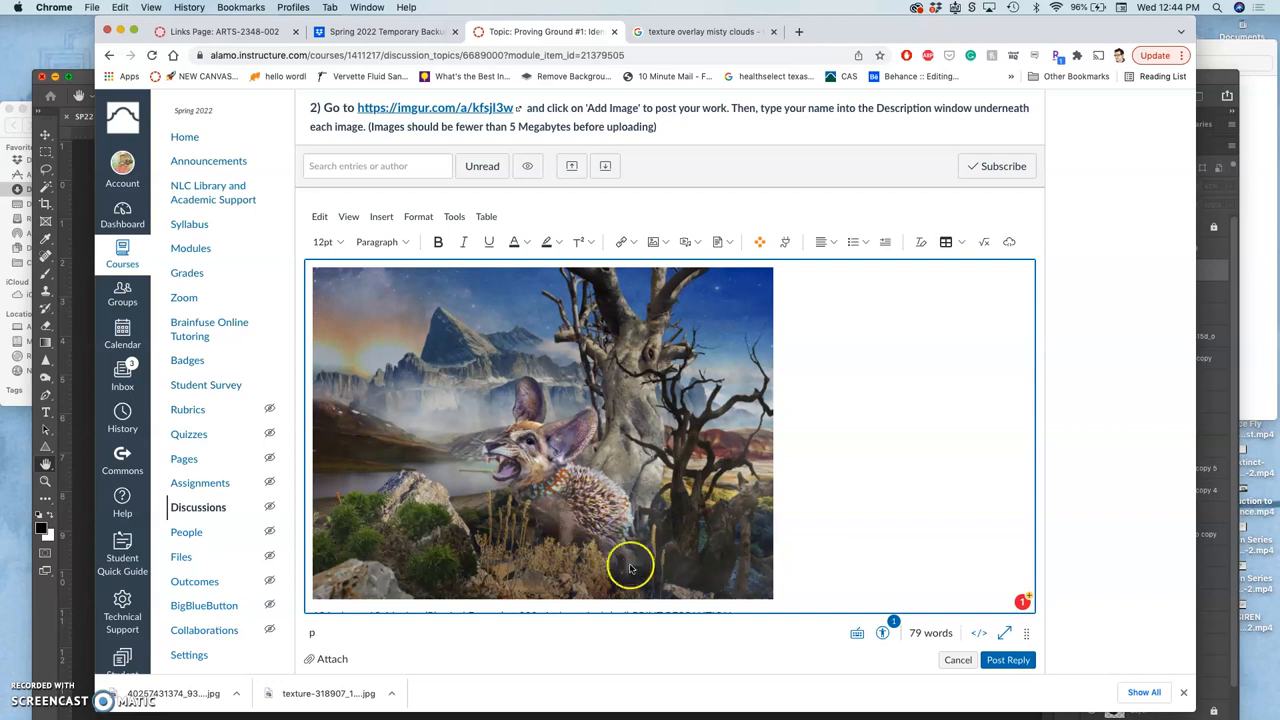
{"action": "mouse_move", "coordinate": [618, 552]}
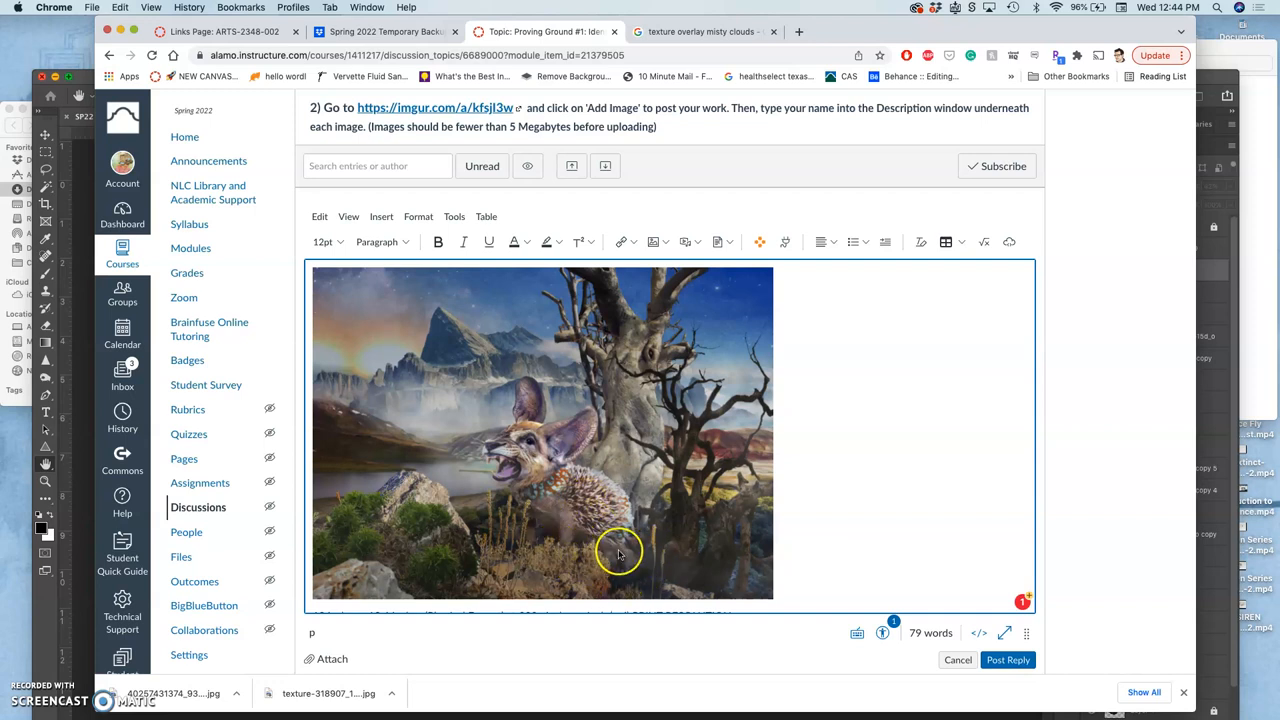
{"action": "scroll", "scroll_direction": "down", "scroll_amount": 3}
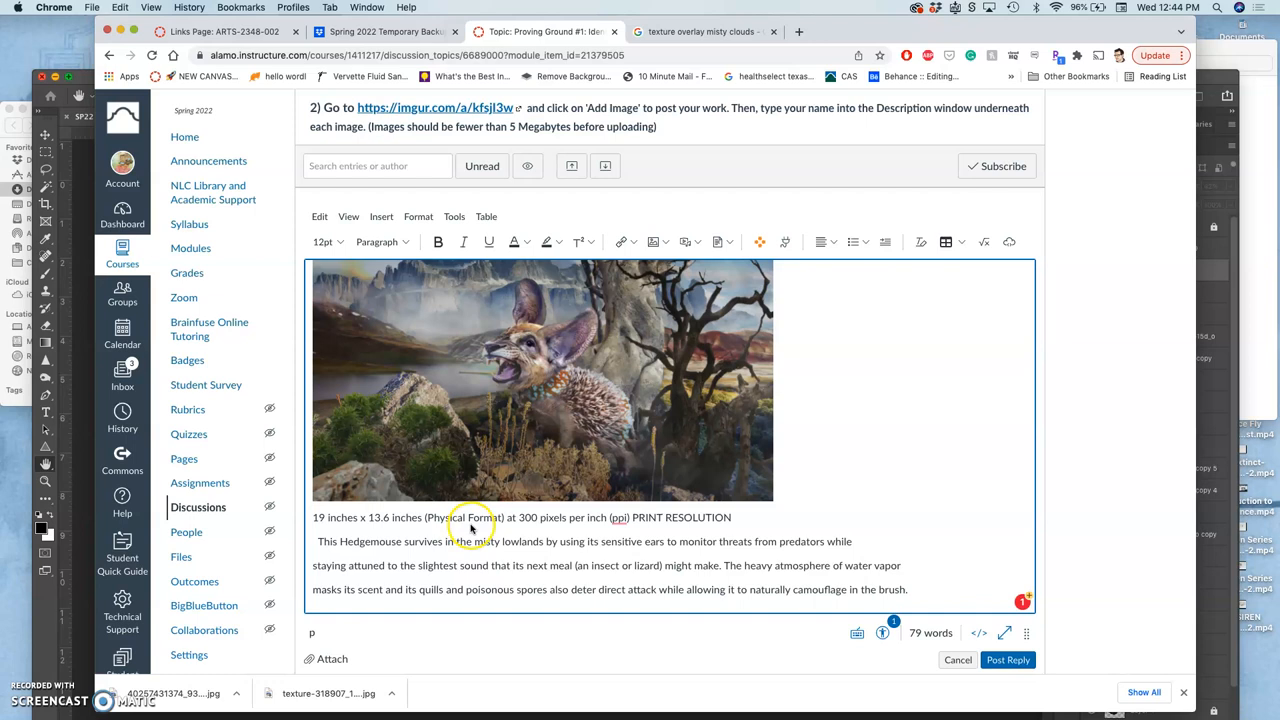
{"action": "mouse_move", "coordinate": [644, 536]}
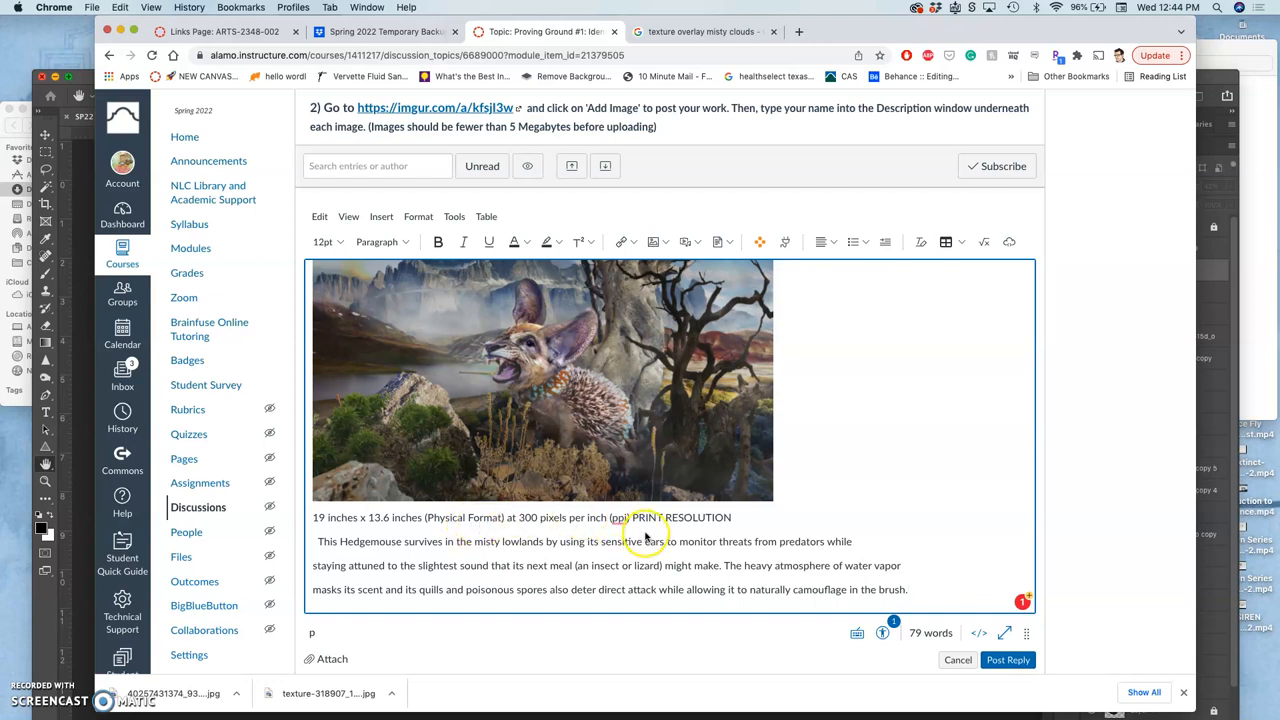
{"action": "mouse_move", "coordinate": [630, 564]}
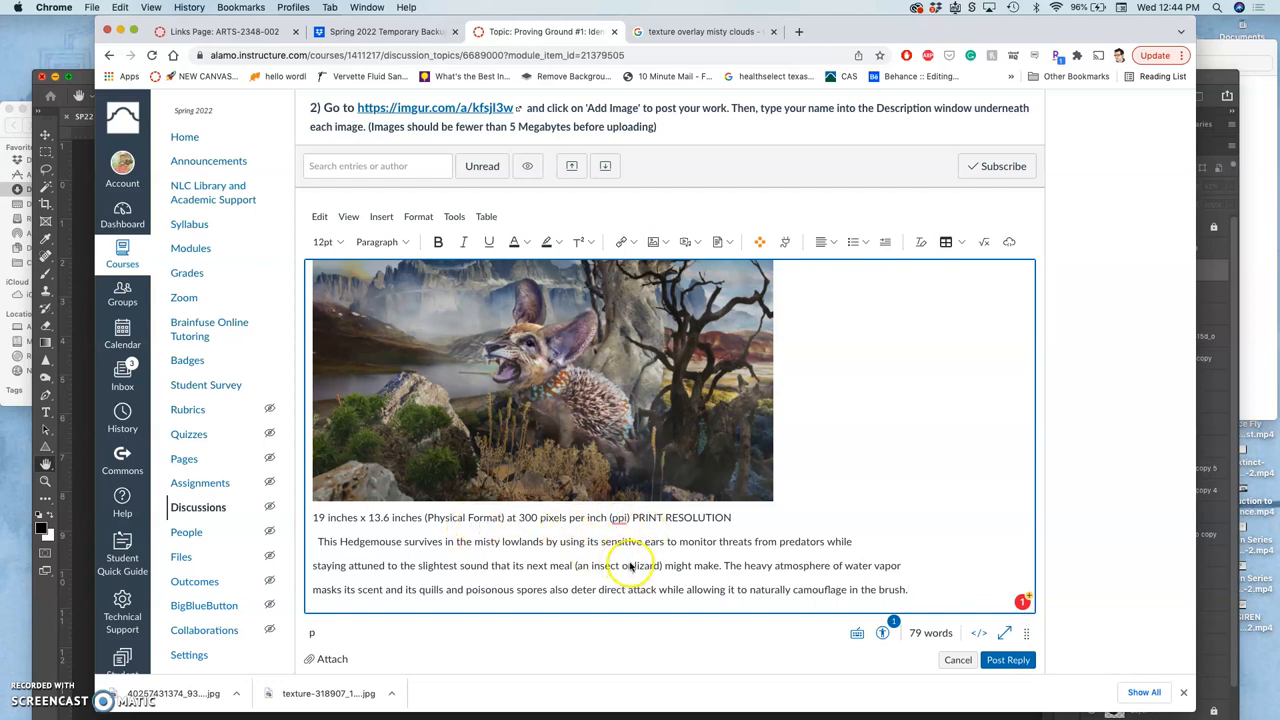
{"action": "mouse_move", "coordinate": [620, 550]}
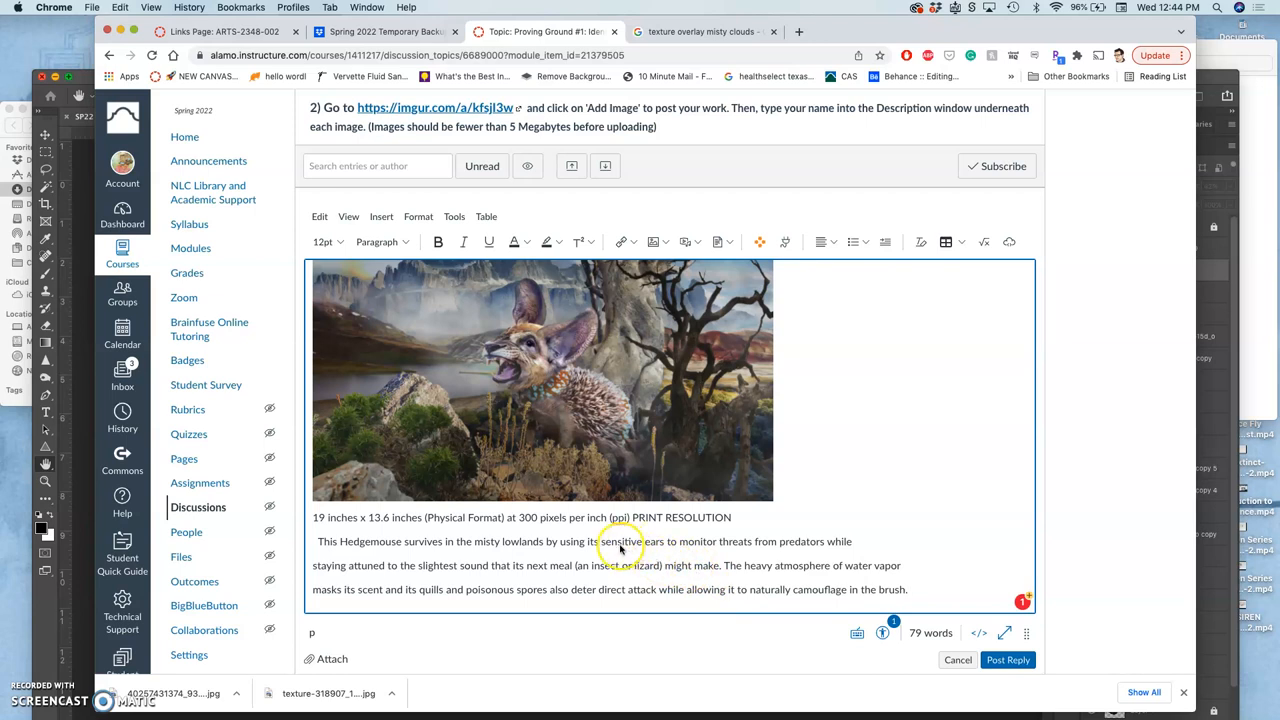
{"action": "mouse_move", "coordinate": [344, 548]}
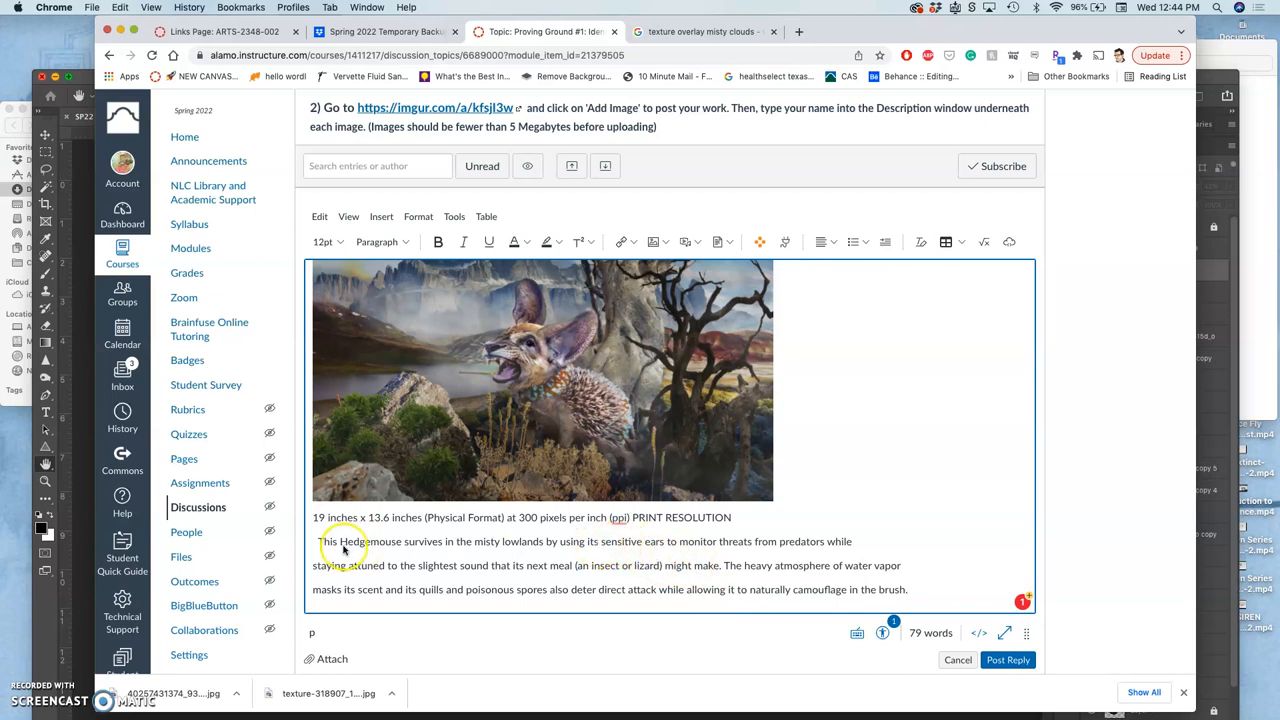
- Review the finished 79-word Hedgemouse reply and post it to the discussion
{"action": "scroll", "scroll_direction": "down", "scroll_amount": 3}
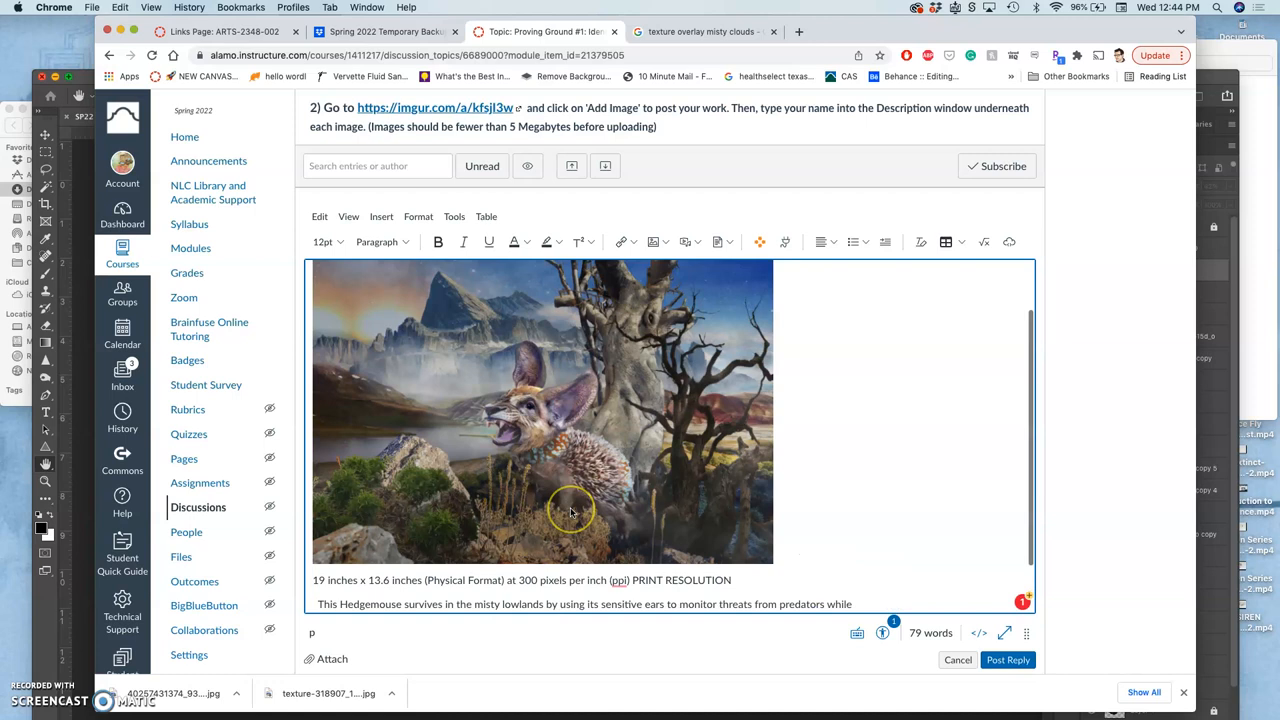
{"action": "scroll", "scroll_direction": "down", "scroll_amount": 3}
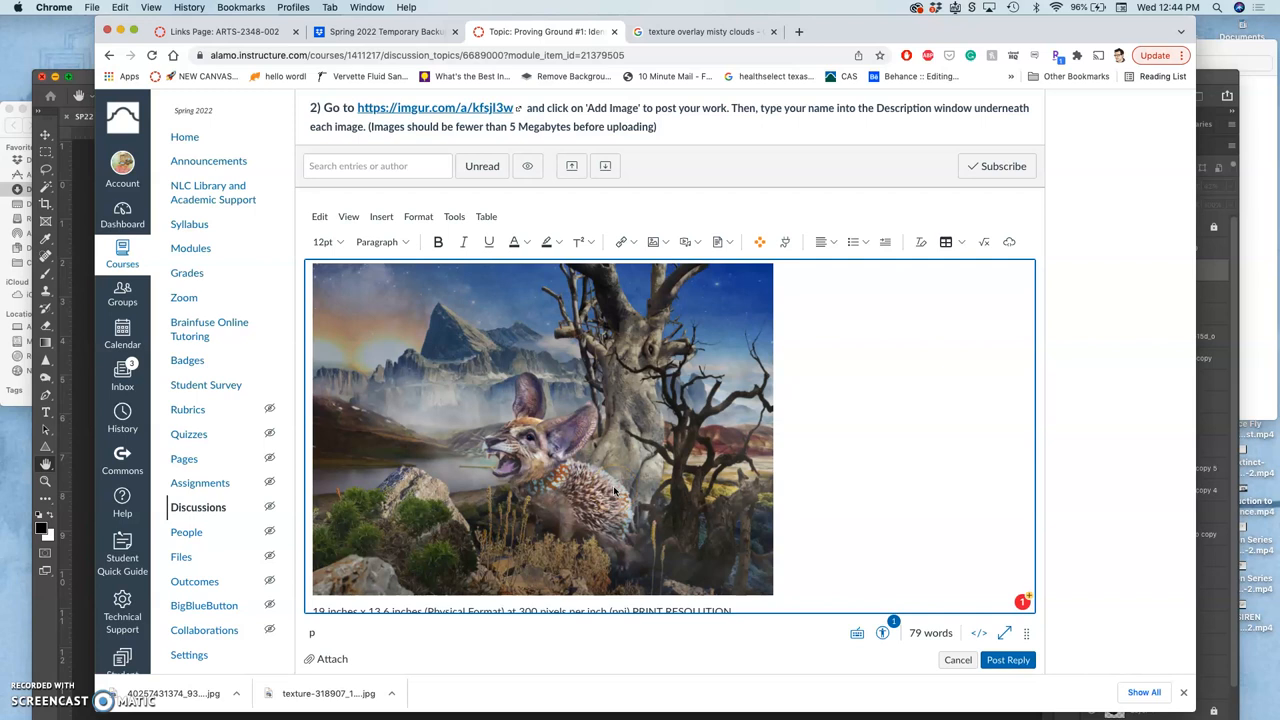
{"action": "scroll", "scroll_direction": "down", "scroll_amount": 3}
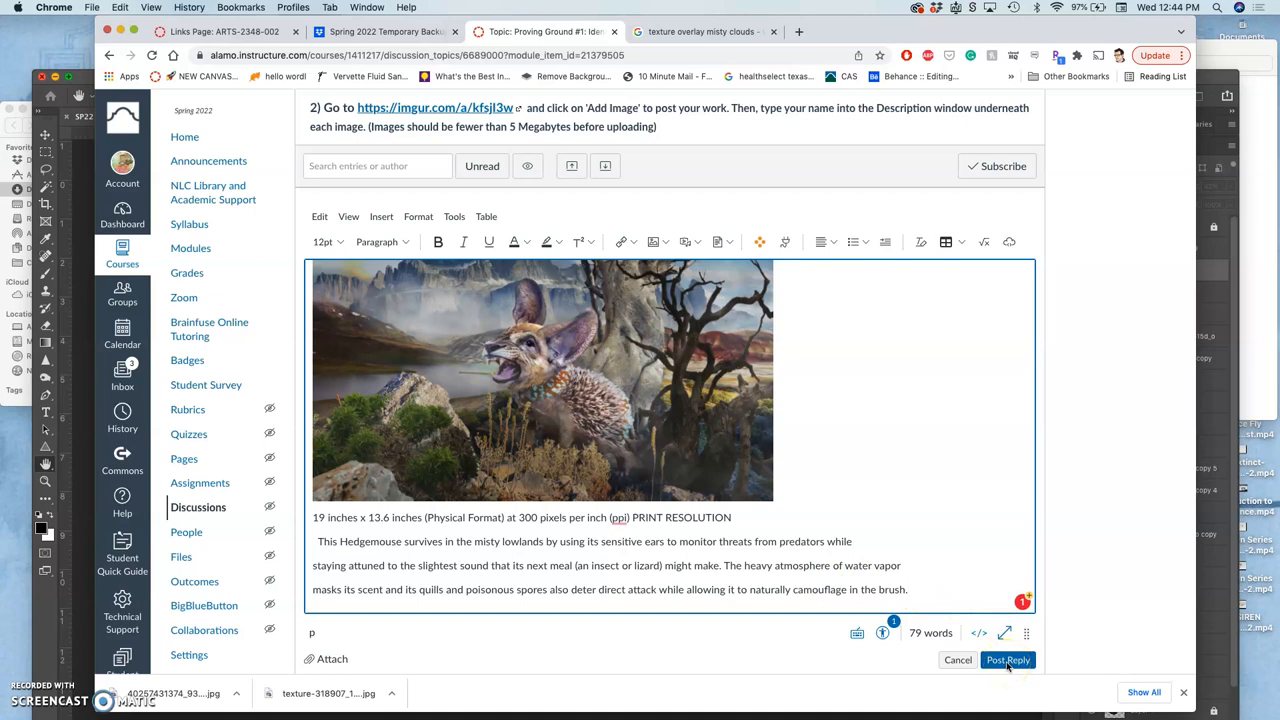
{"action": "left_click", "coordinate": [1008, 660]}
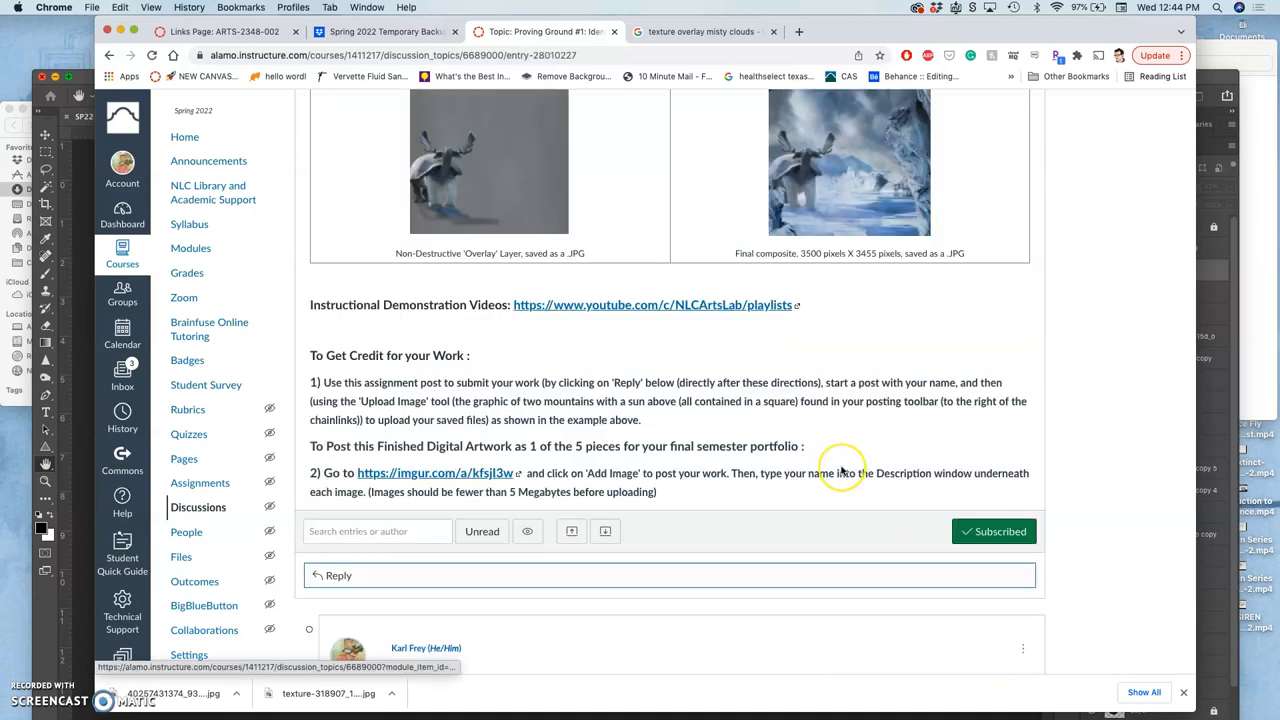